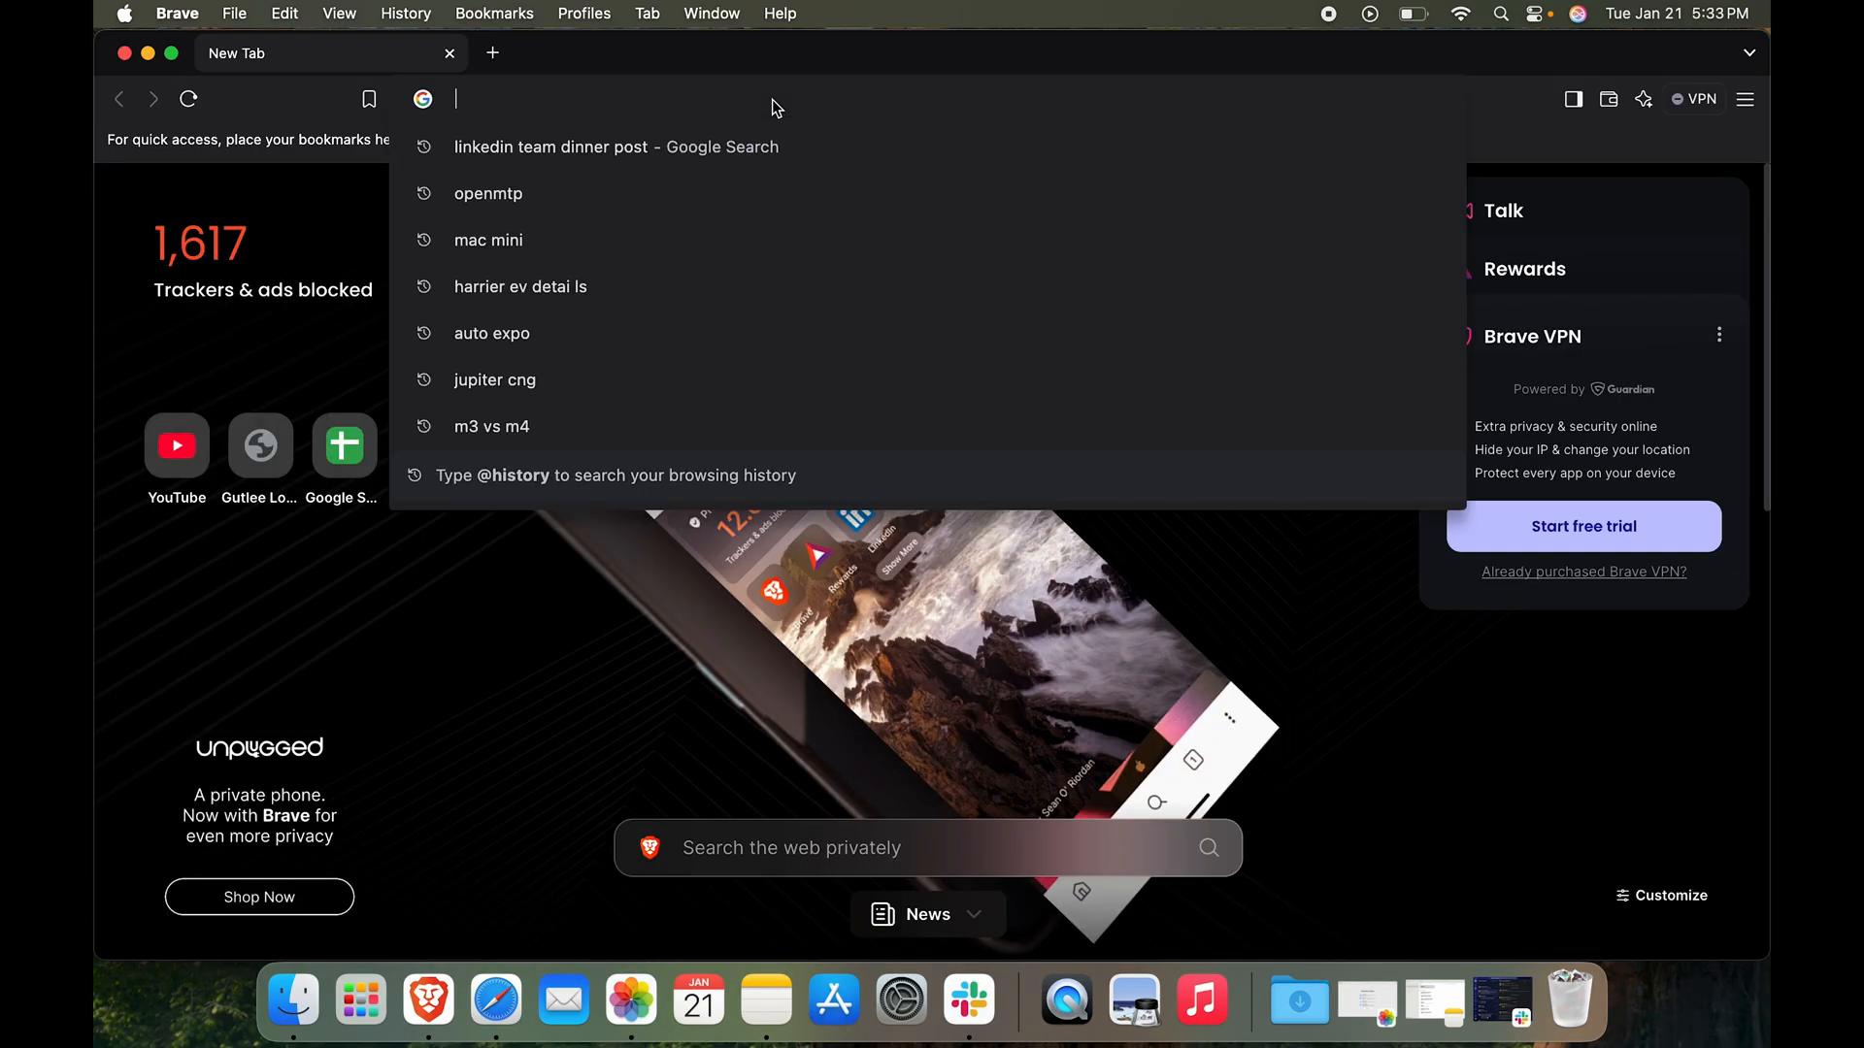
Download openmtp-3.2.25-mac-arm64.dmg from the OpenMTP site into Downloads
{"action": "type", "text": "openmtp.ganeshrvel.com"}
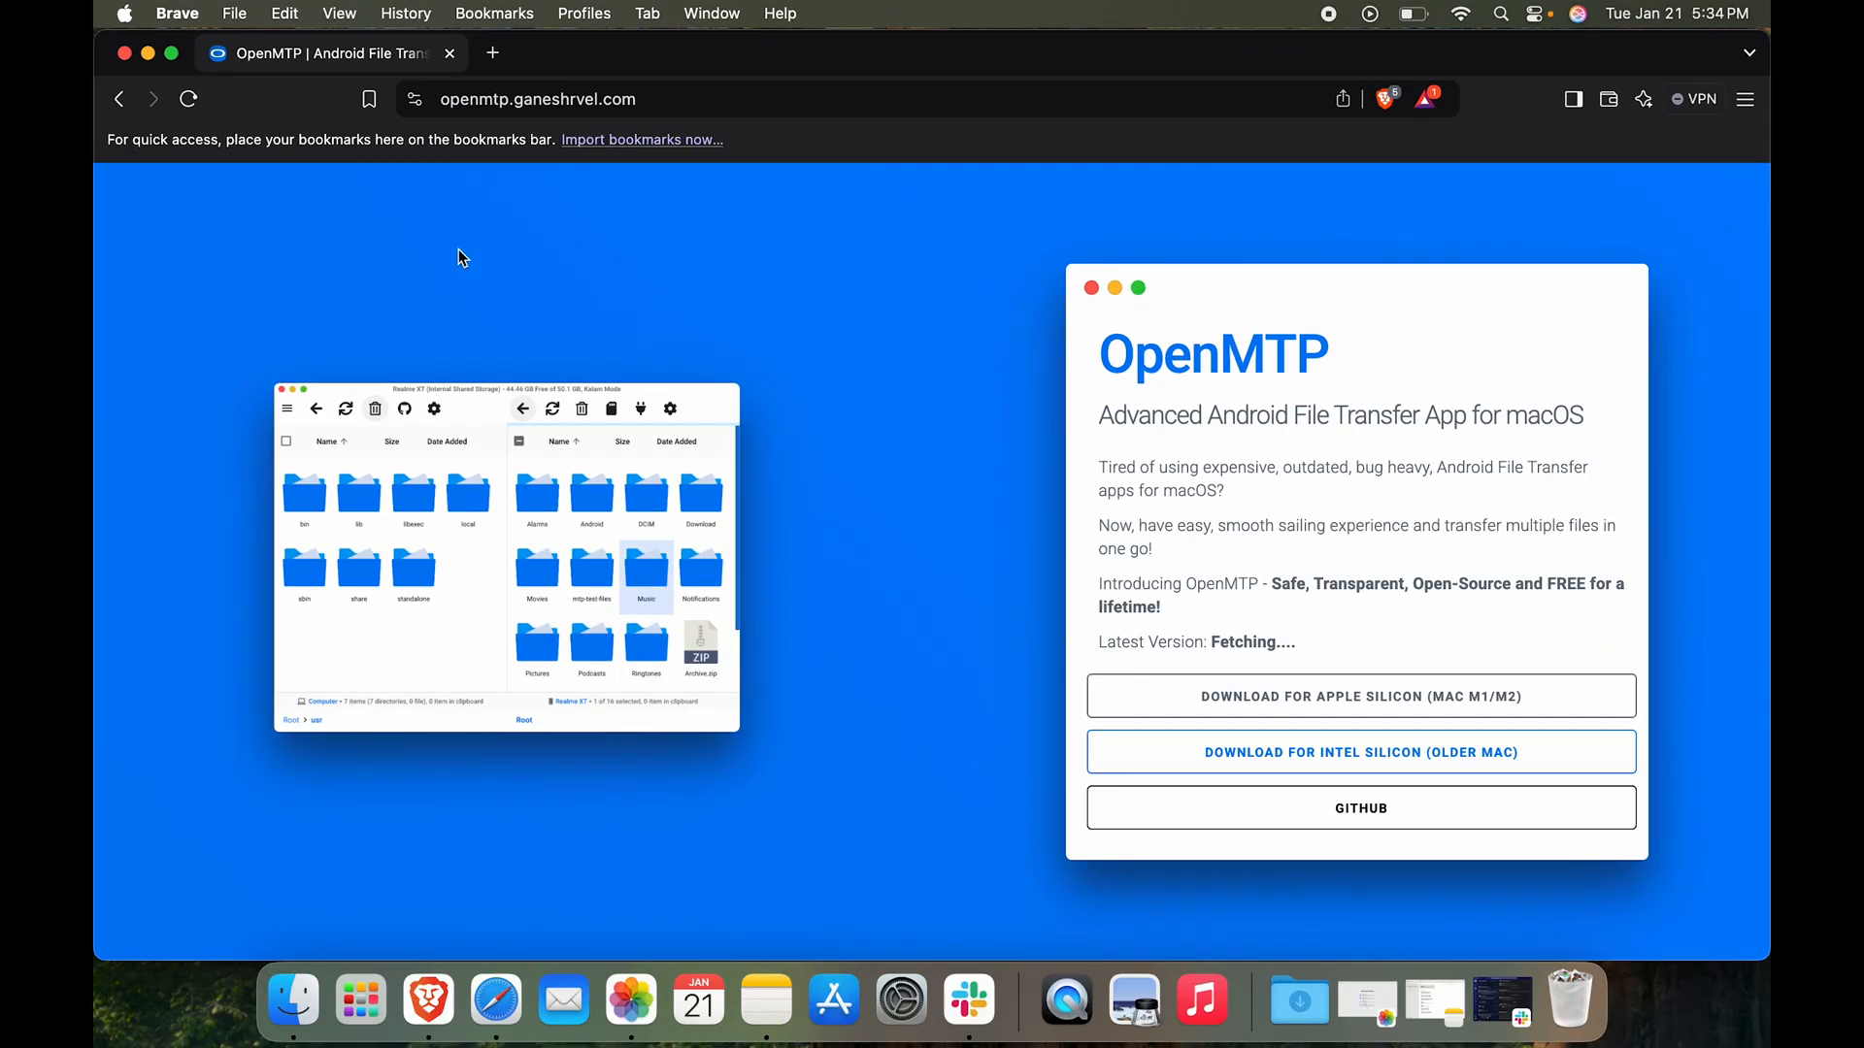
{"action": "mouse_move", "coordinate": [681, 204]}
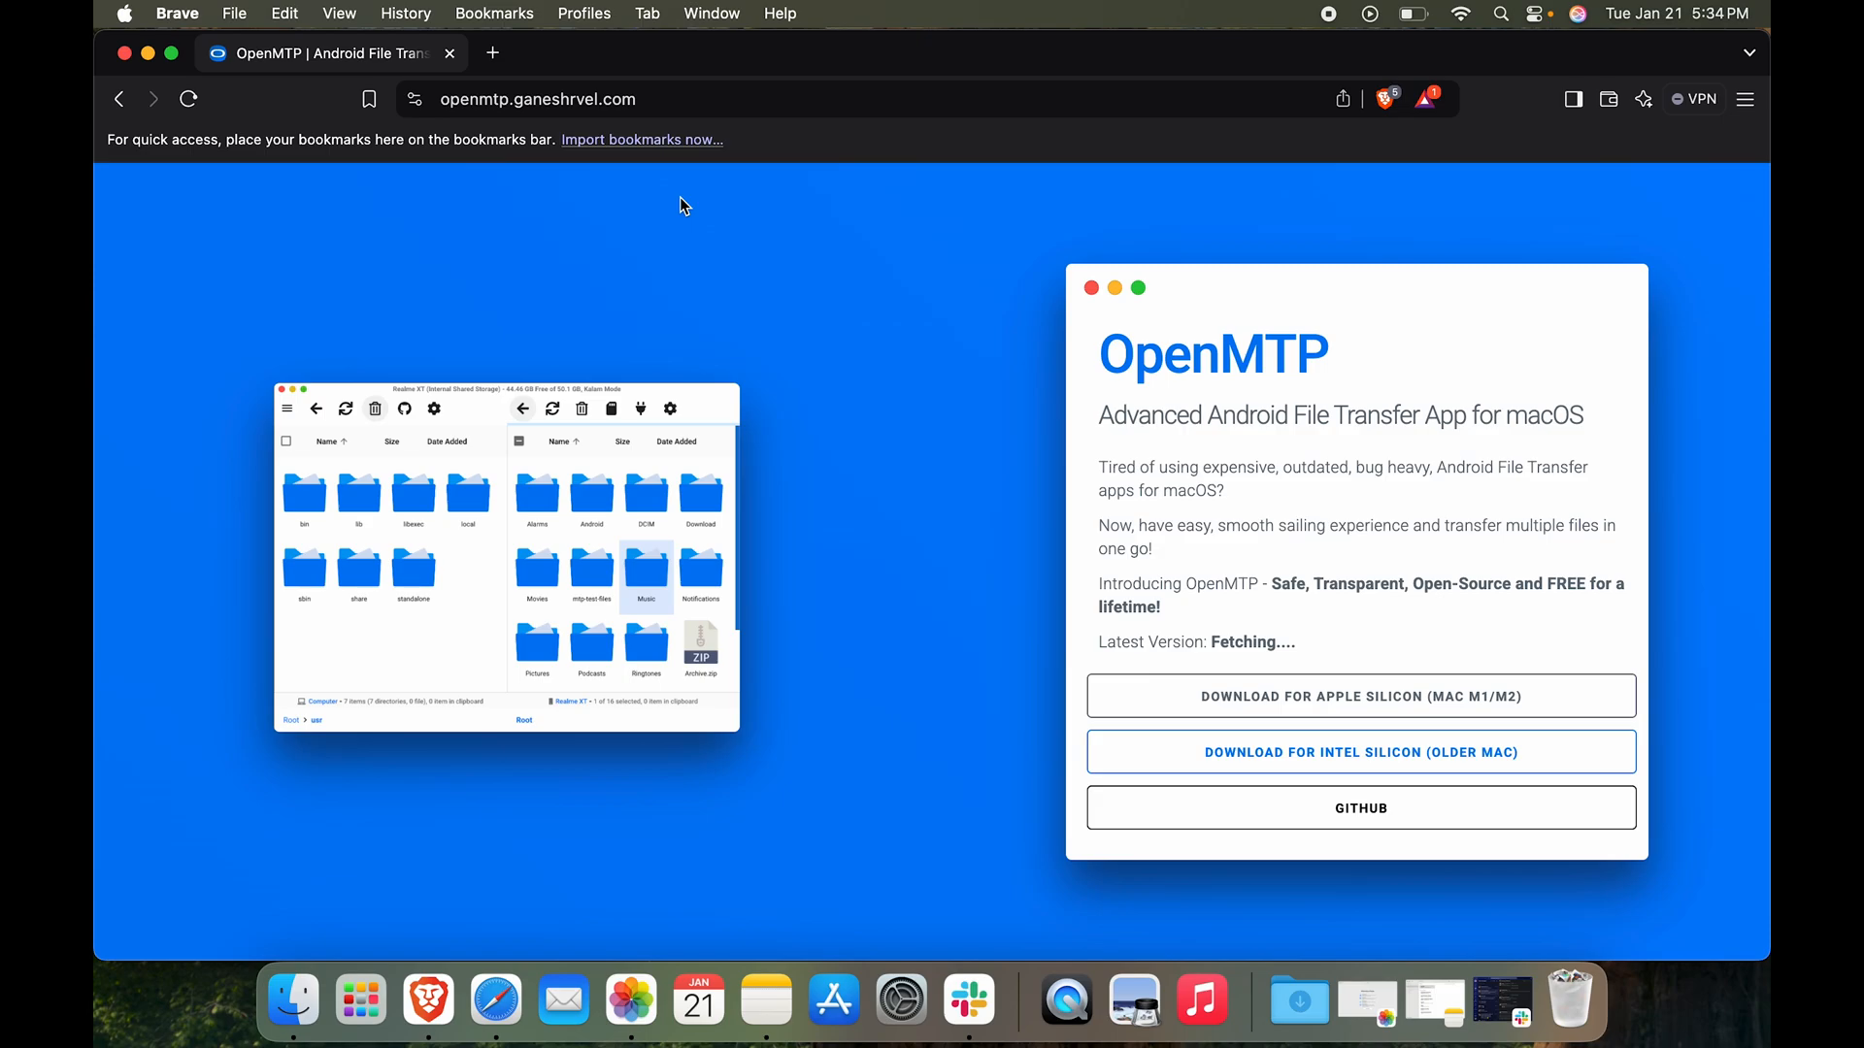
{"action": "mouse_move", "coordinate": [1184, 712]}
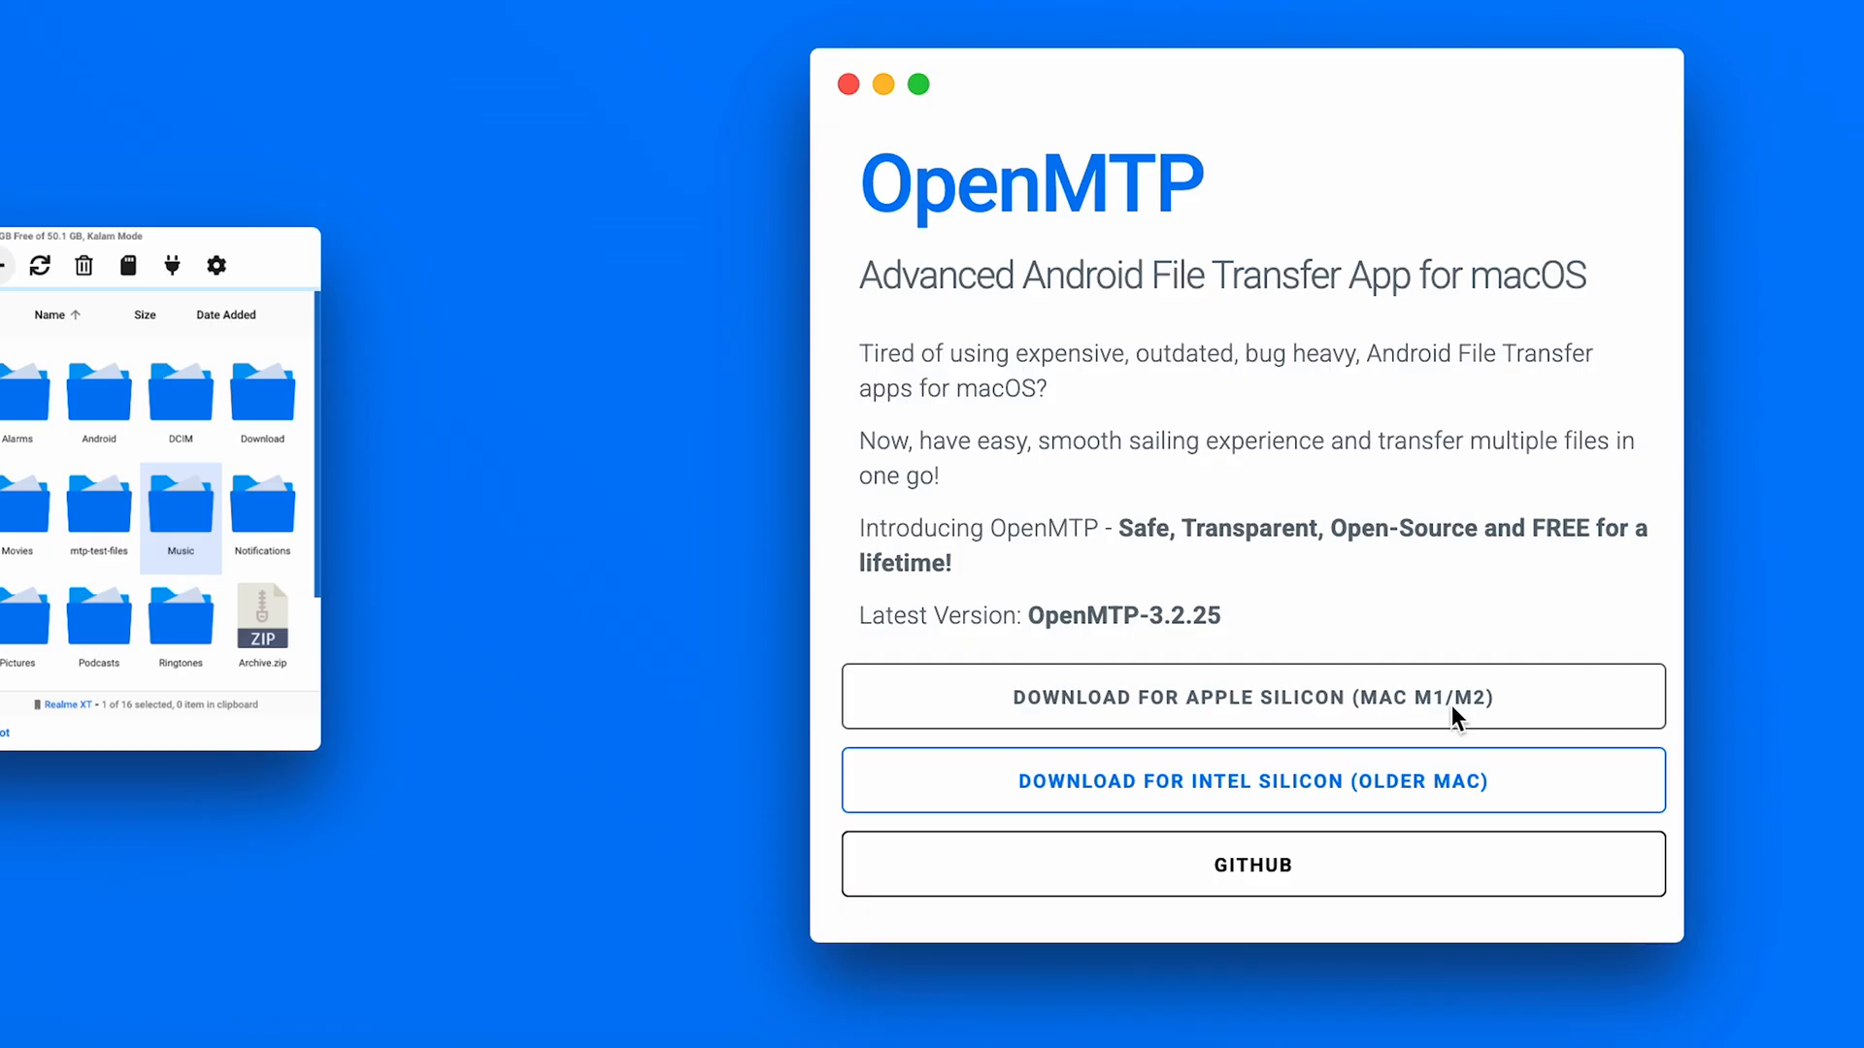
{"action": "left_click", "coordinate": [1250, 697]}
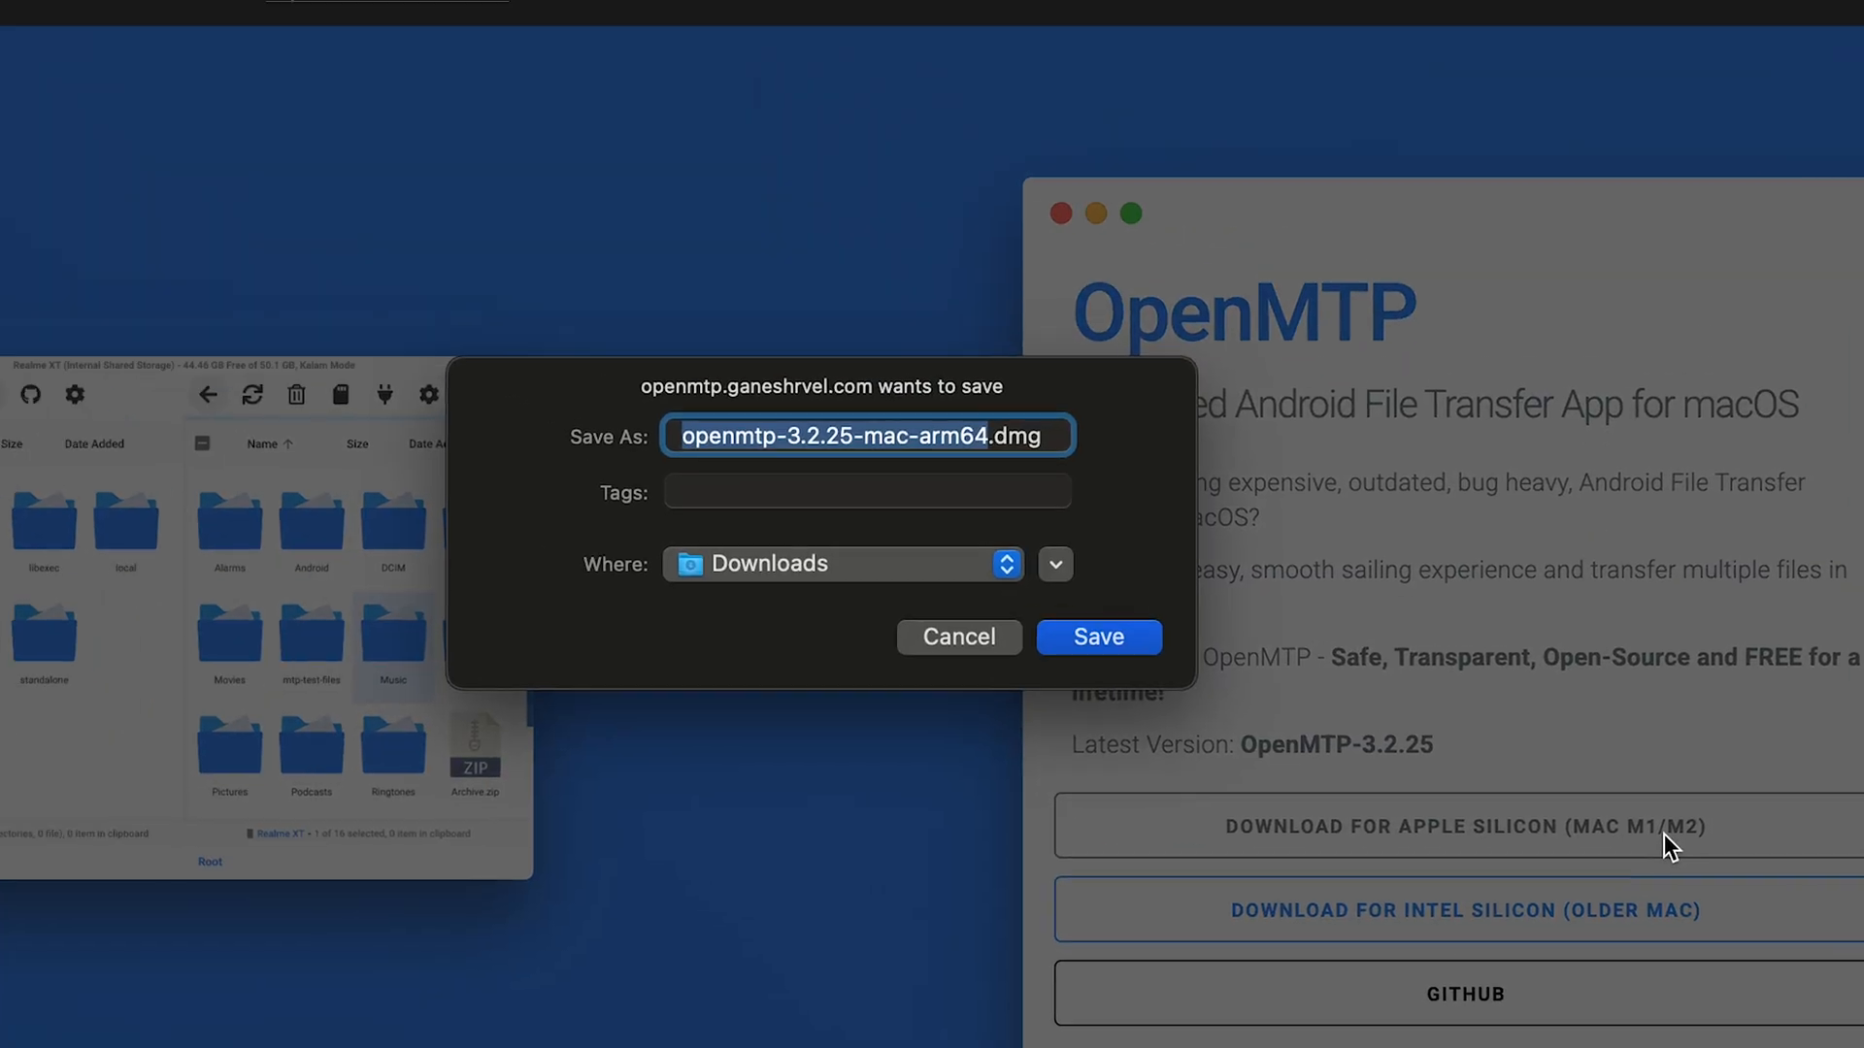
{"action": "mouse_move", "coordinate": [1096, 637]}
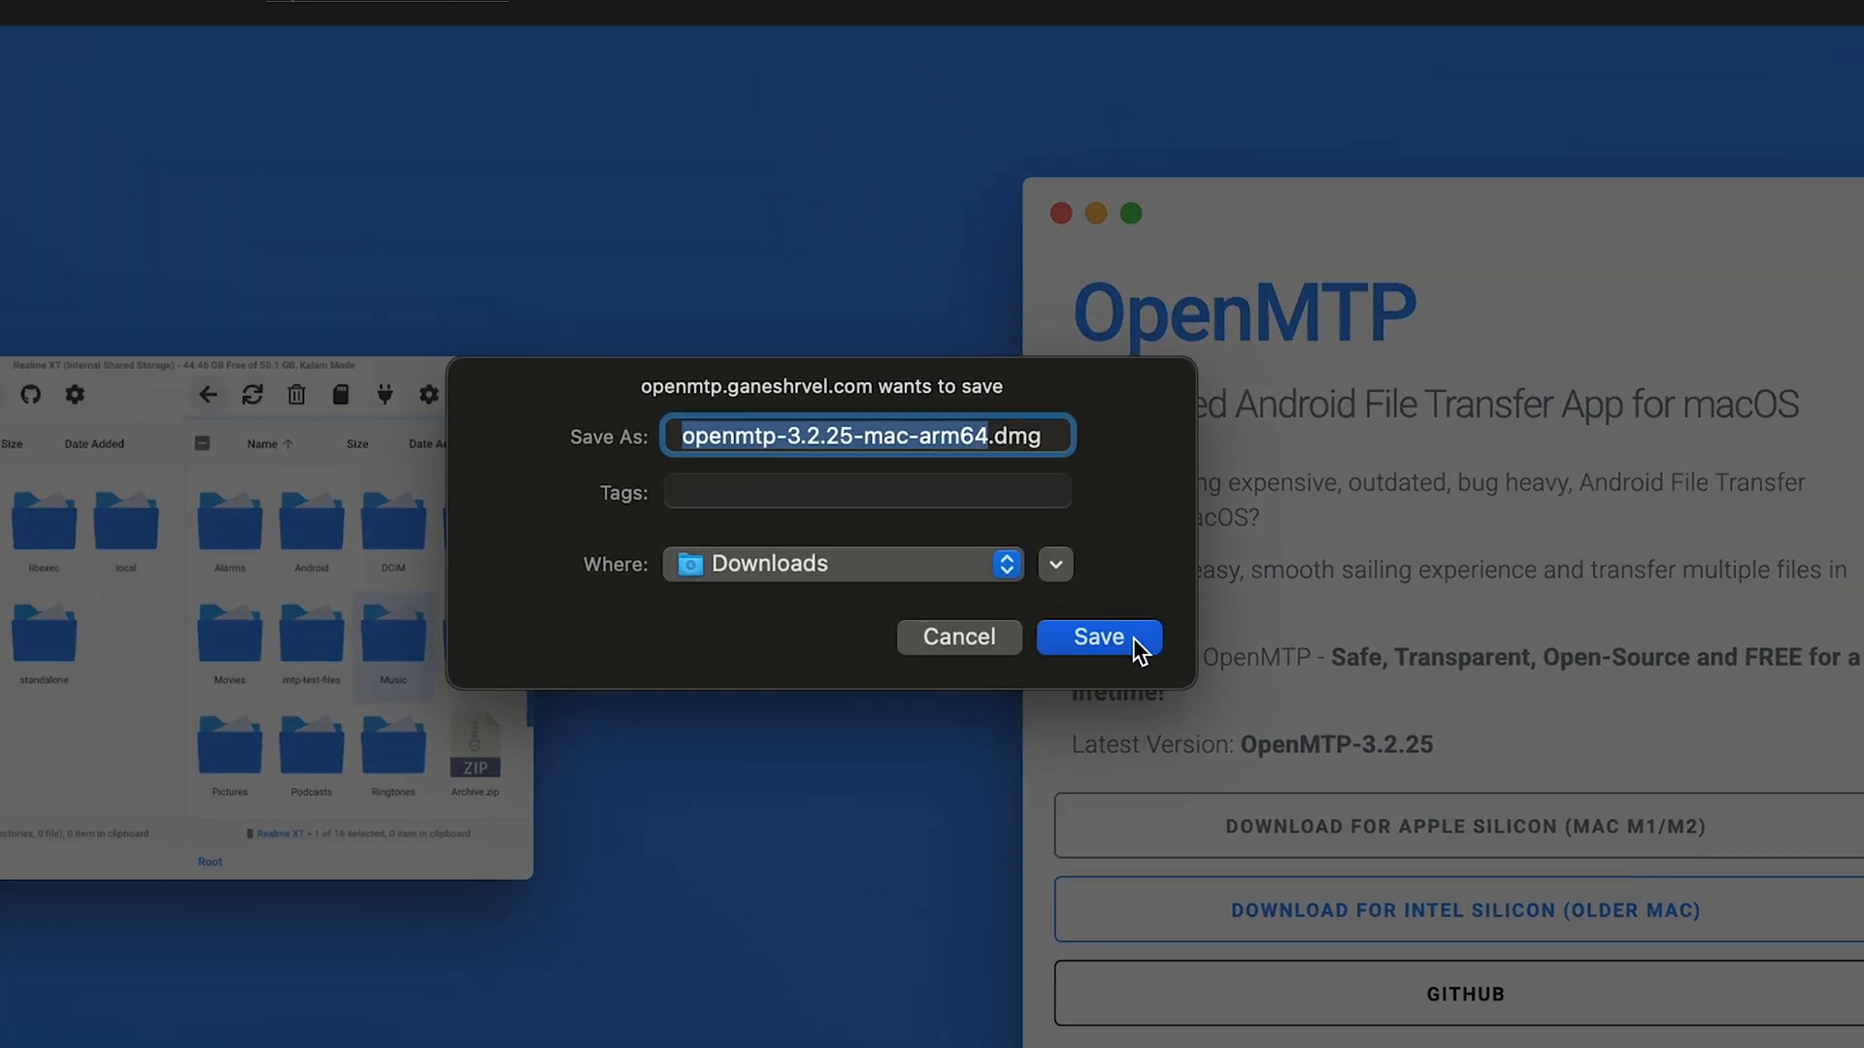
{"action": "left_click", "coordinate": [1095, 637]}
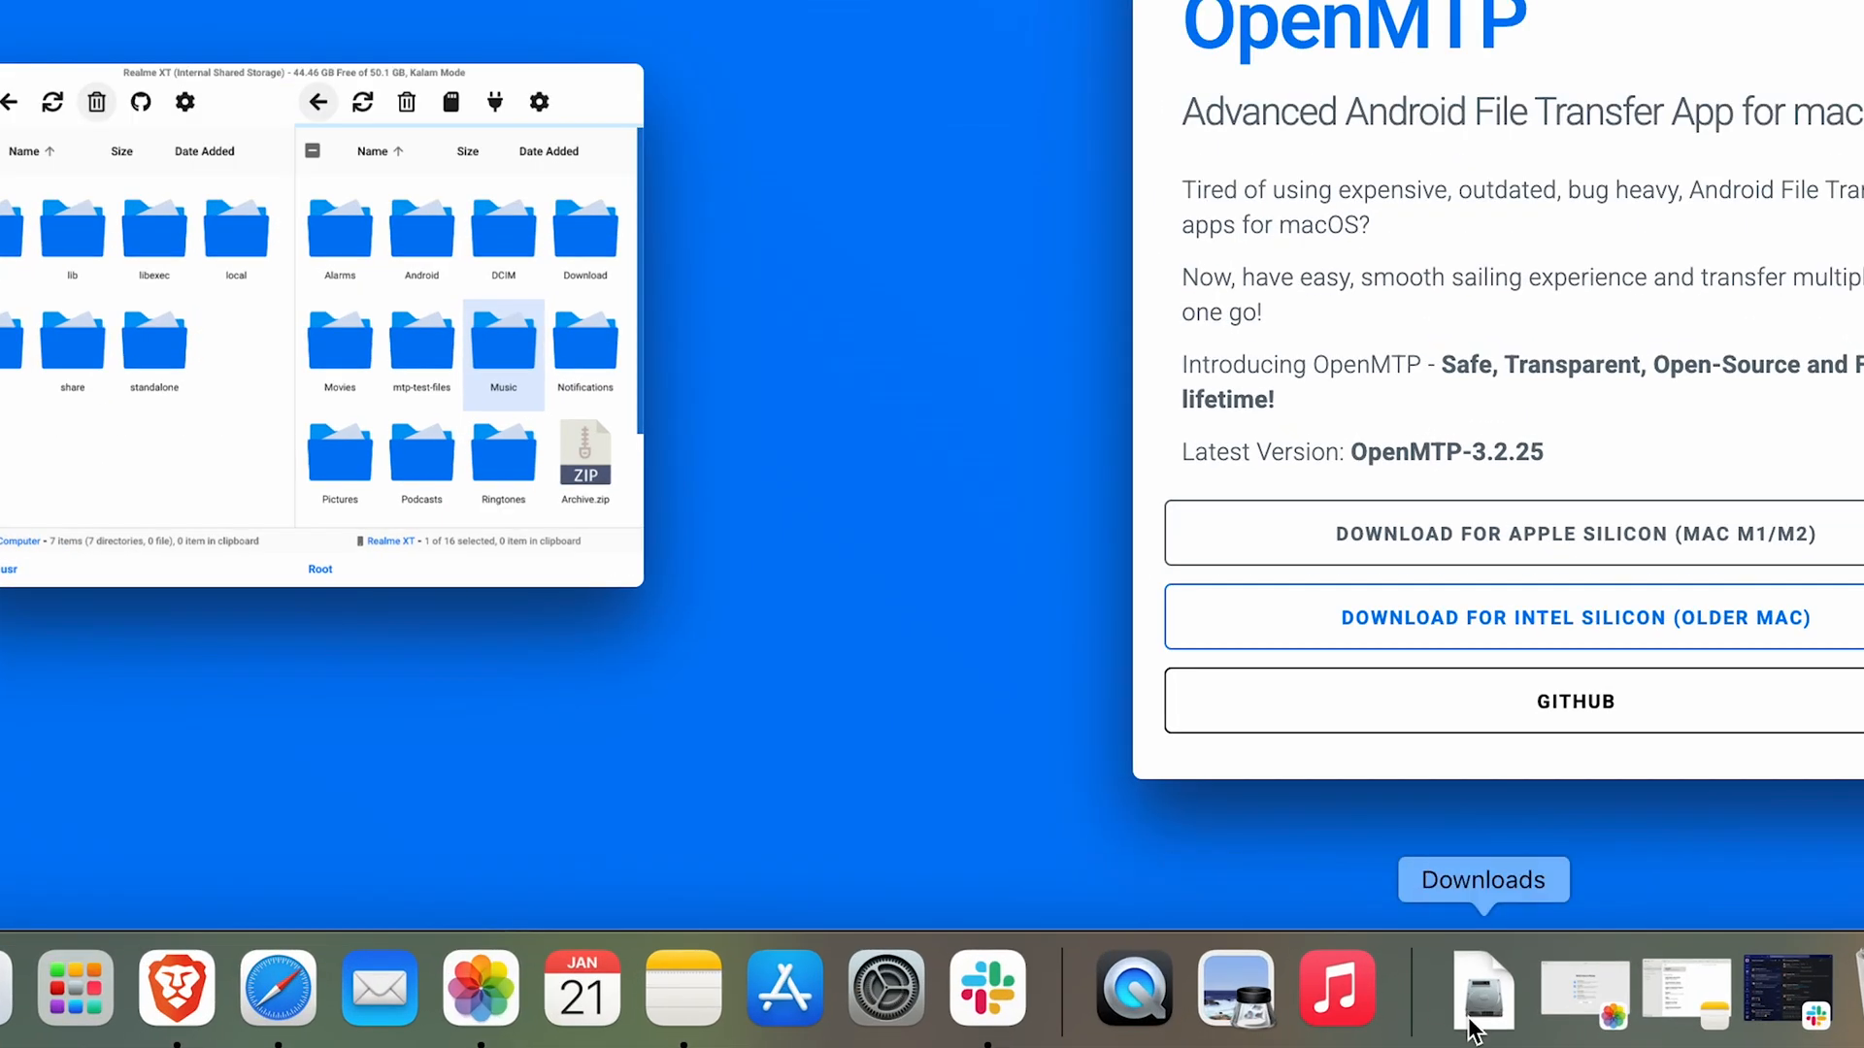
Copy OpenMTP from the disk image into Applications, authorizing and replacing the old copy
{"action": "left_click", "coordinate": [1481, 988]}
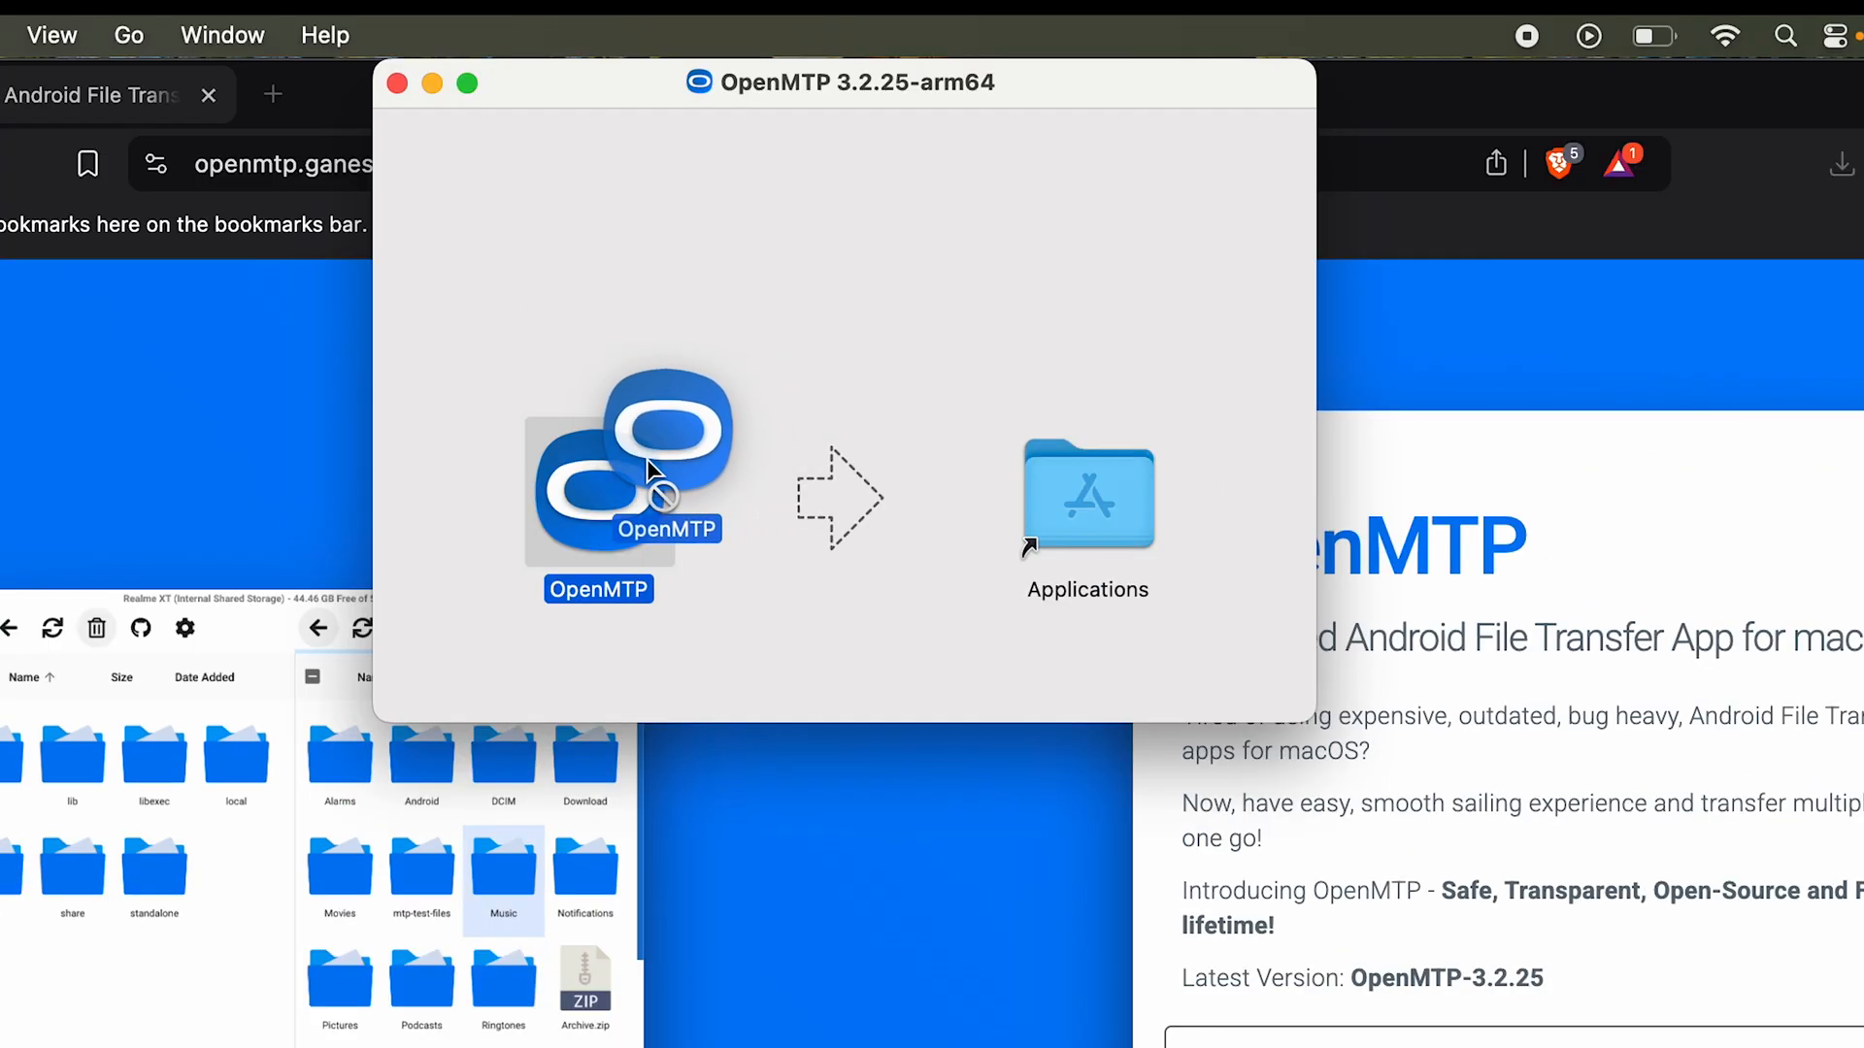
{"action": "left_click_drag", "start_coordinate": [650, 472], "coordinate": [1085, 493]}
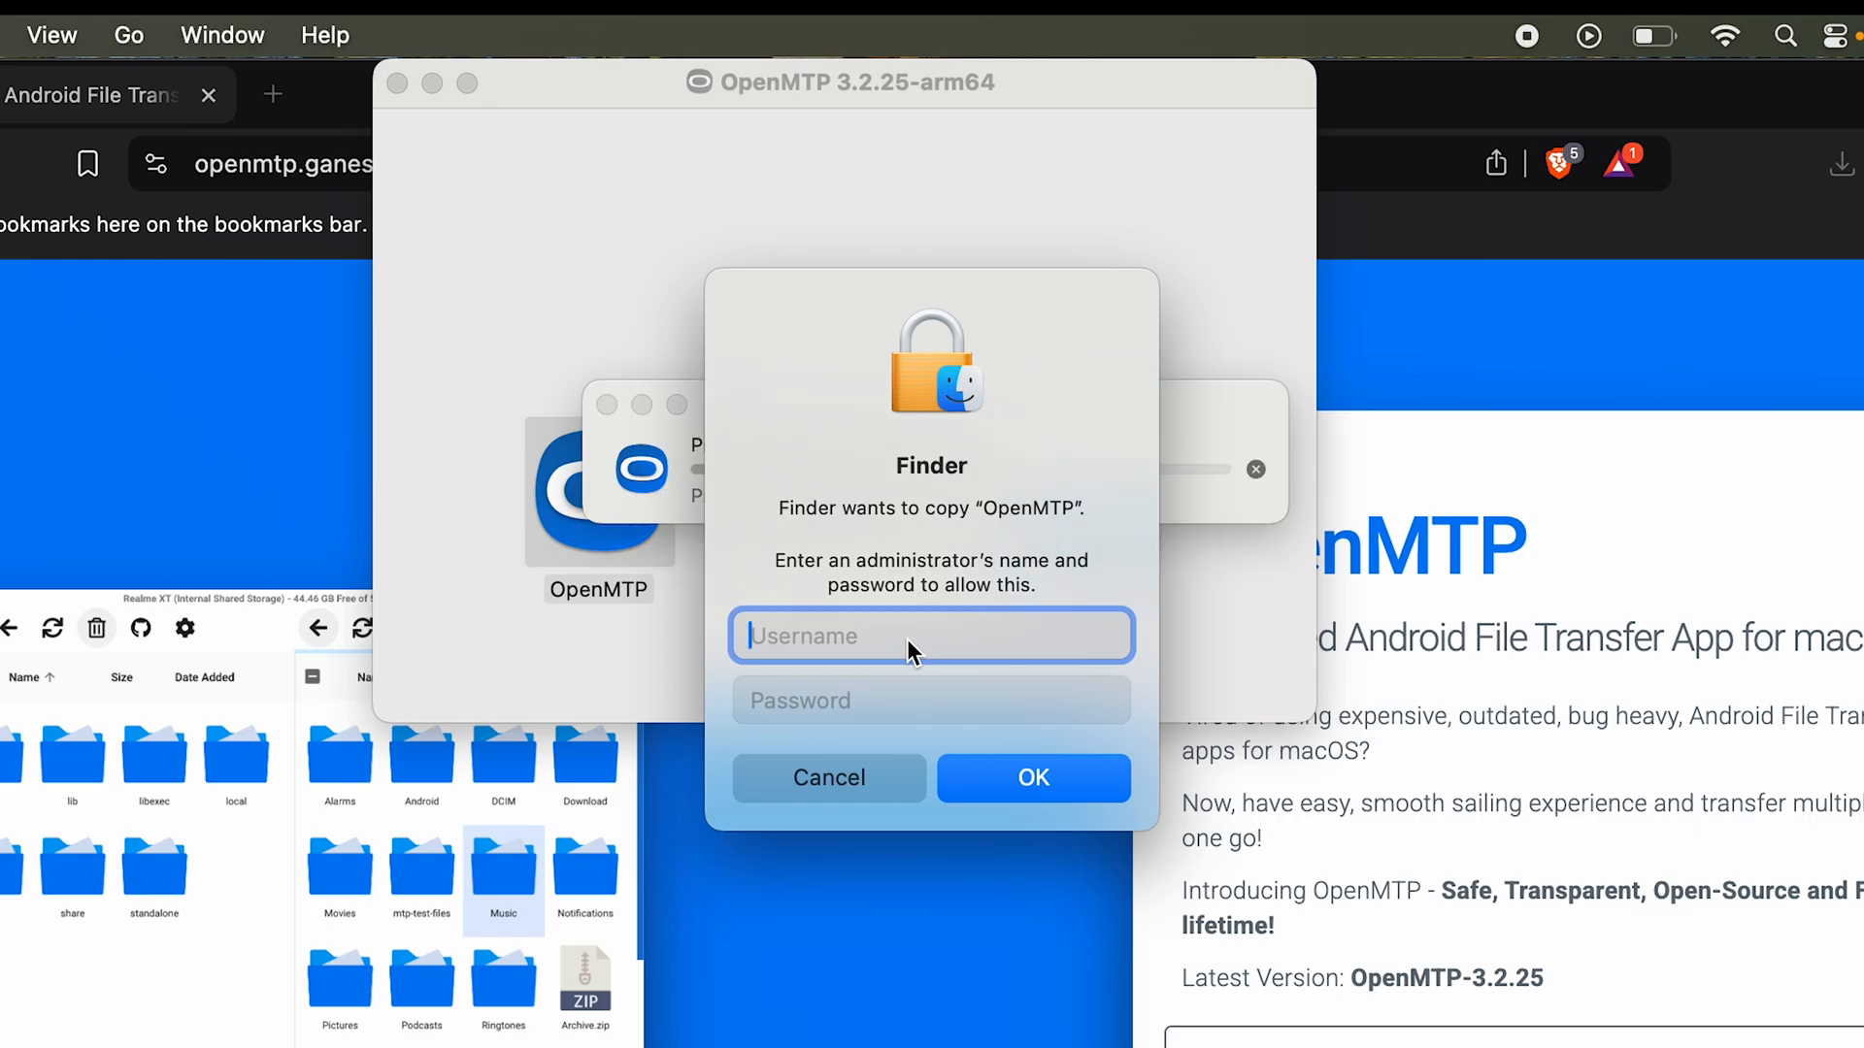
{"action": "left_click", "coordinate": [827, 776]}
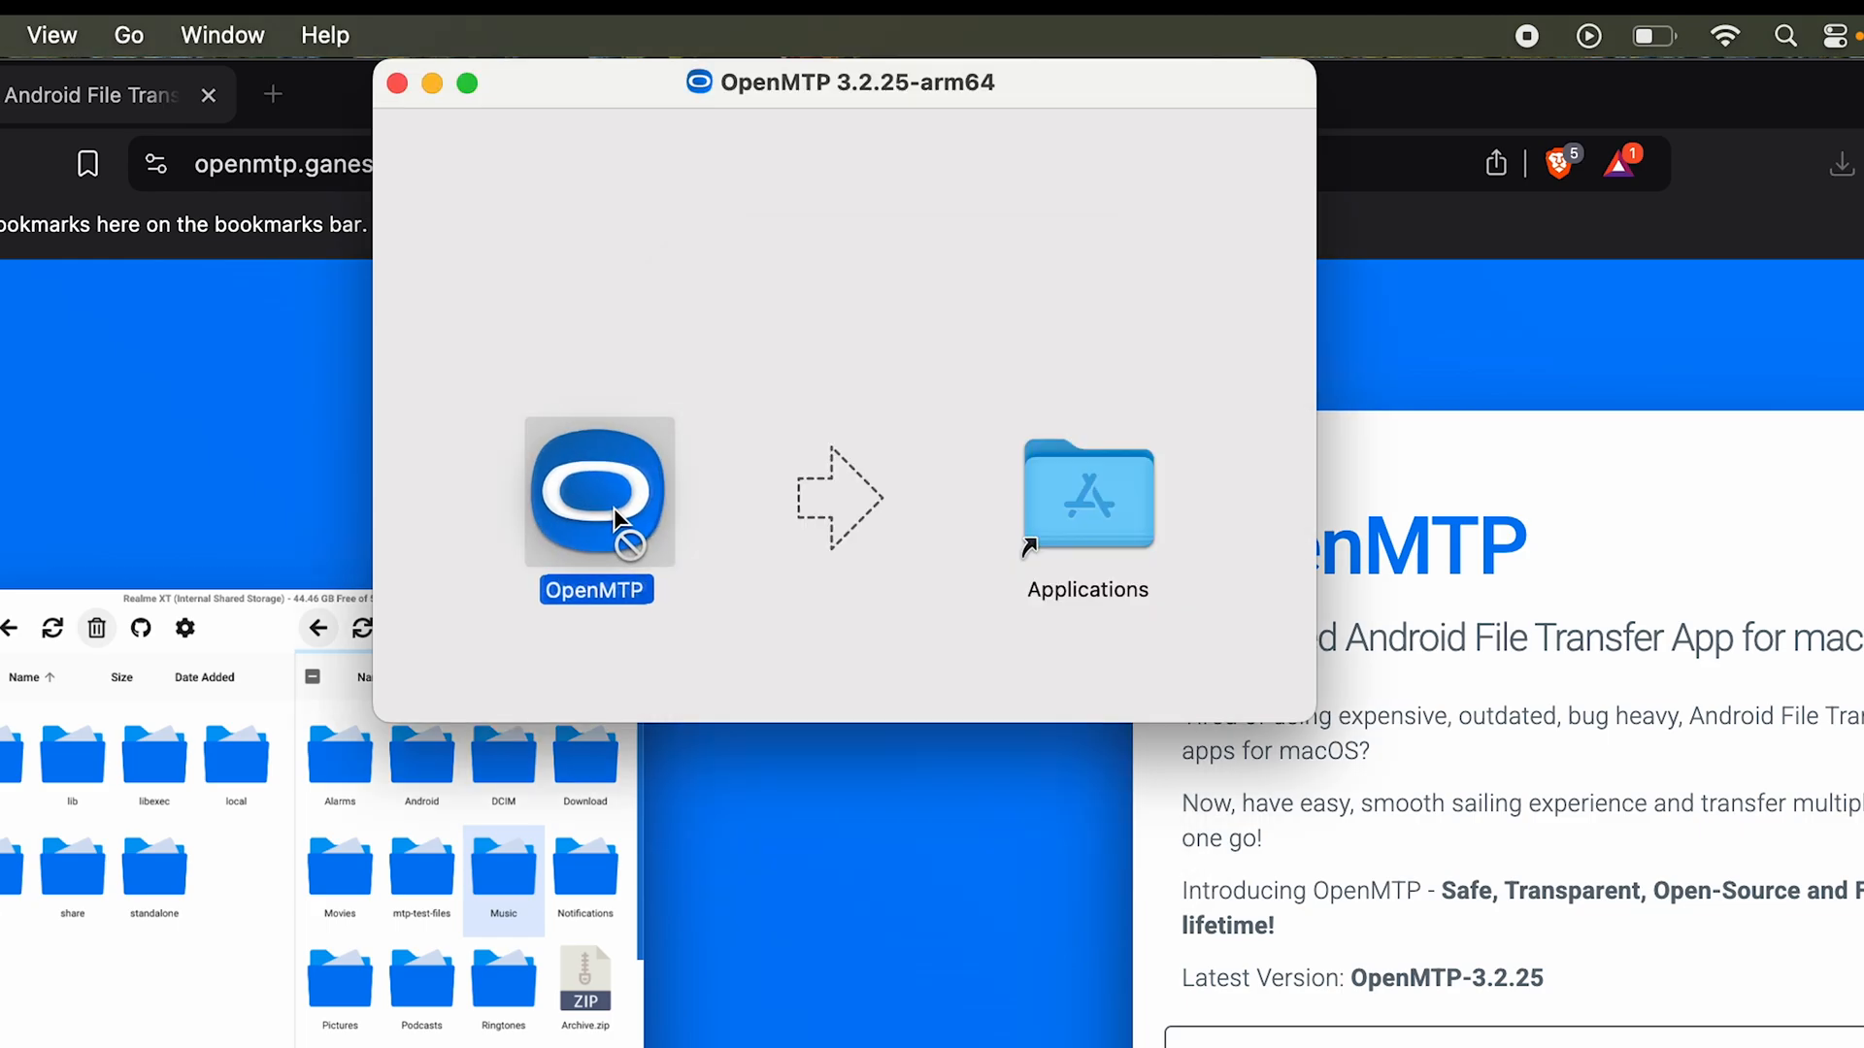
{"action": "left_click_drag", "start_coordinate": [600, 487], "coordinate": [1087, 493]}
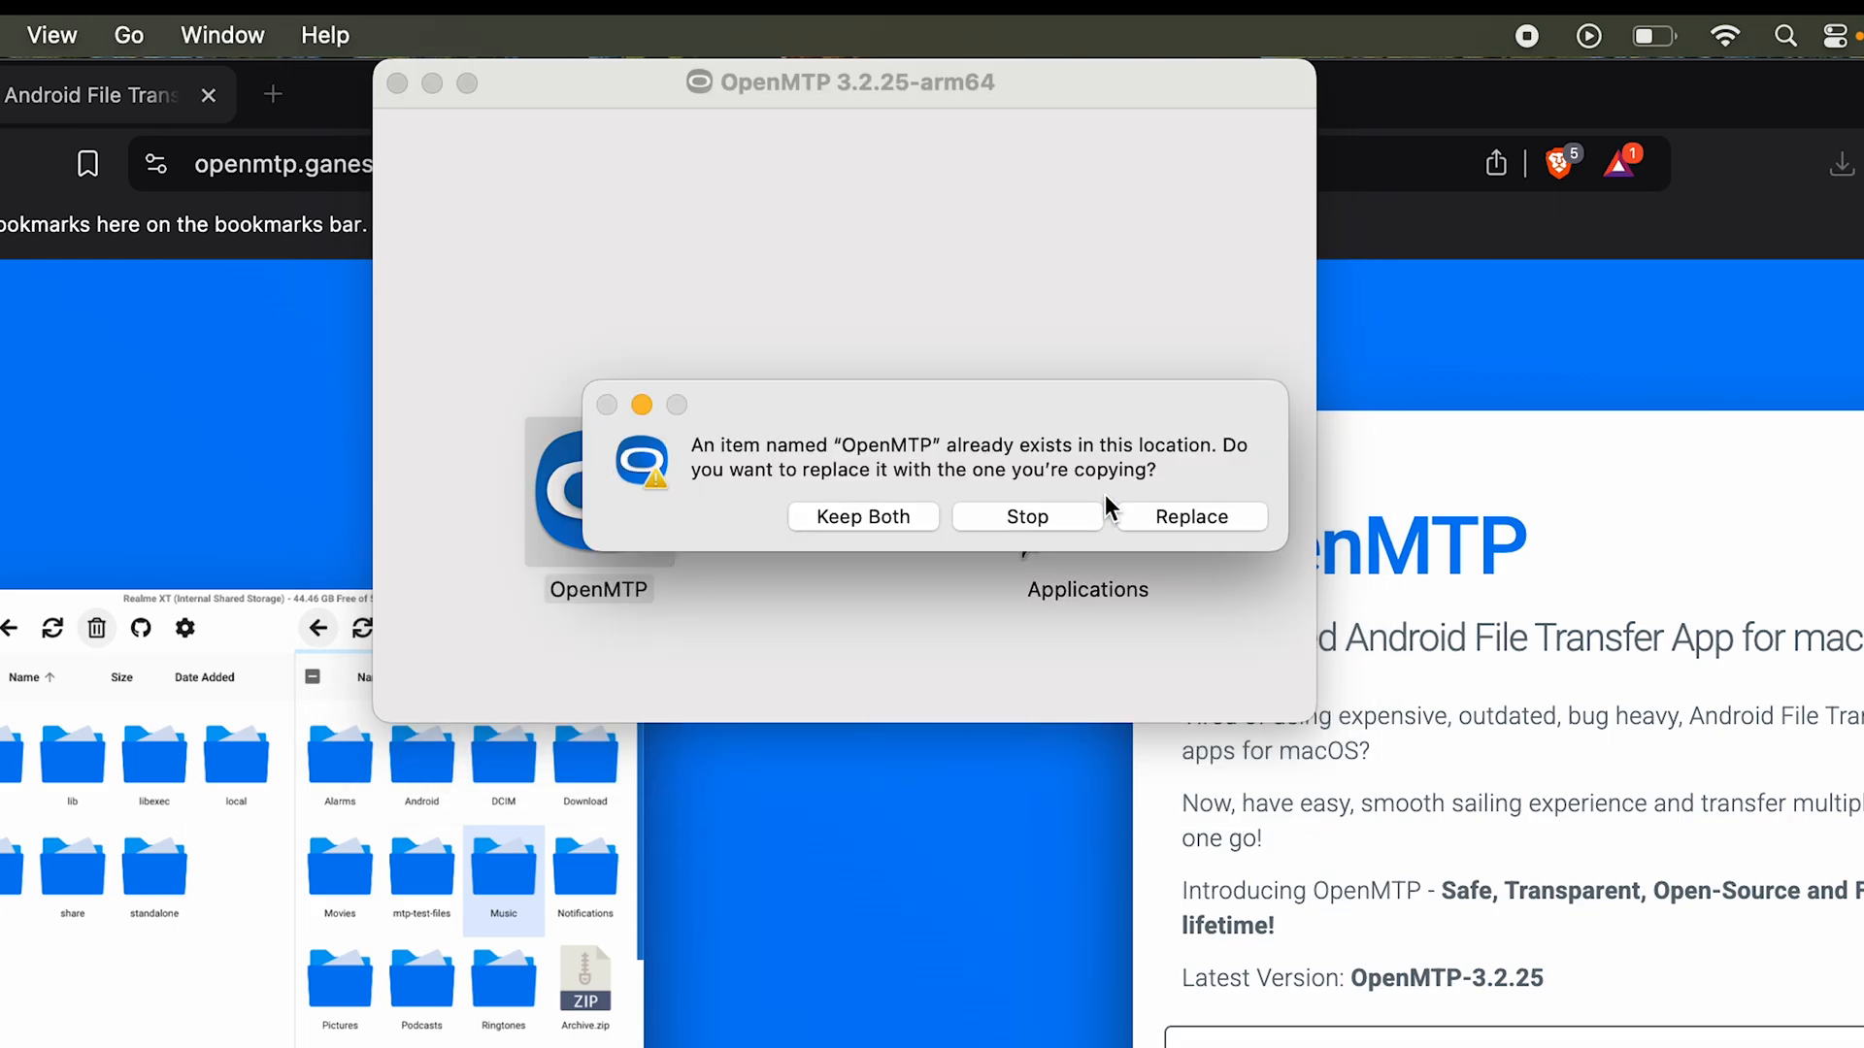
{"action": "left_click", "coordinate": [1025, 516]}
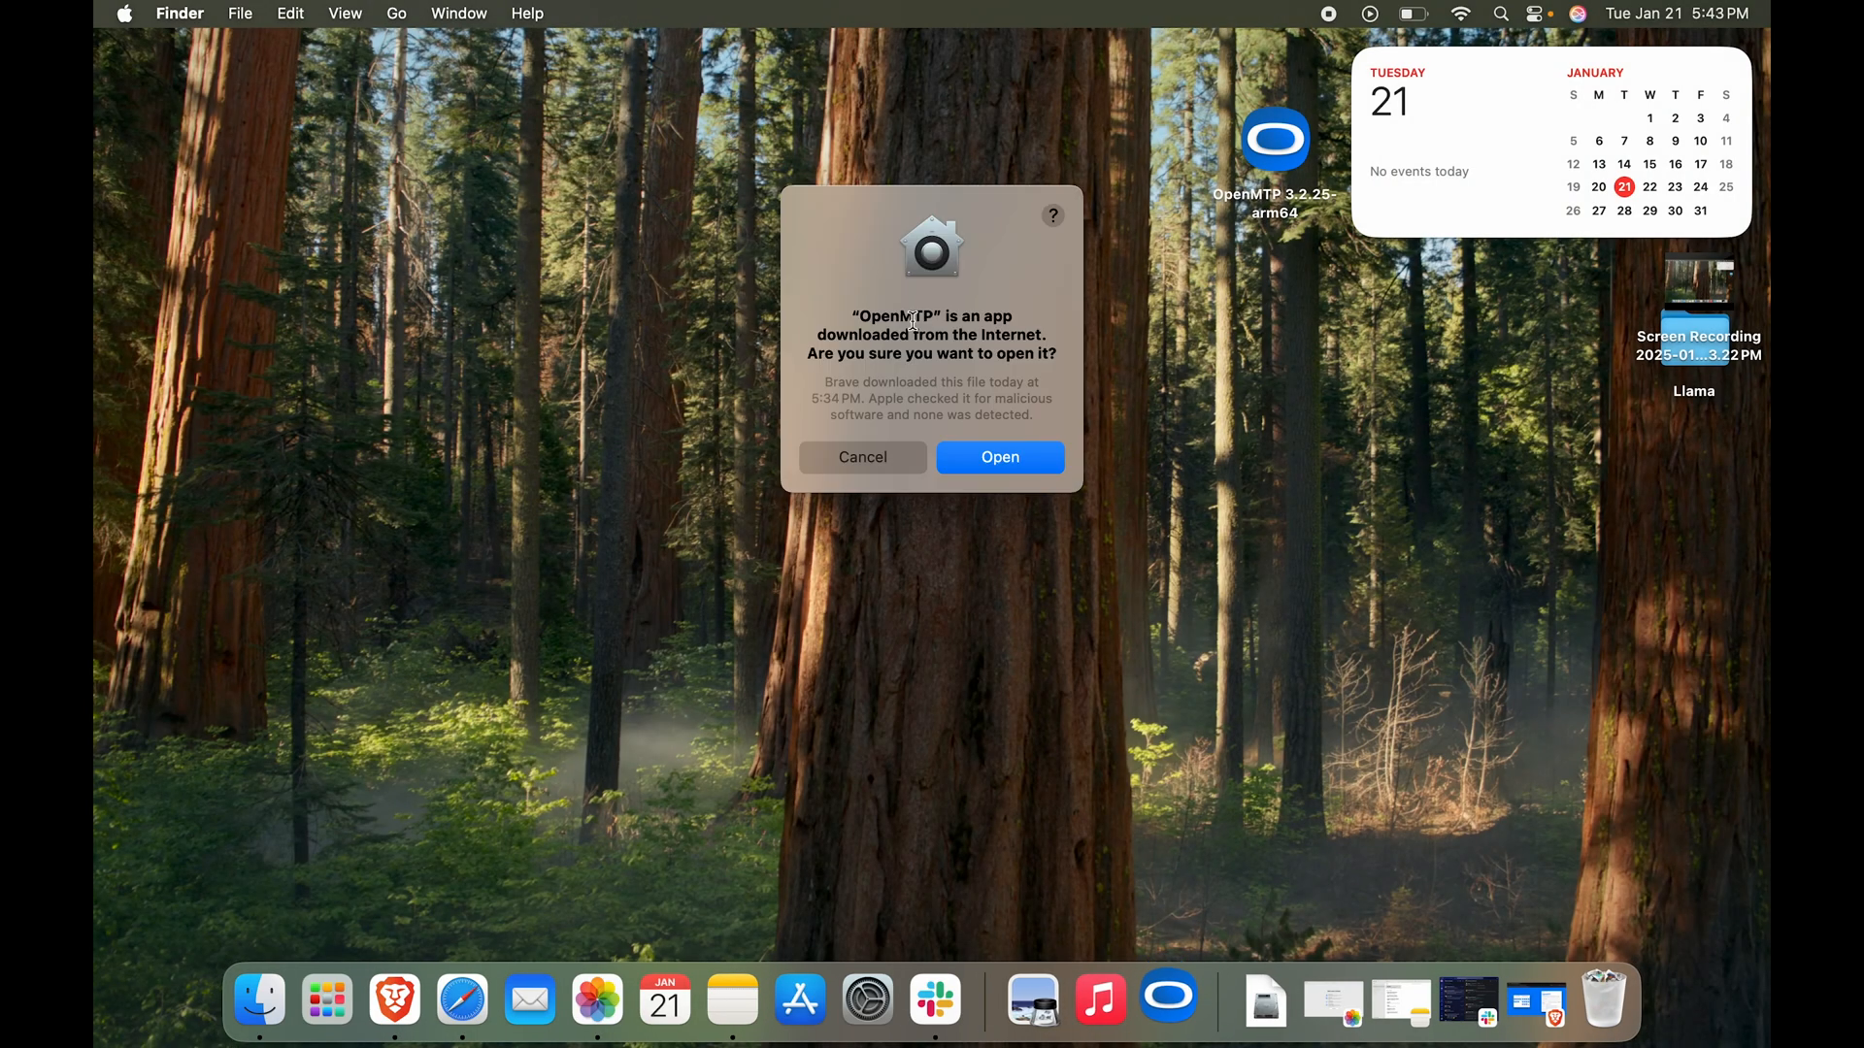
Allow OpenMTP to open and dismiss the release notes and Settings dialogs
{"action": "left_click", "coordinate": [999, 456]}
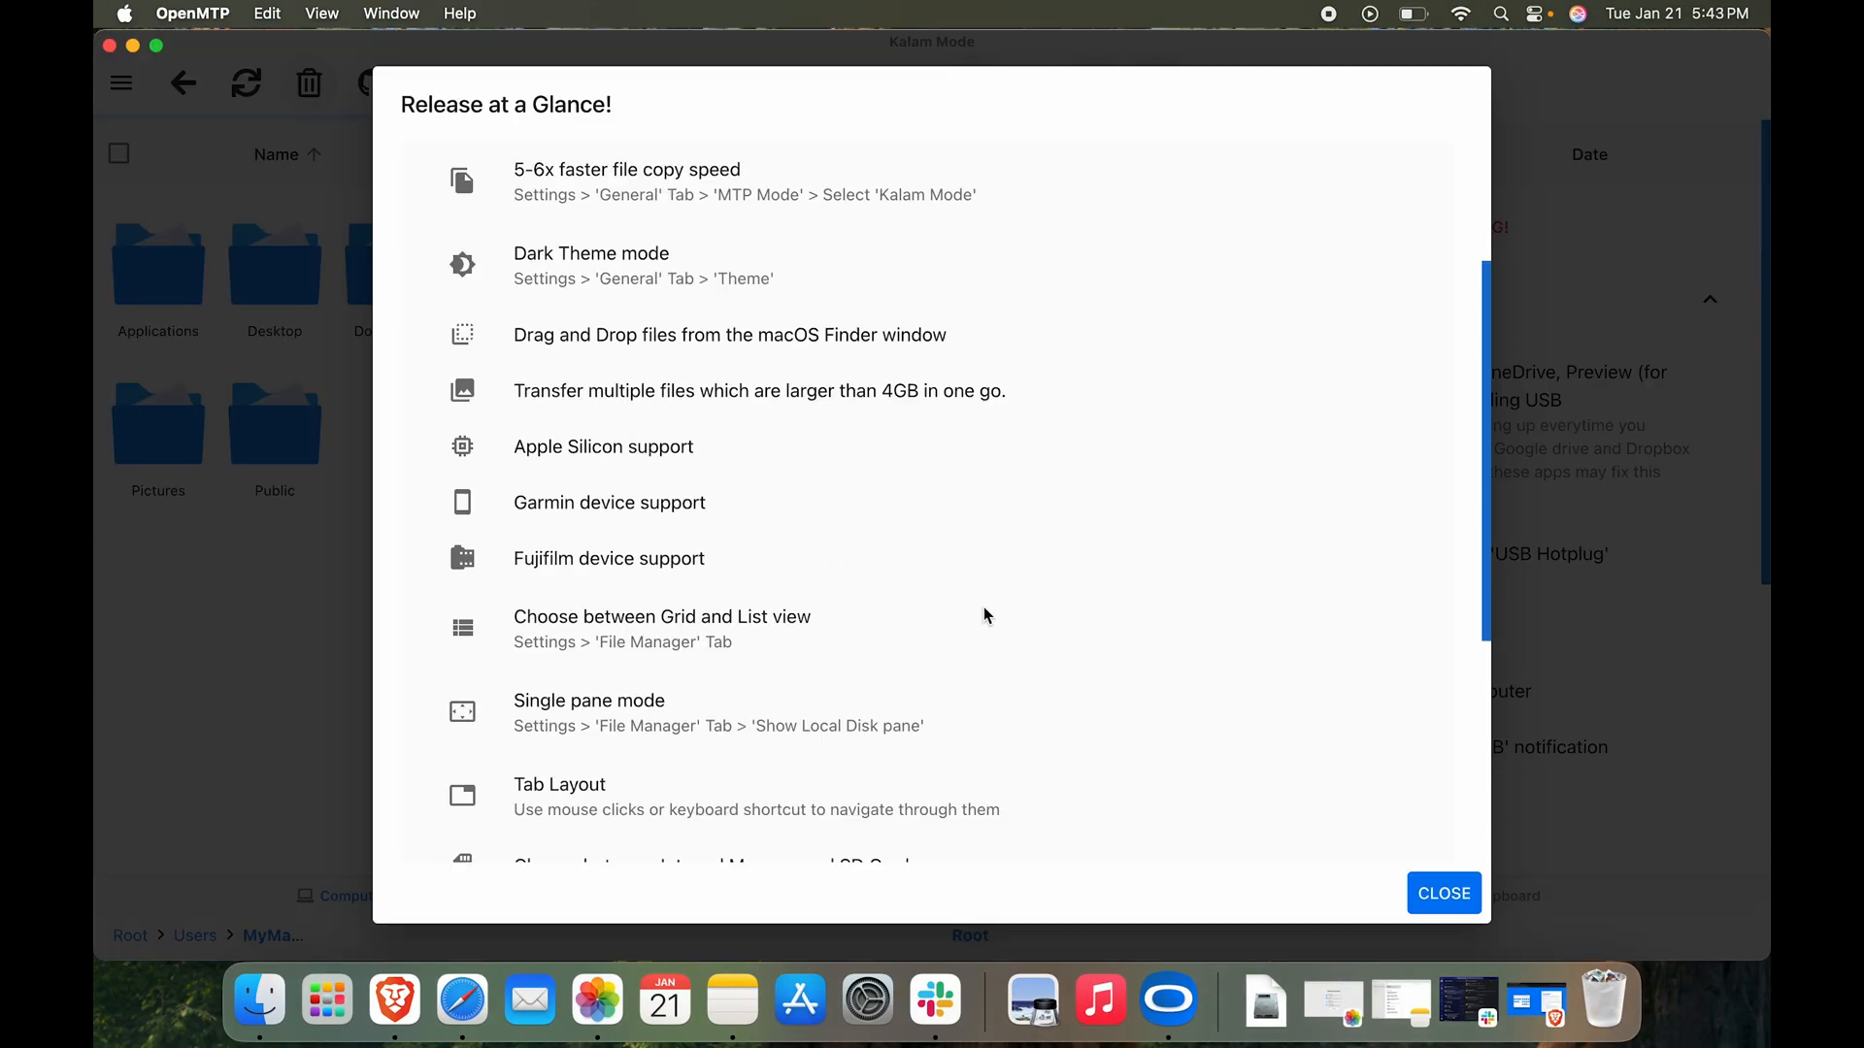
{"action": "left_click", "coordinate": [1442, 893]}
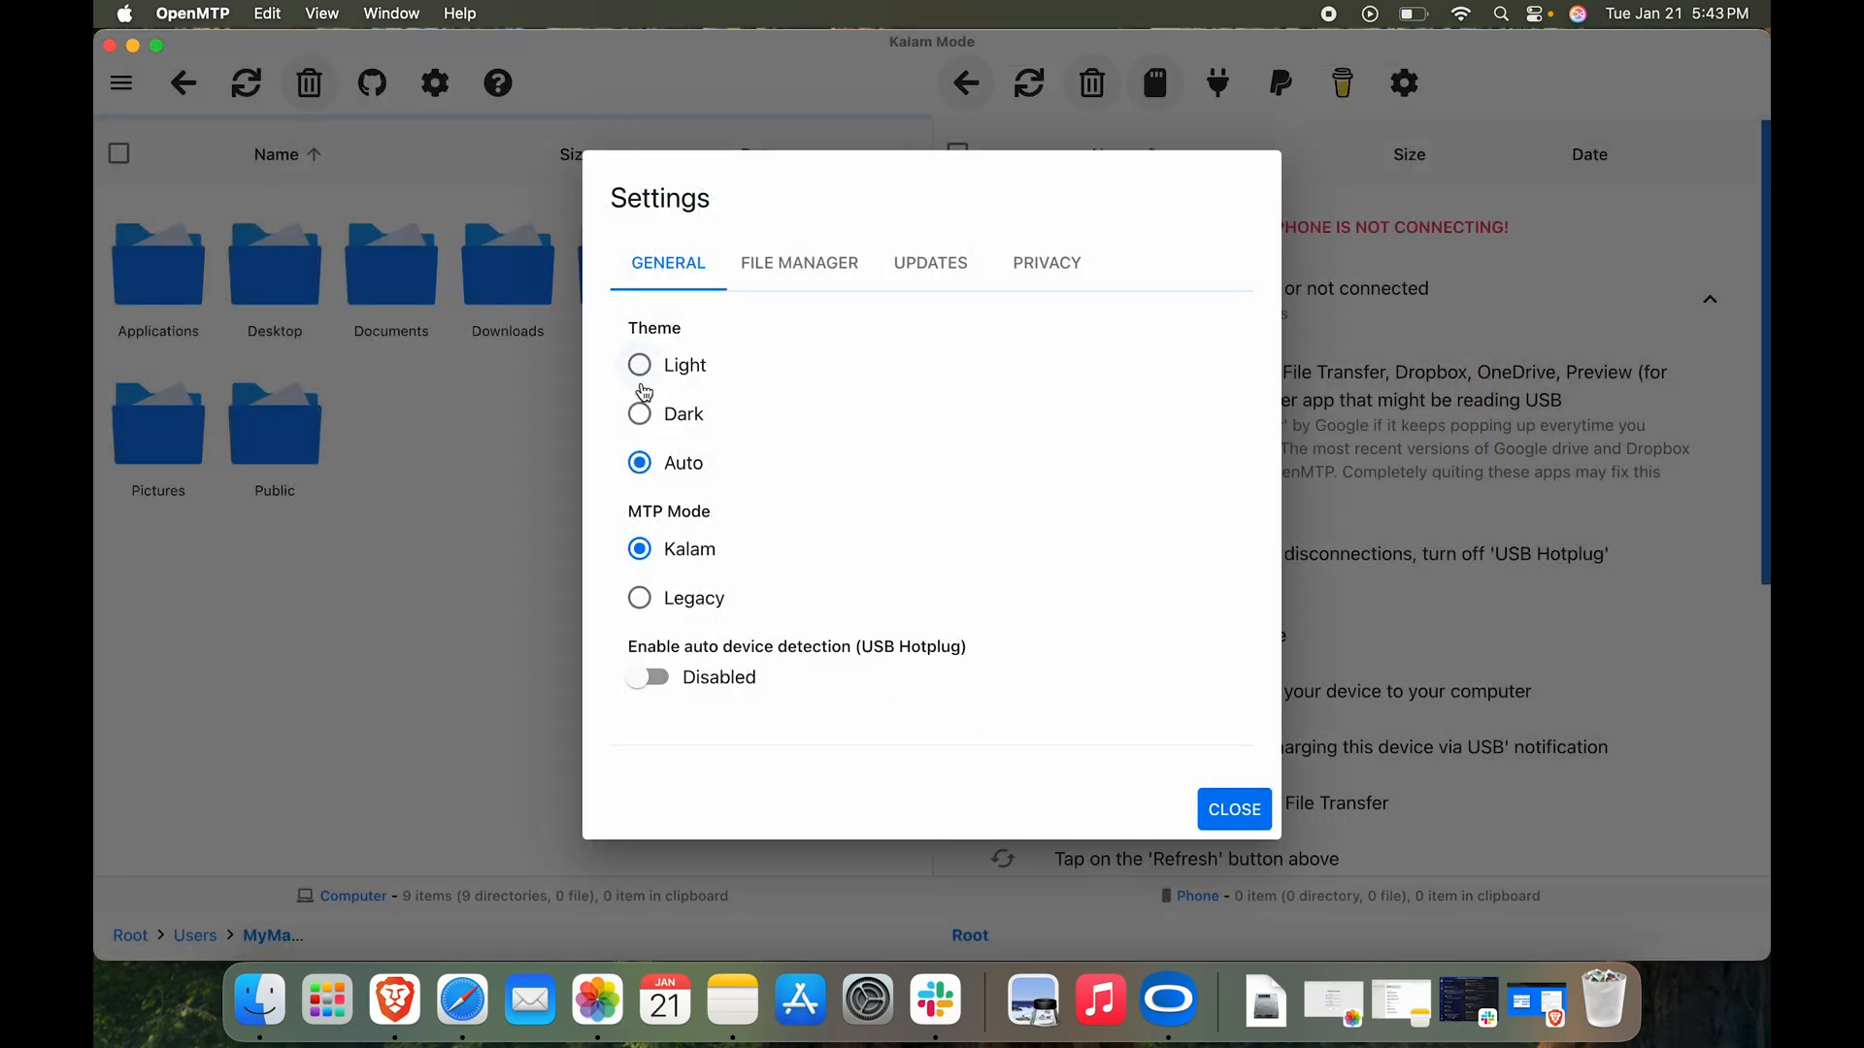
{"action": "left_click", "coordinate": [1232, 810]}
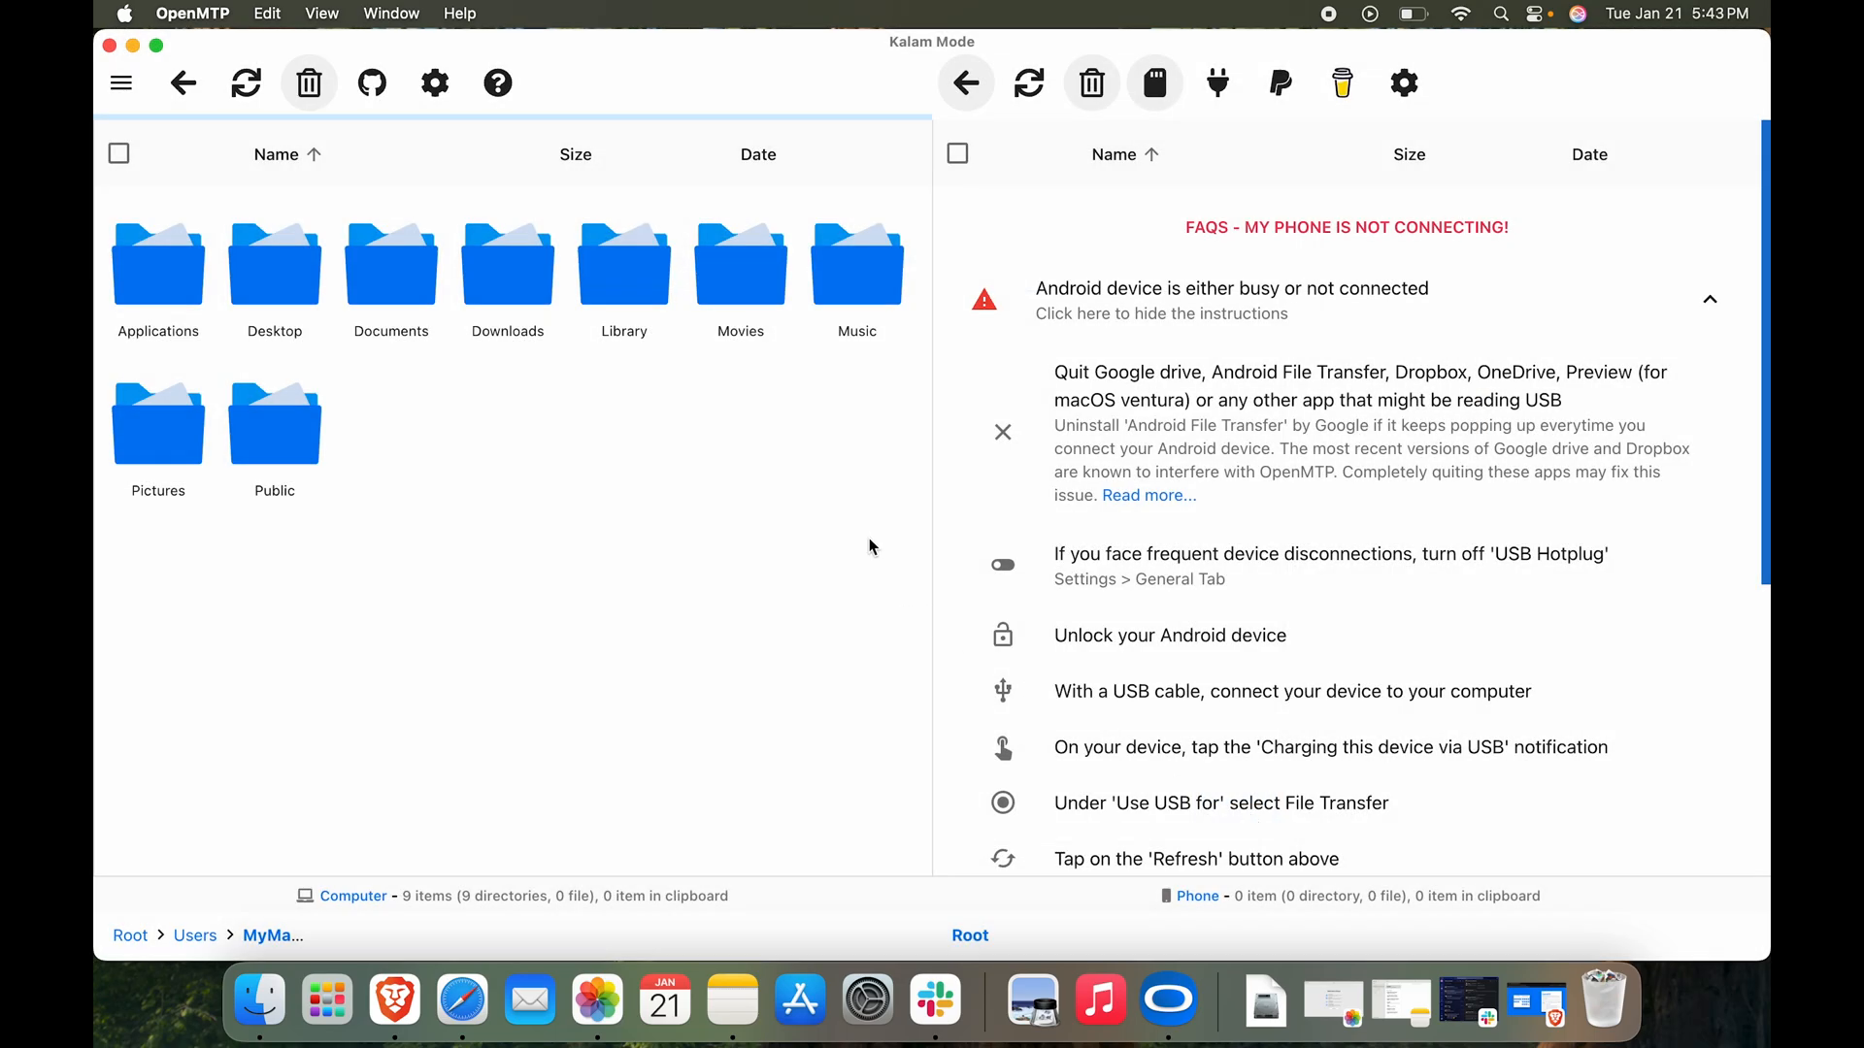
{"action": "mouse_move", "coordinate": [528, 608]}
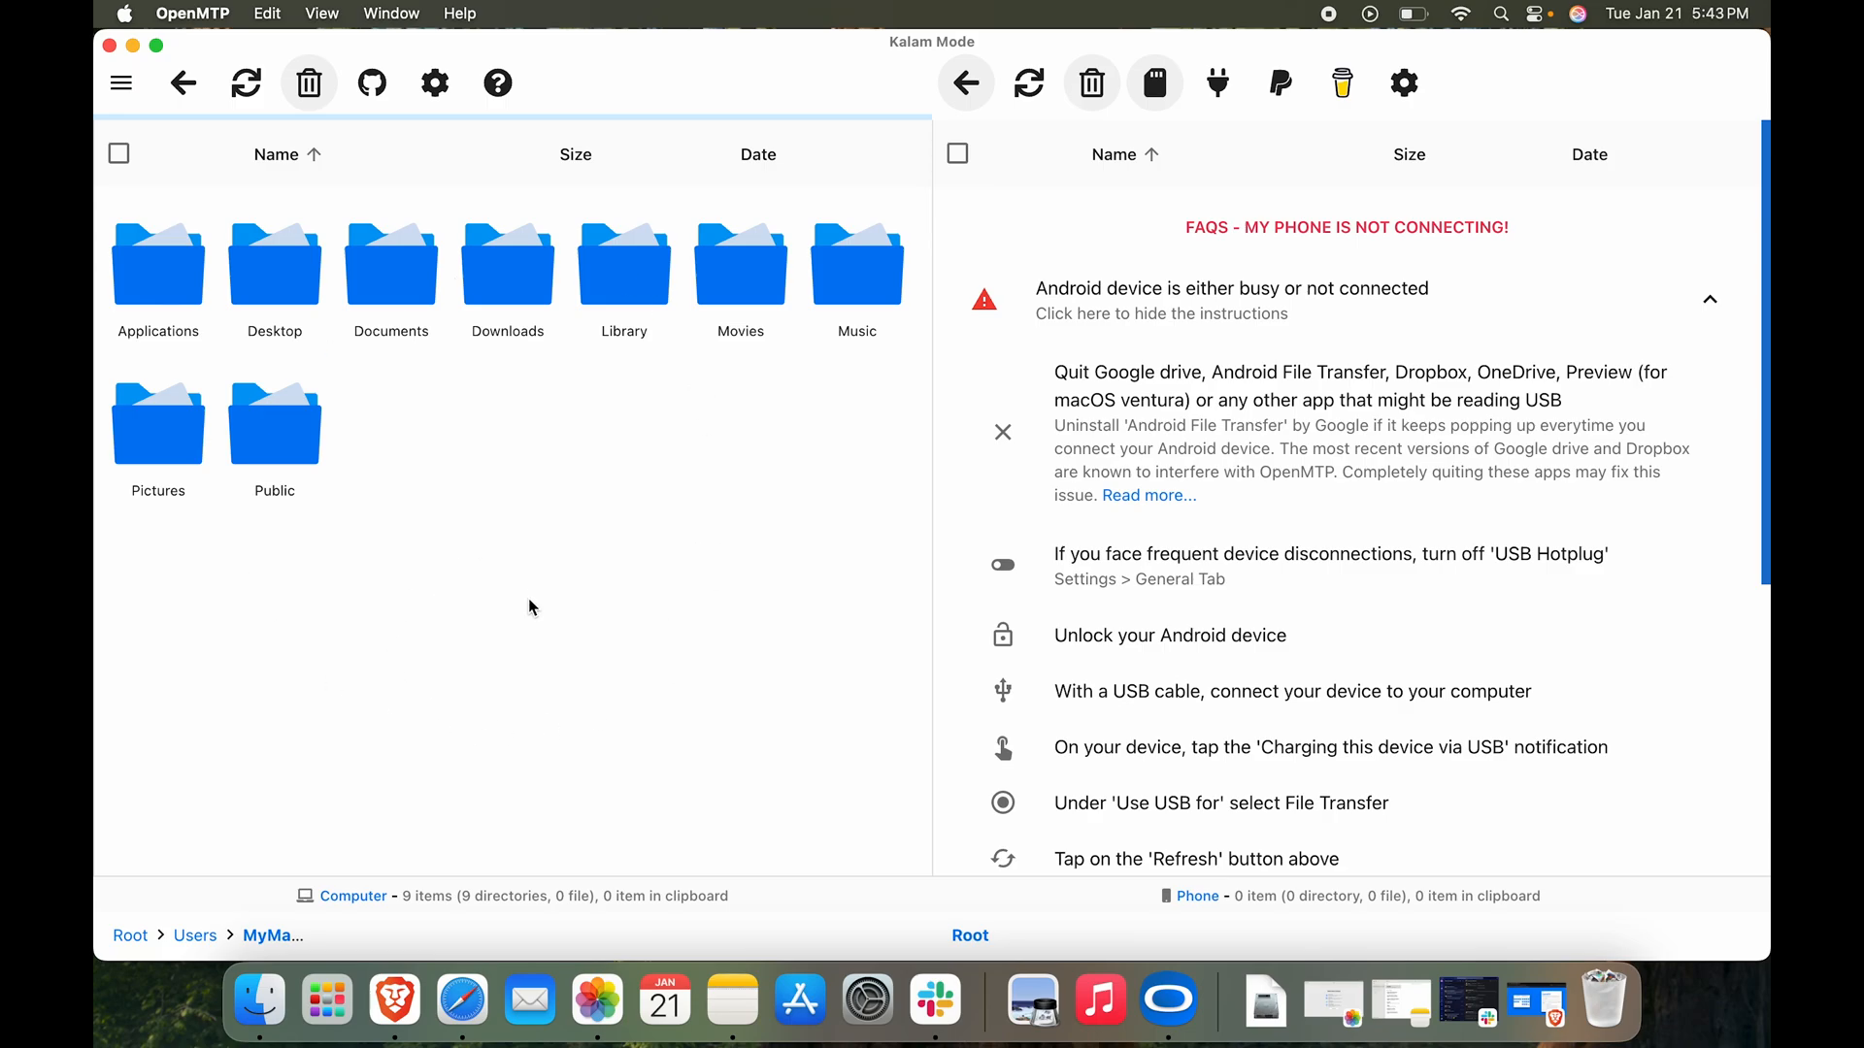
{"action": "mouse_move", "coordinate": [1328, 462]}
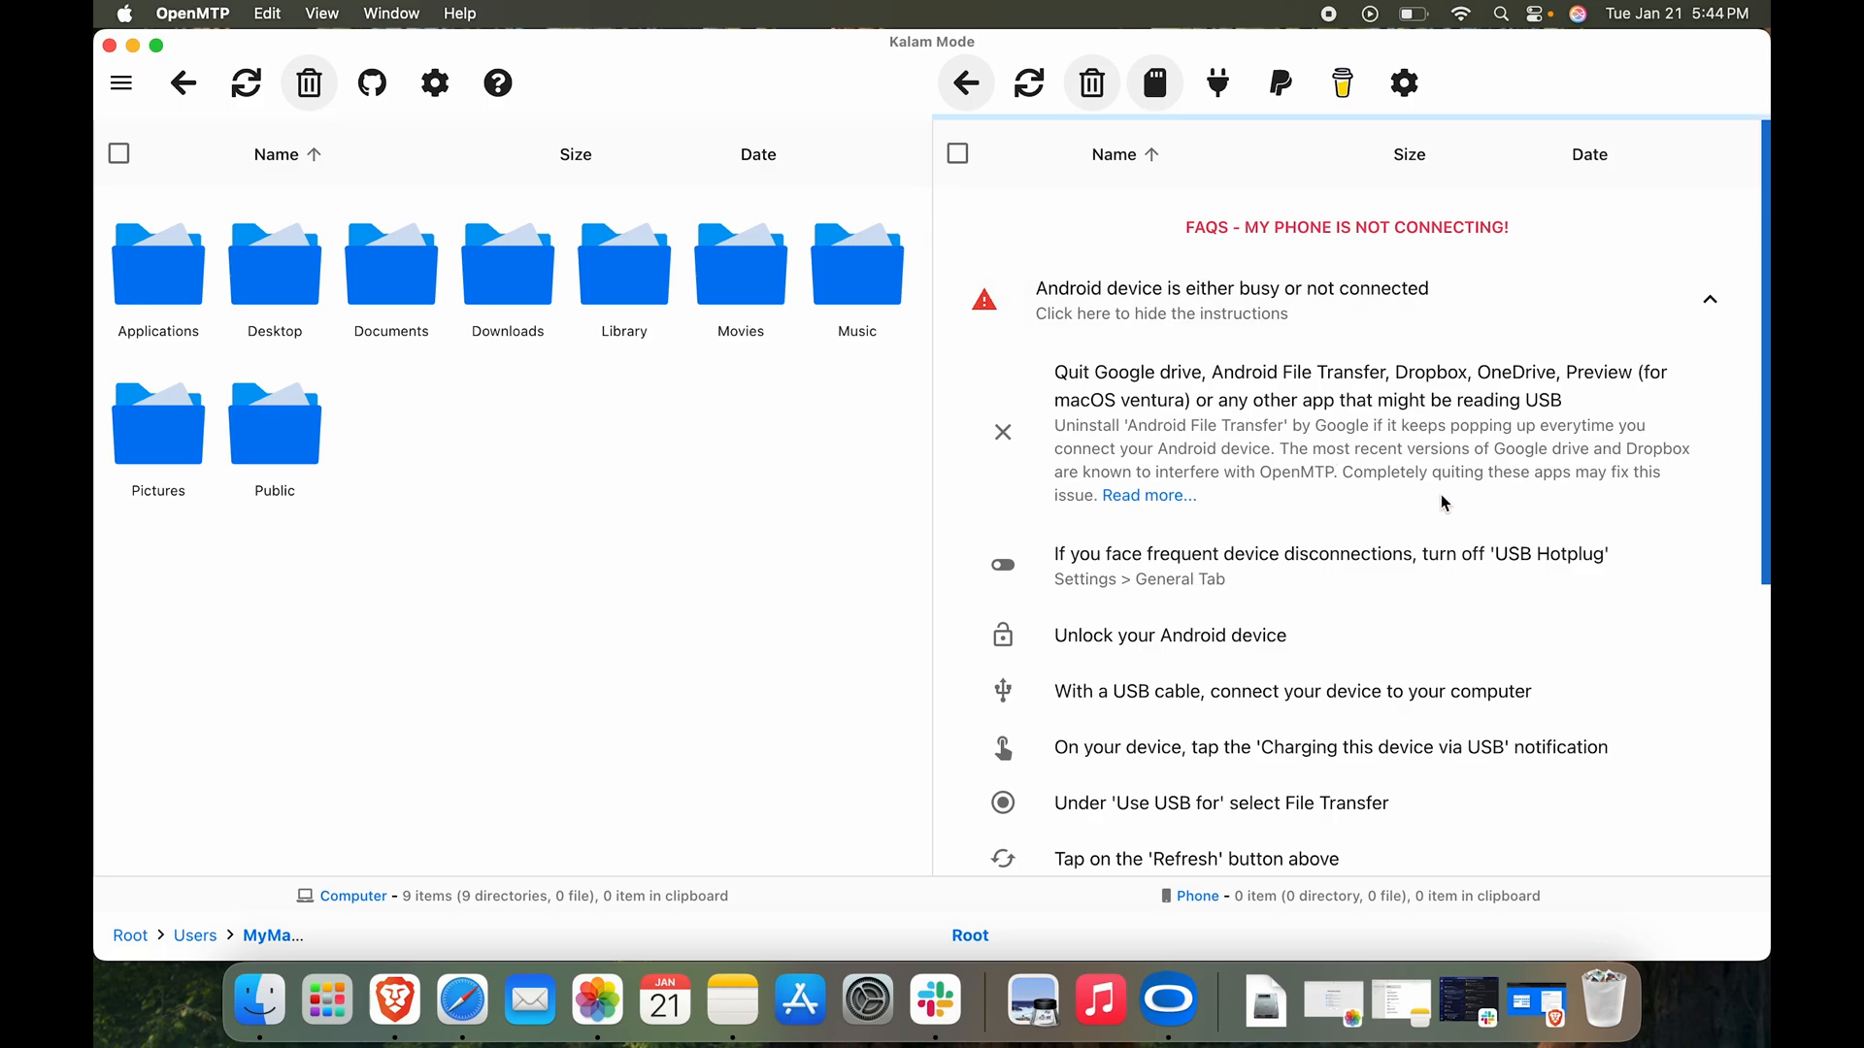
{"action": "mouse_move", "coordinate": [1495, 474]}
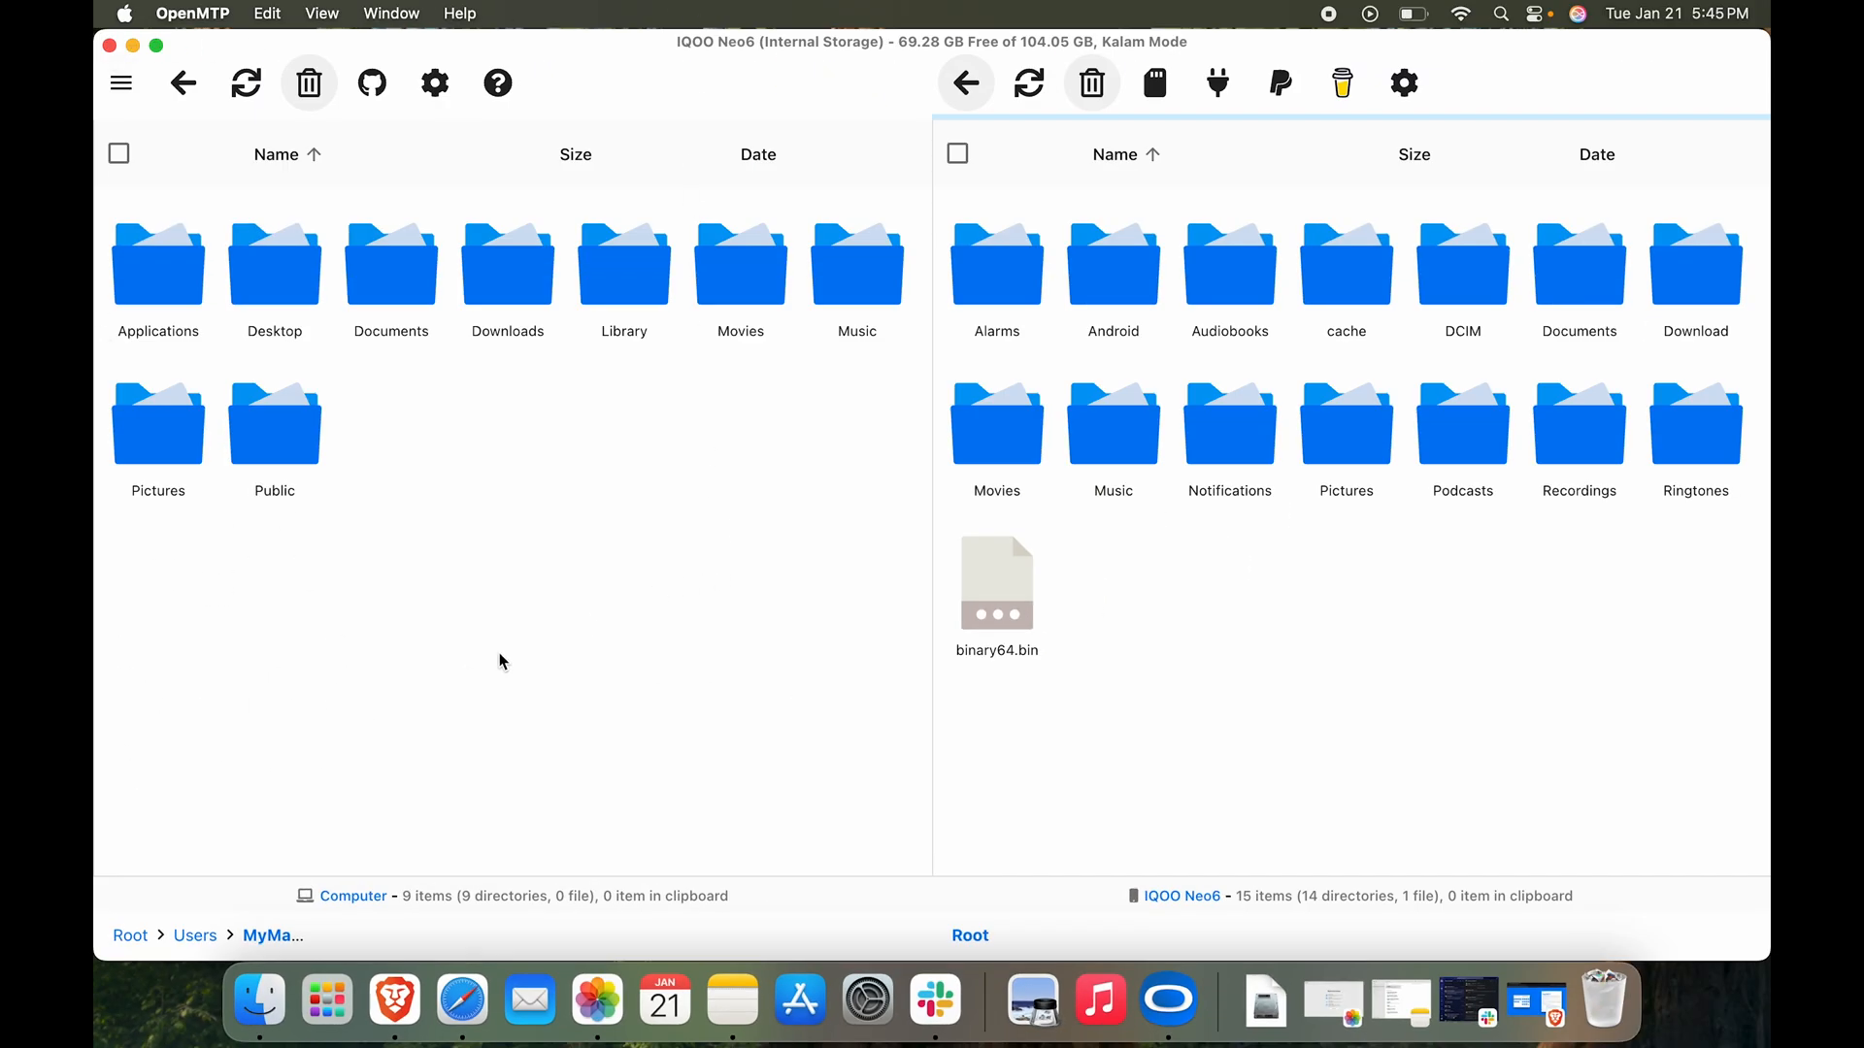
{"action": "mouse_move", "coordinate": [1281, 670]}
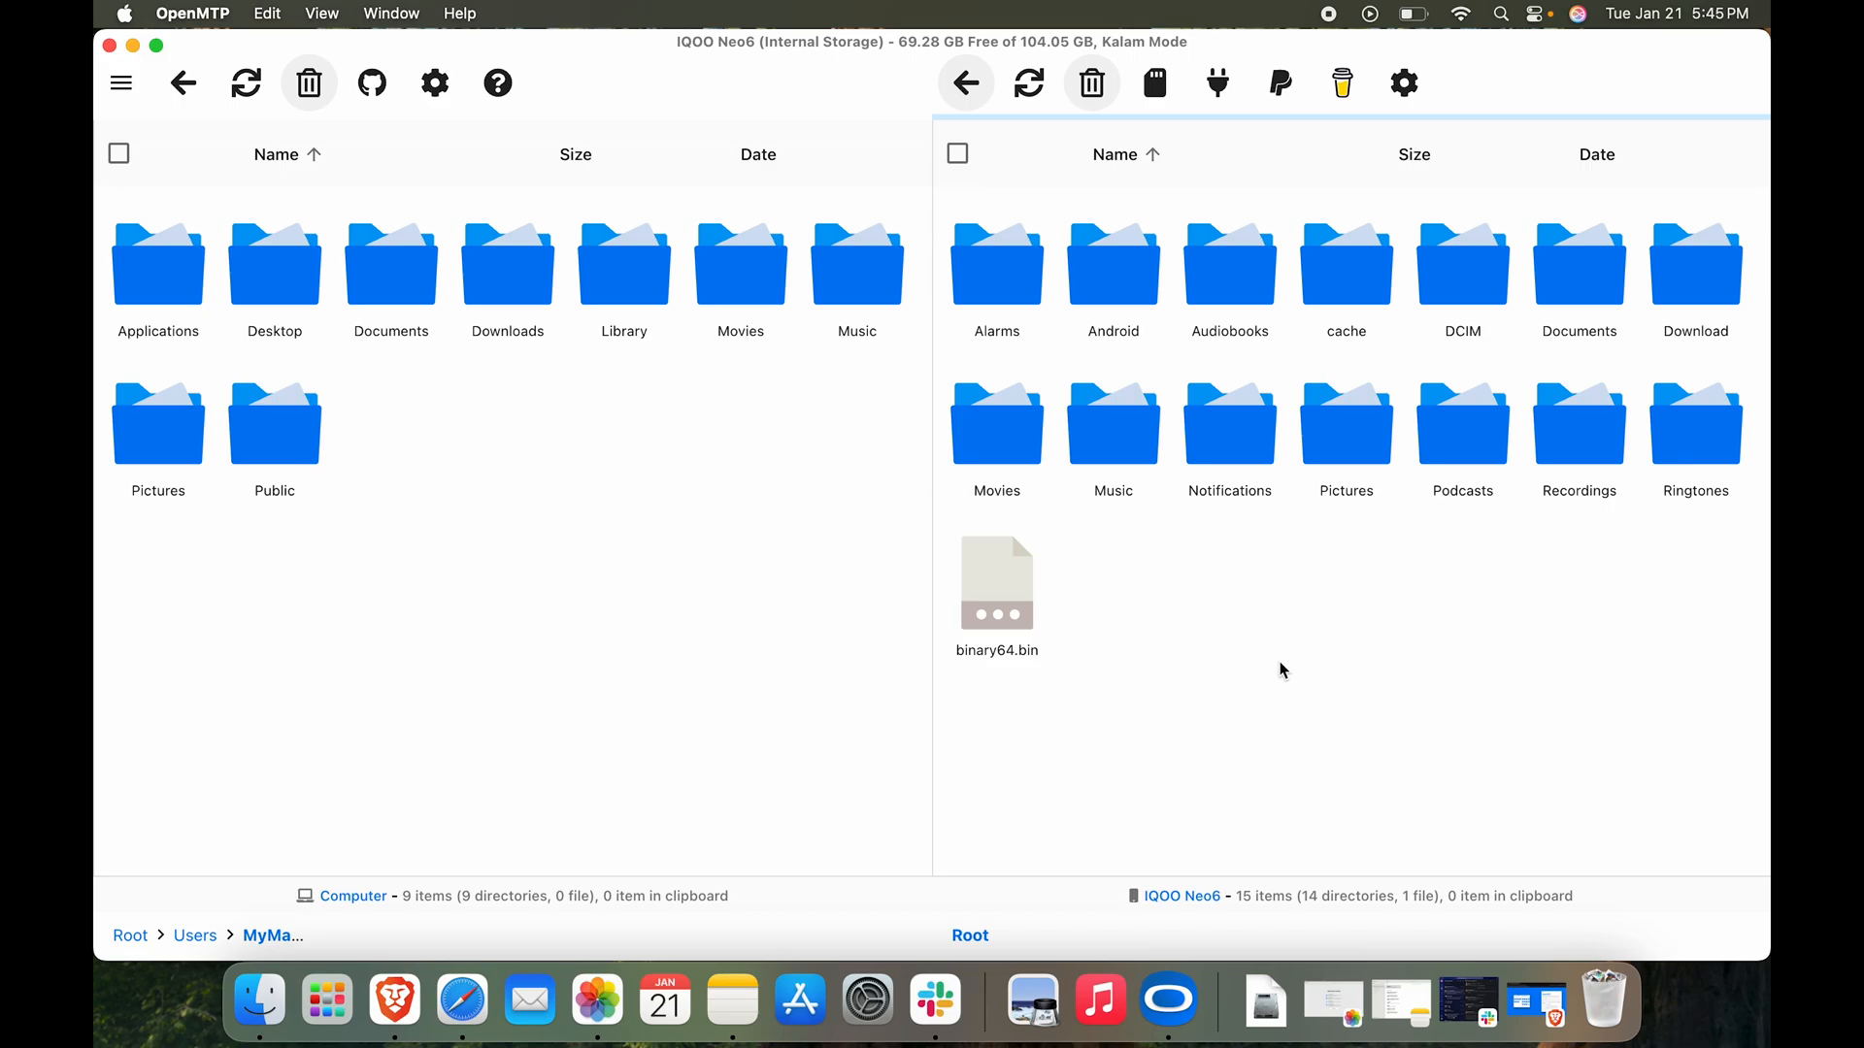
{"action": "mouse_move", "coordinate": [1262, 601]}
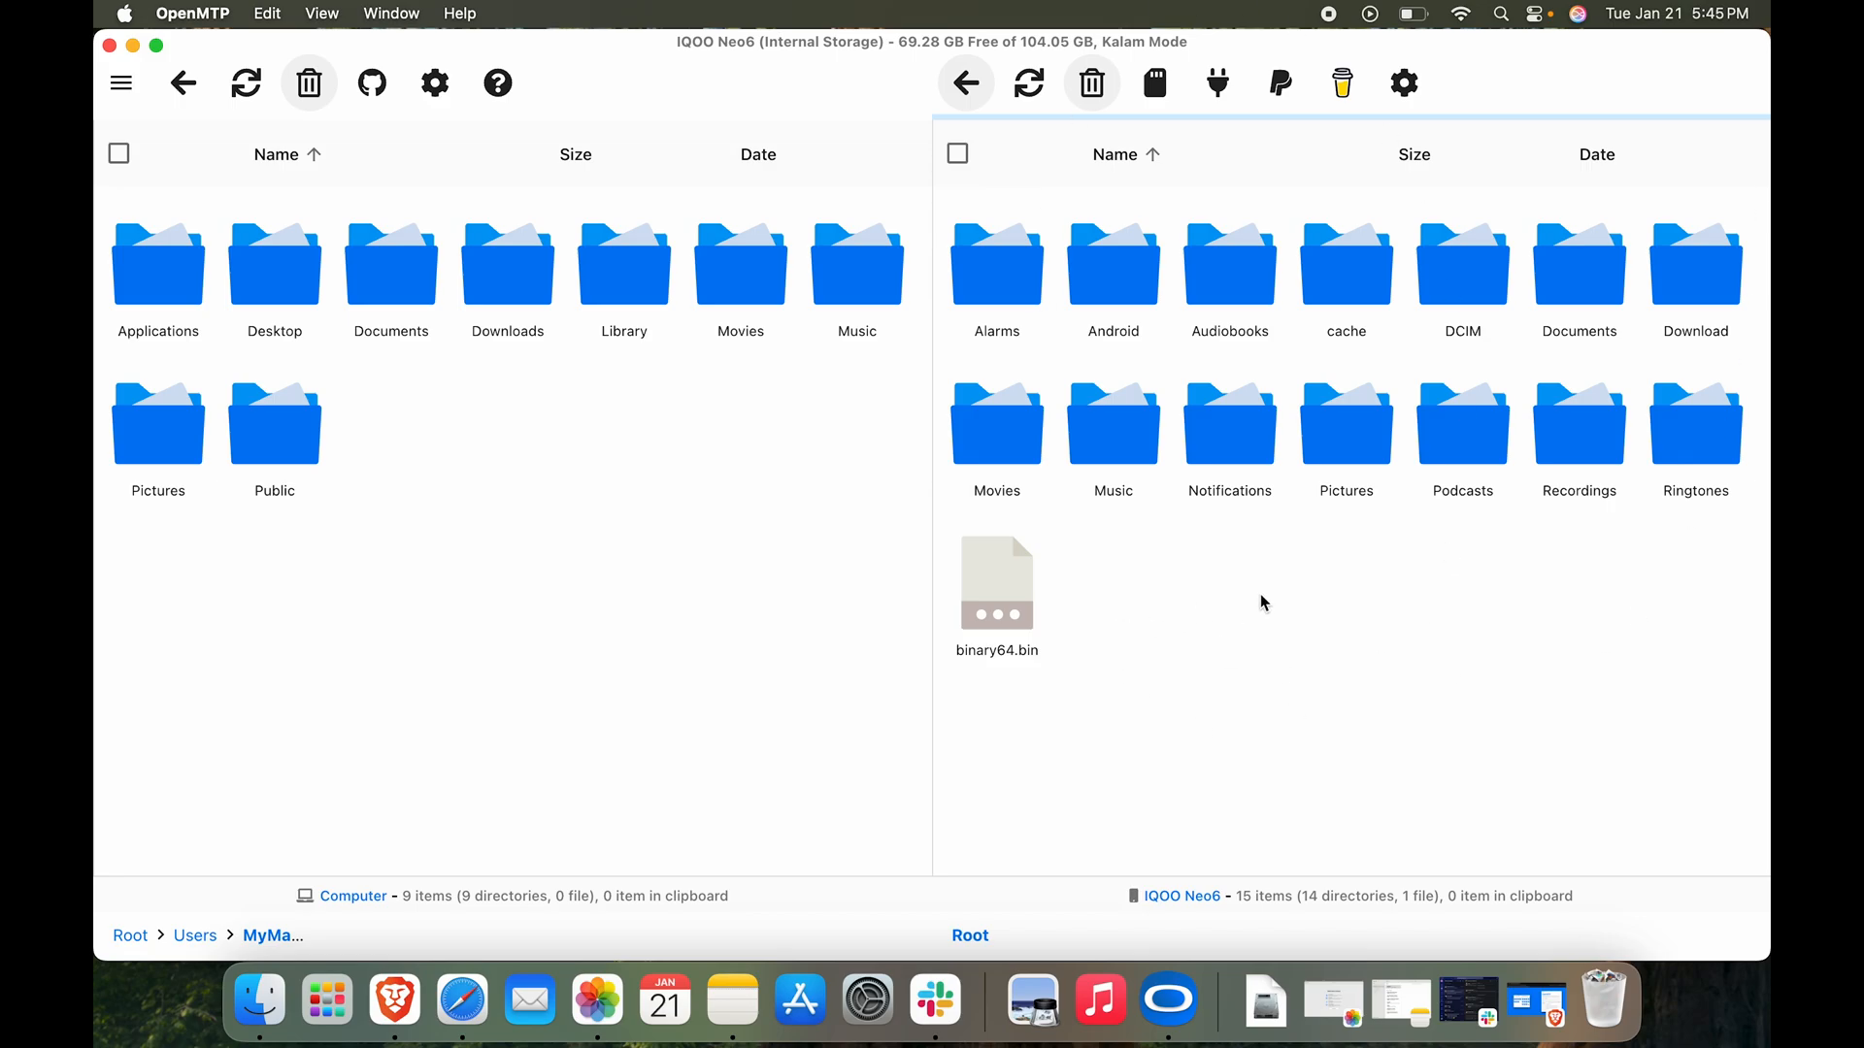
Copy the photos from the phone's DCIM/Camera folder into the Mac's user folder
{"action": "double_click", "coordinate": [1462, 268]}
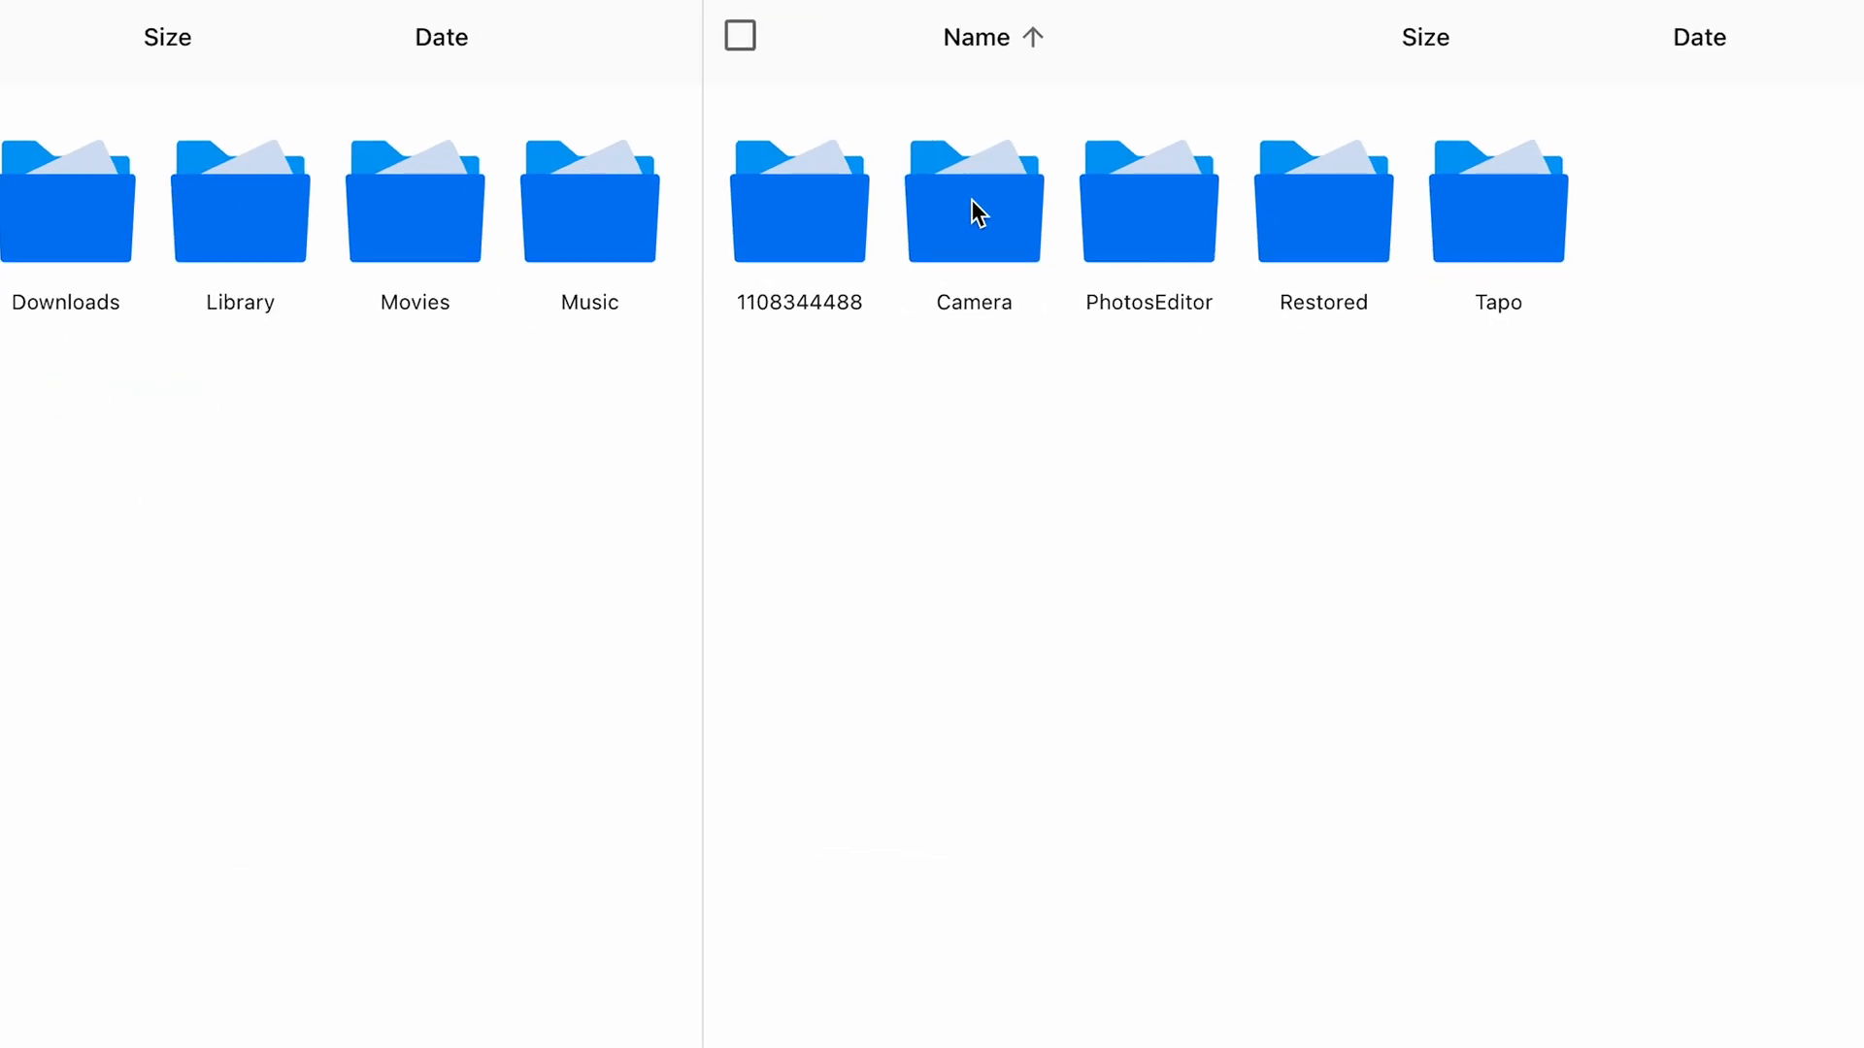
{"action": "double_click", "coordinate": [973, 204]}
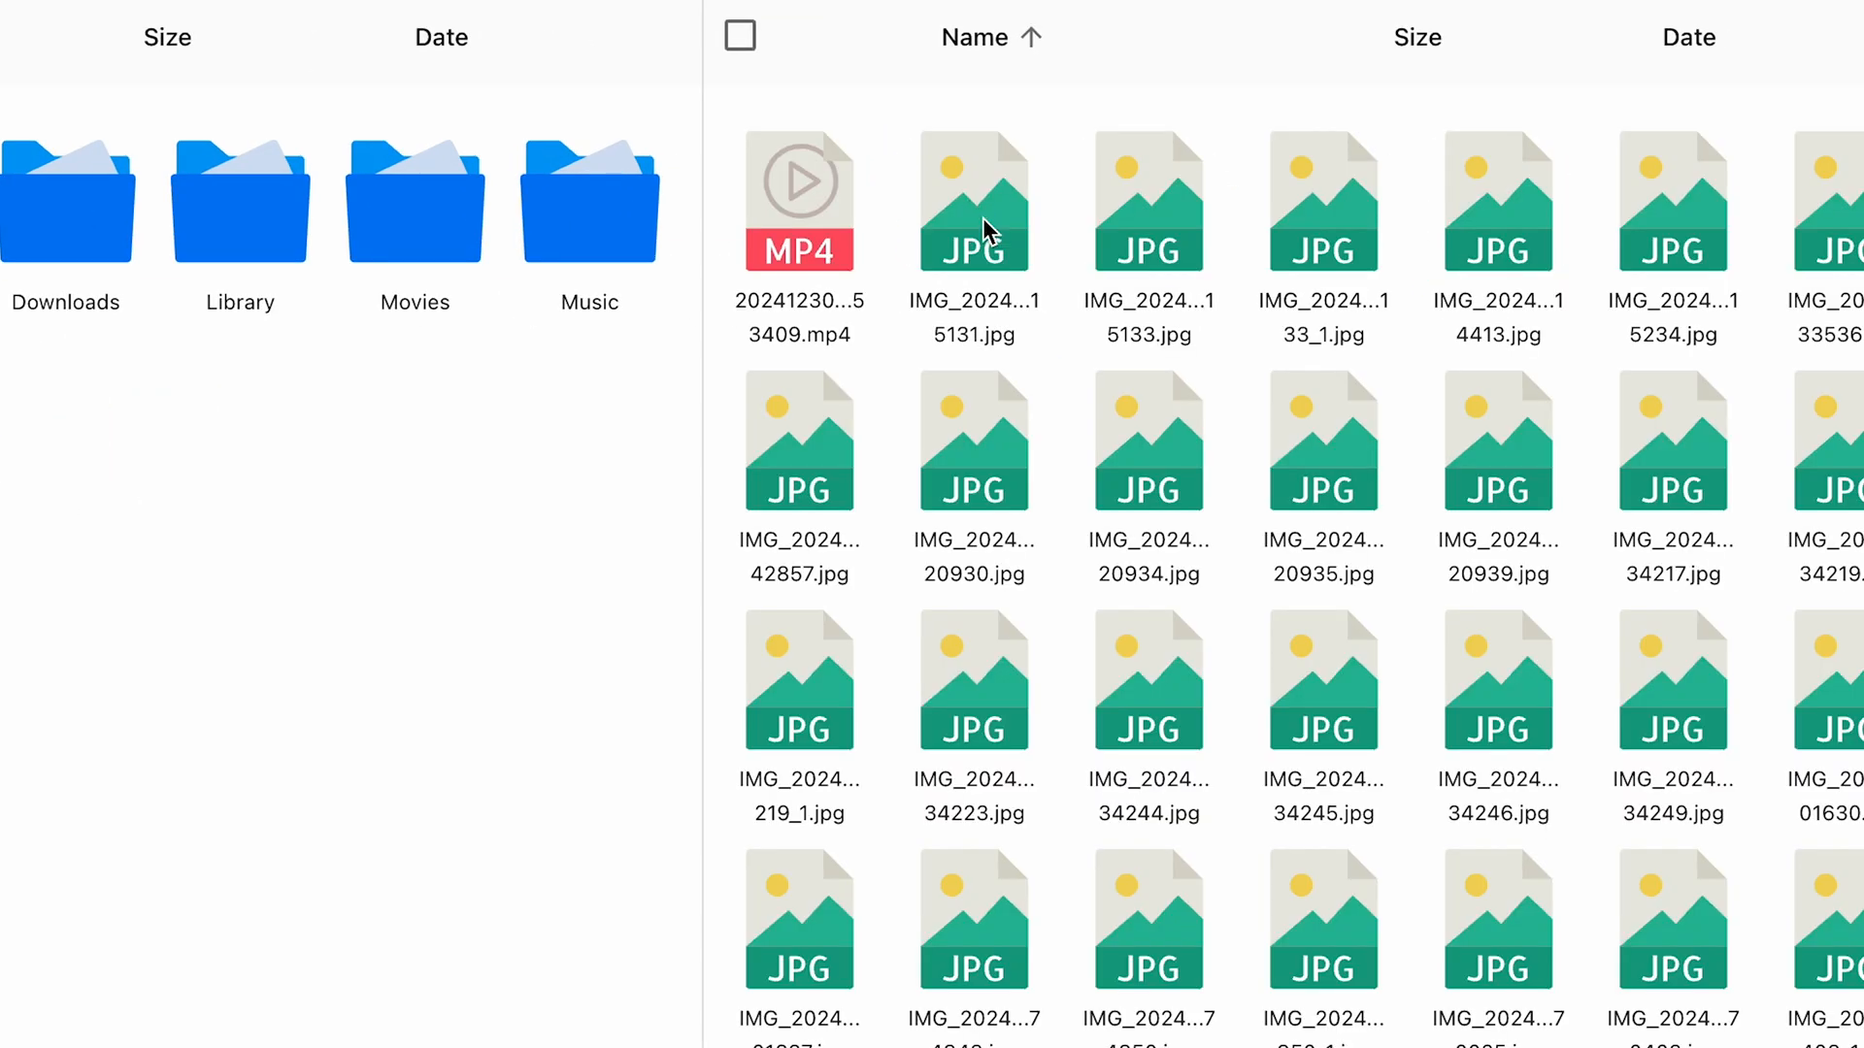
{"action": "scroll", "scroll_direction": "down", "scroll_amount": 3}
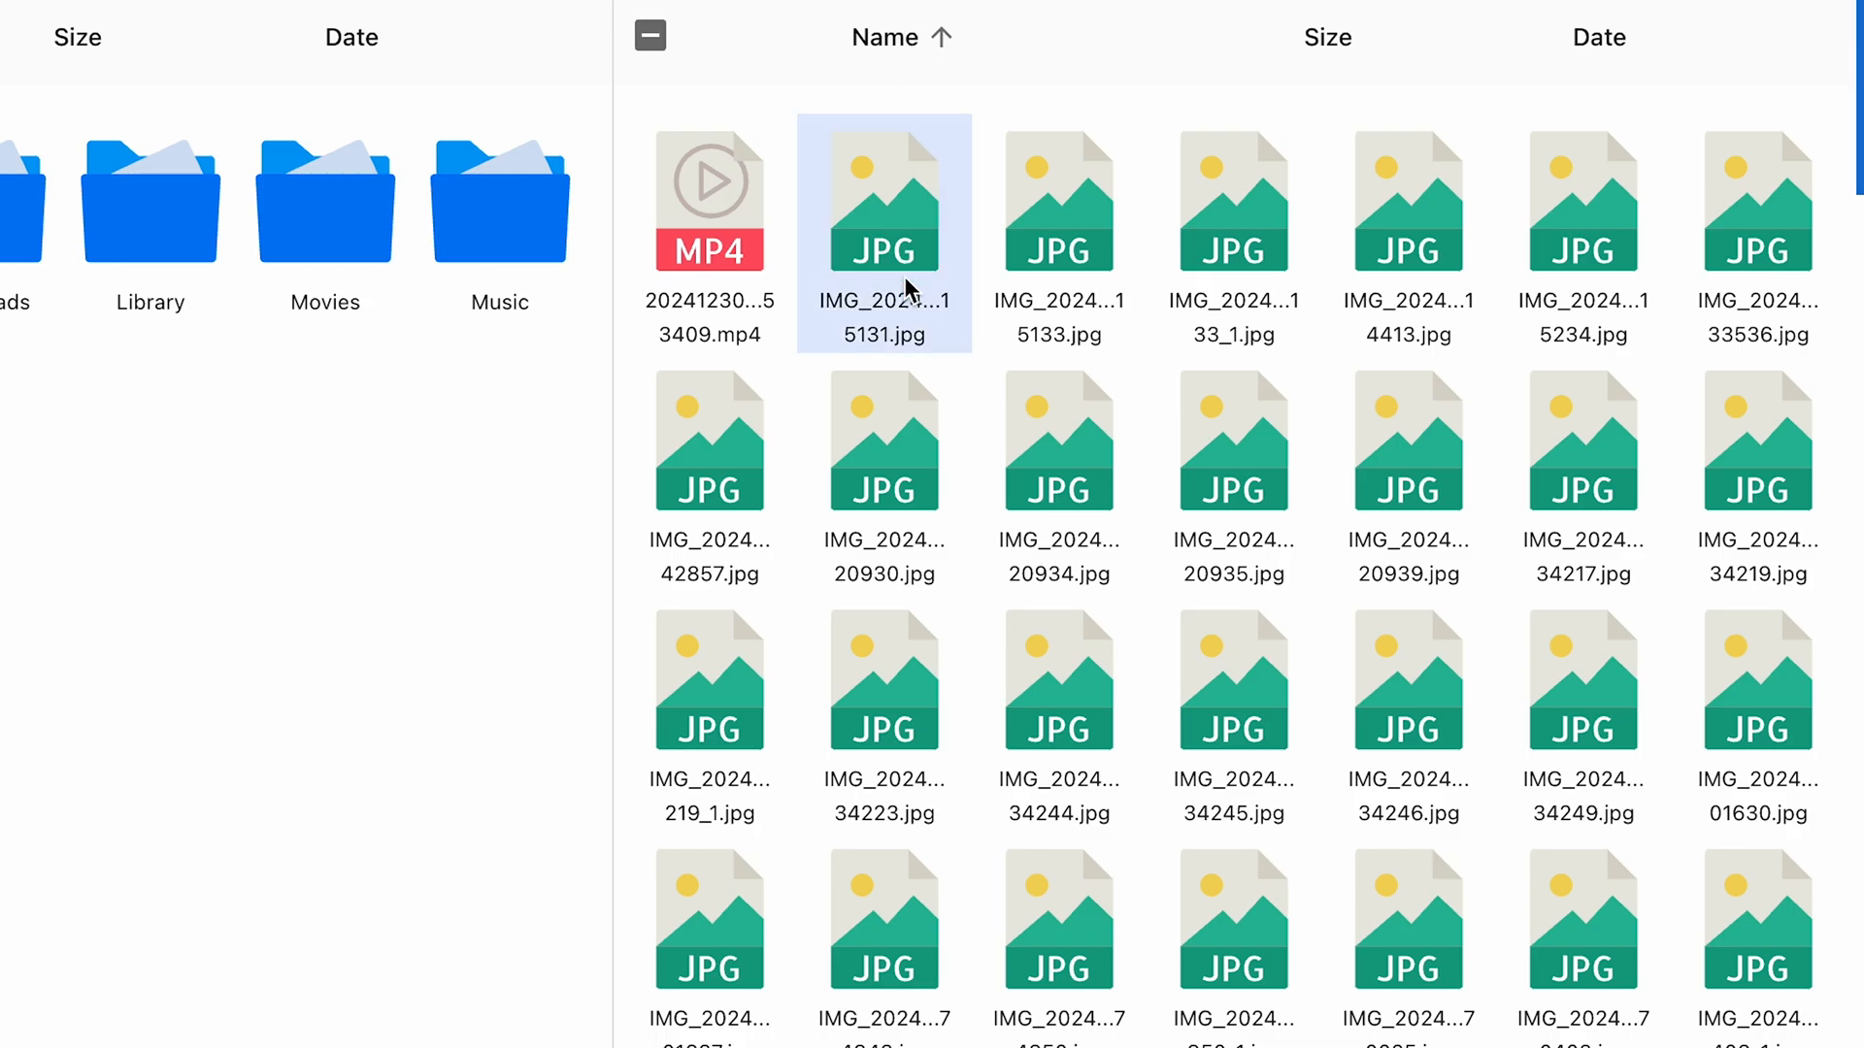
{"action": "left_click", "coordinate": [1058, 202]}
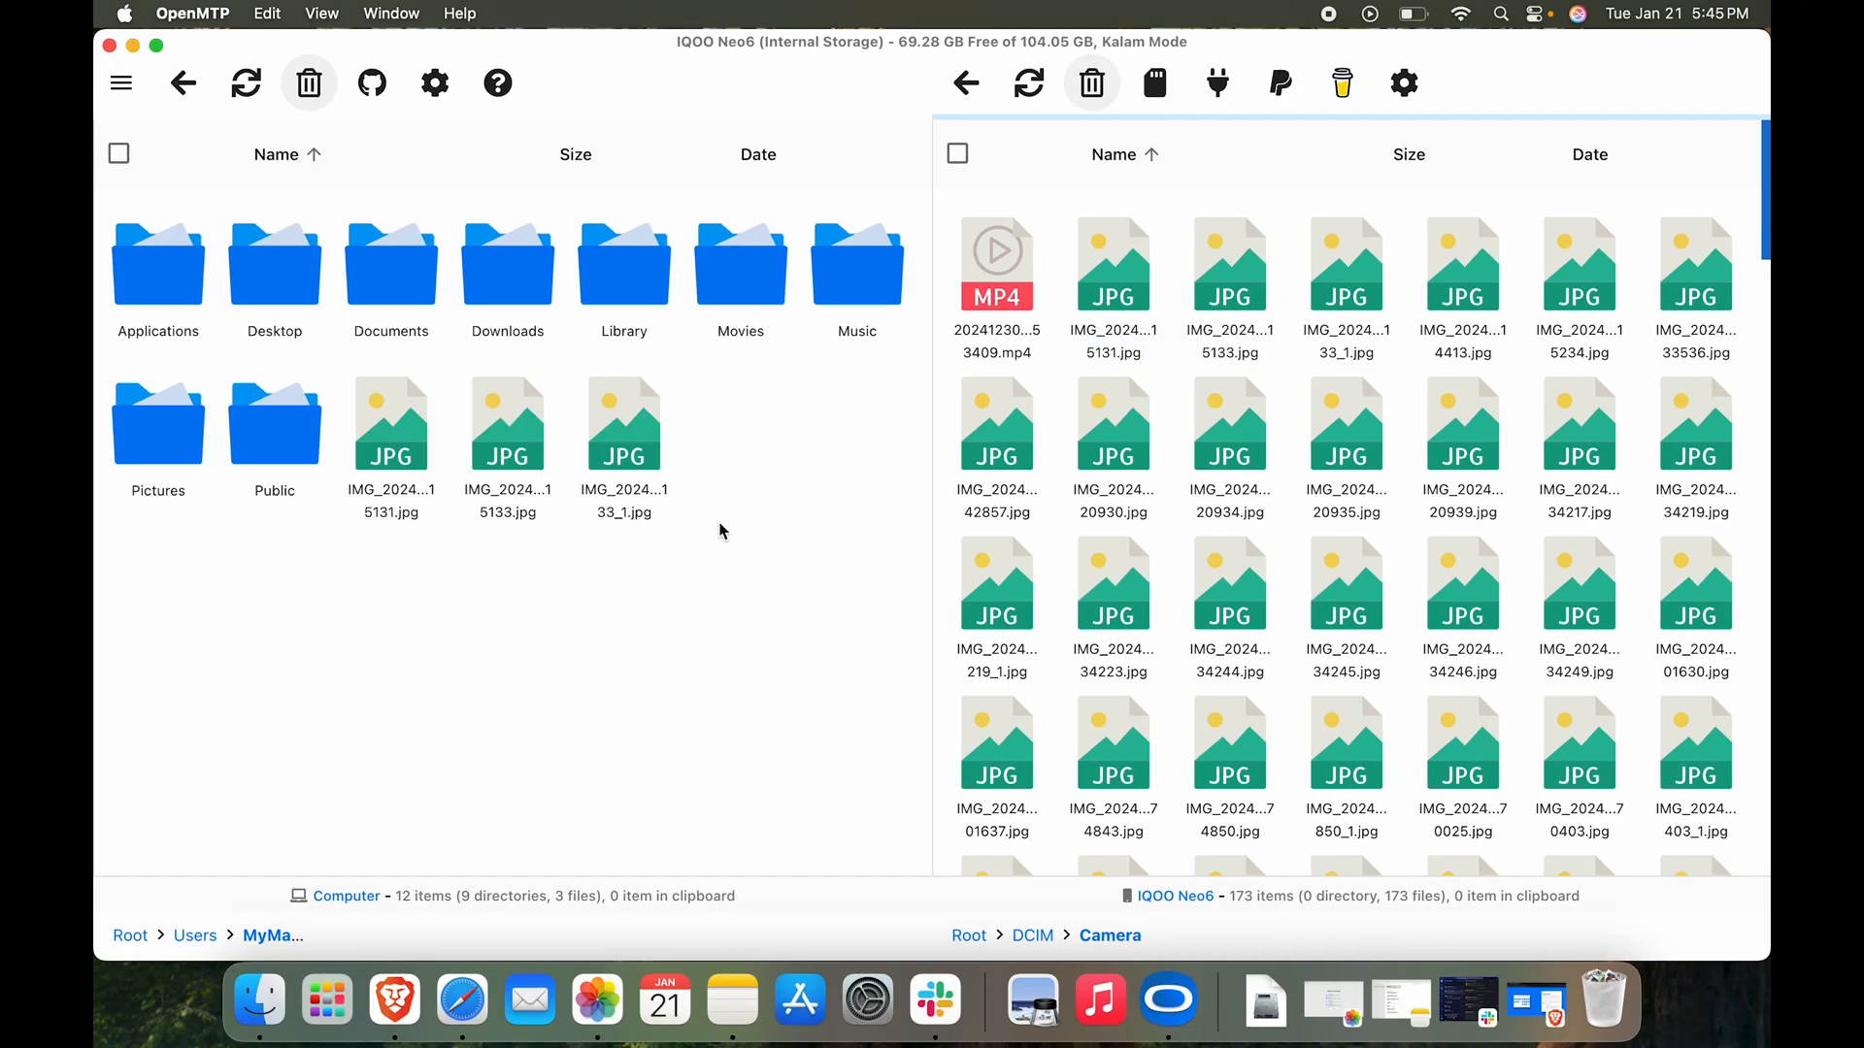
{"action": "mouse_move", "coordinate": [759, 608]}
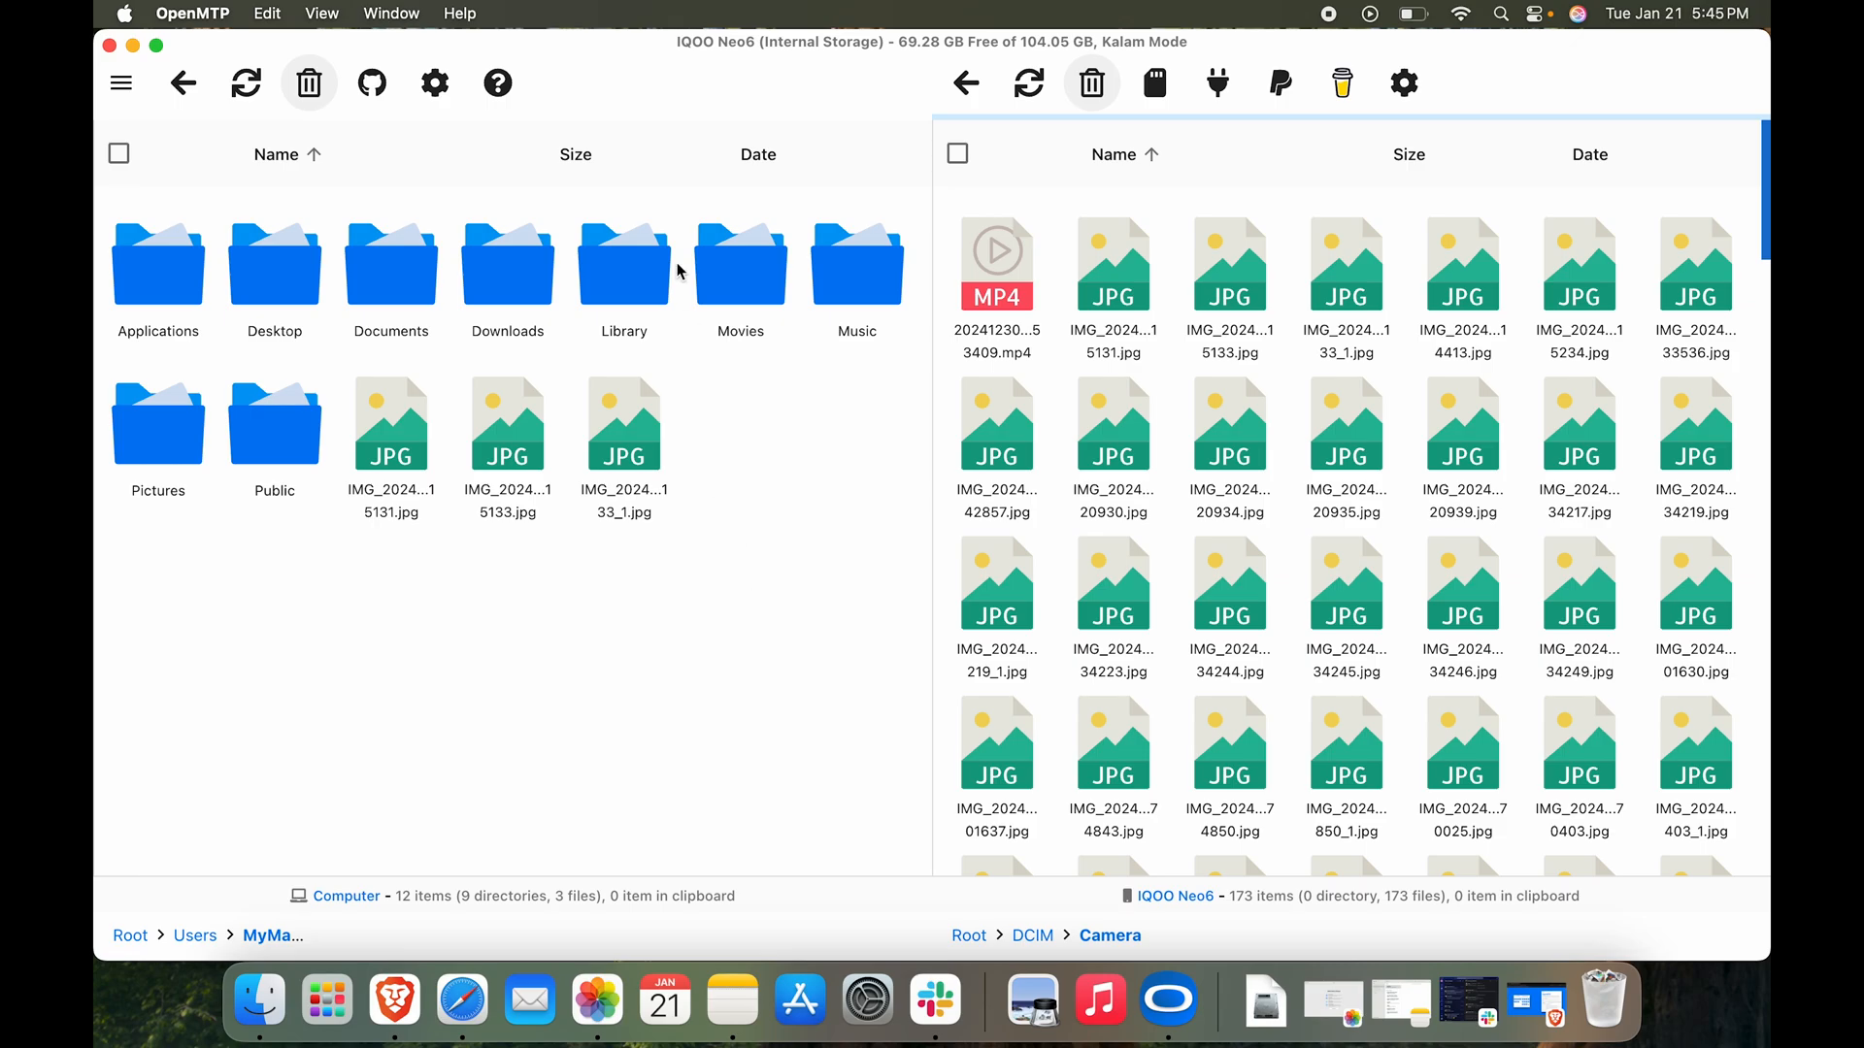
{"action": "left_click", "coordinate": [390, 428]}
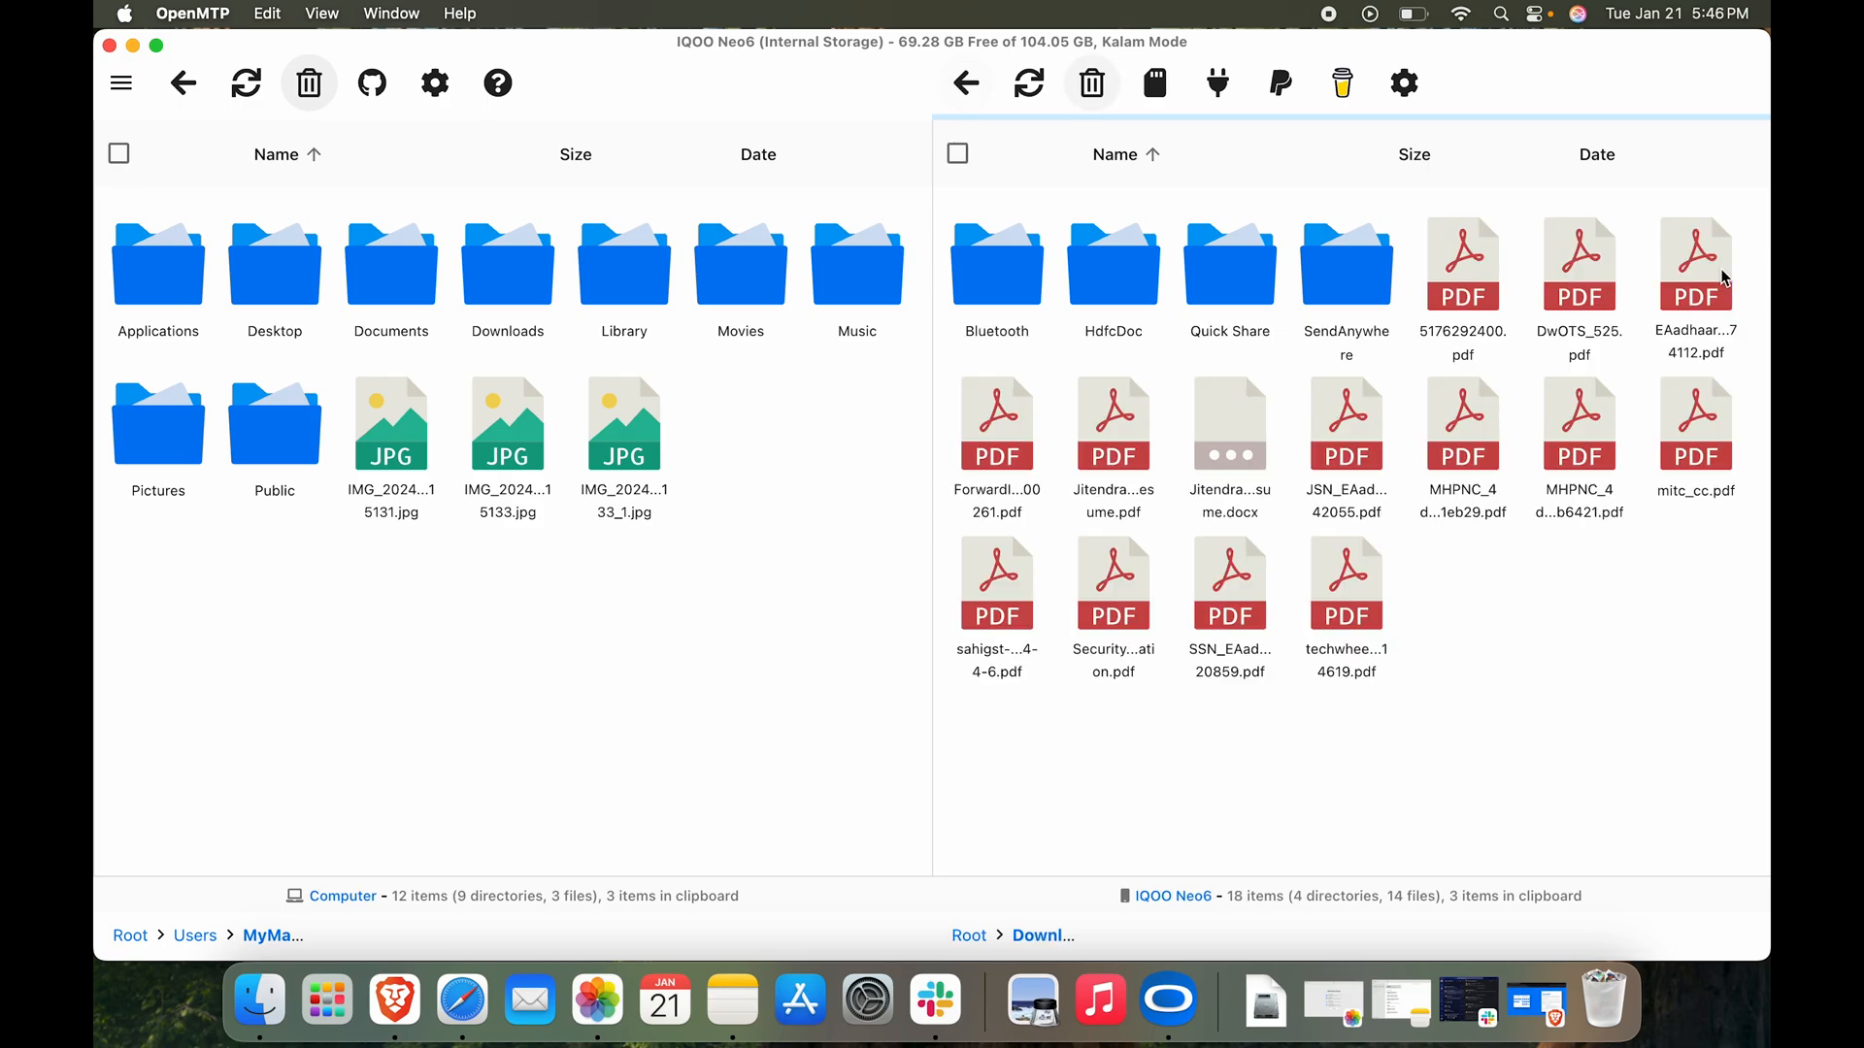
{"action": "mouse_move", "coordinate": [1507, 827]}
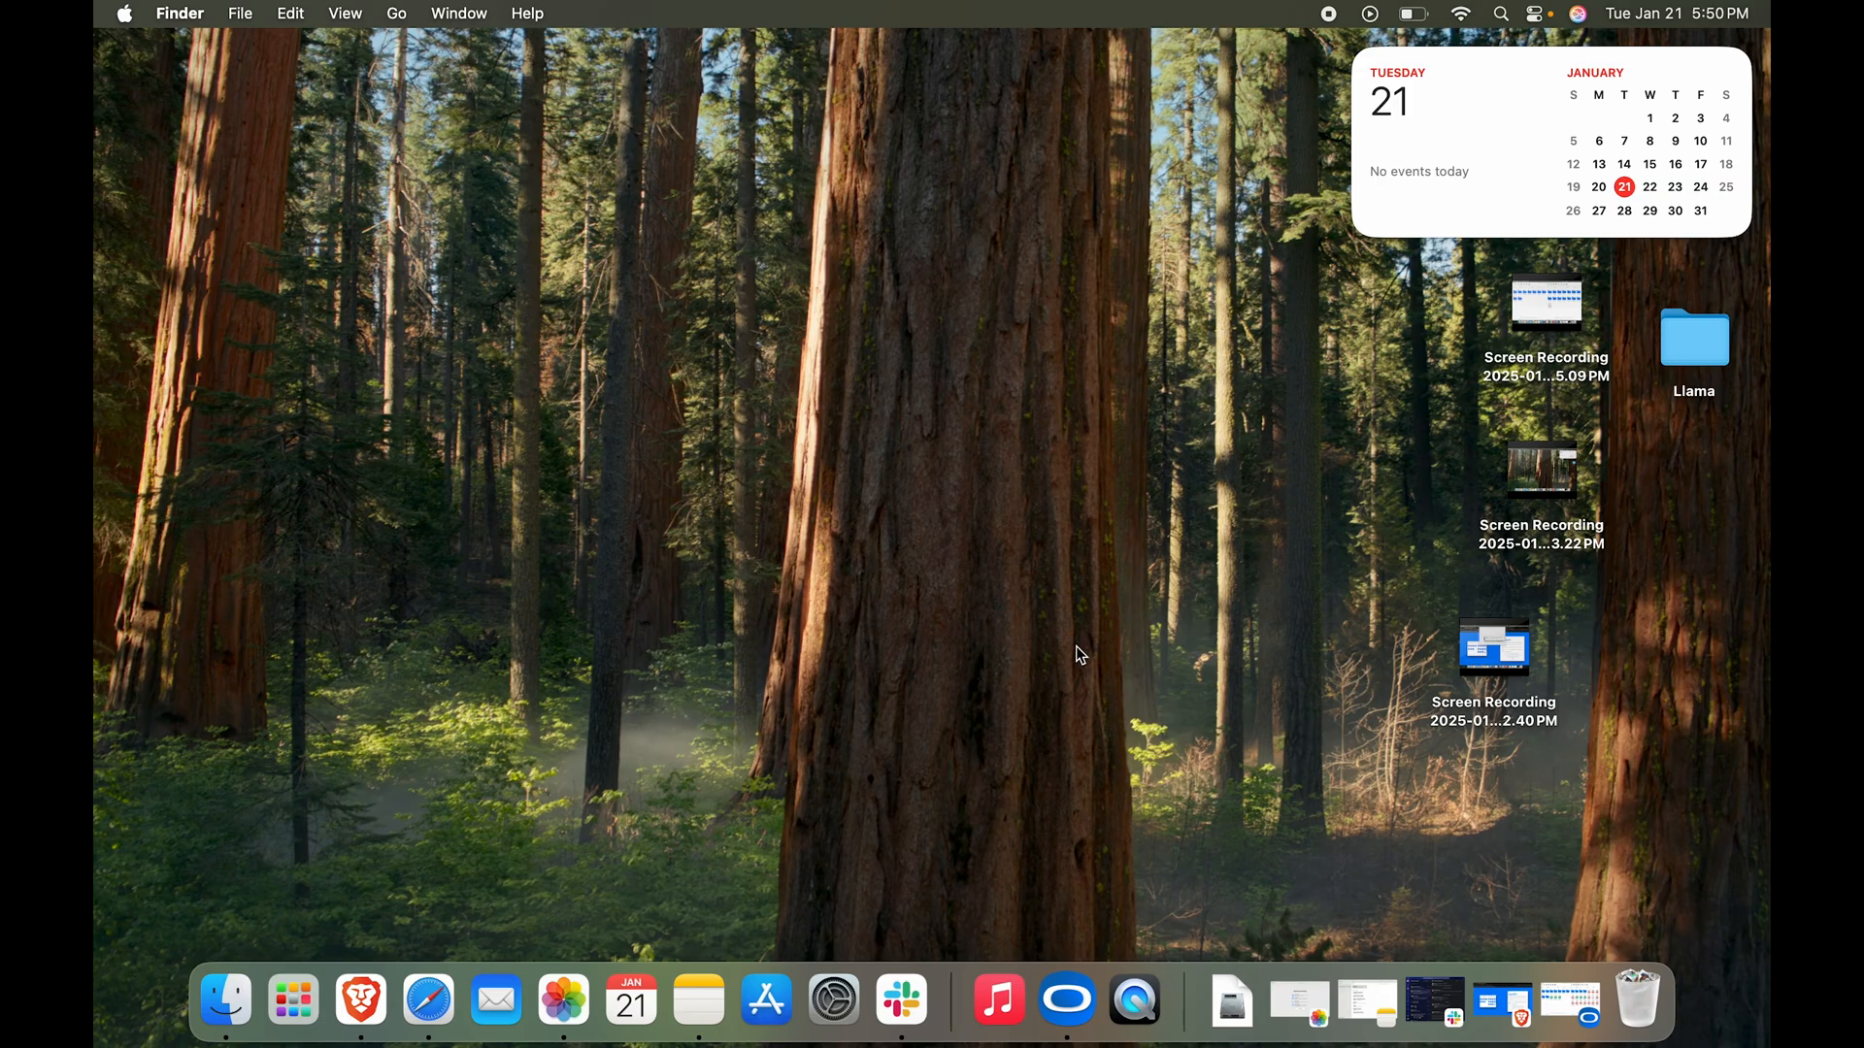
{"action": "mouse_move", "coordinate": [1526, 948]}
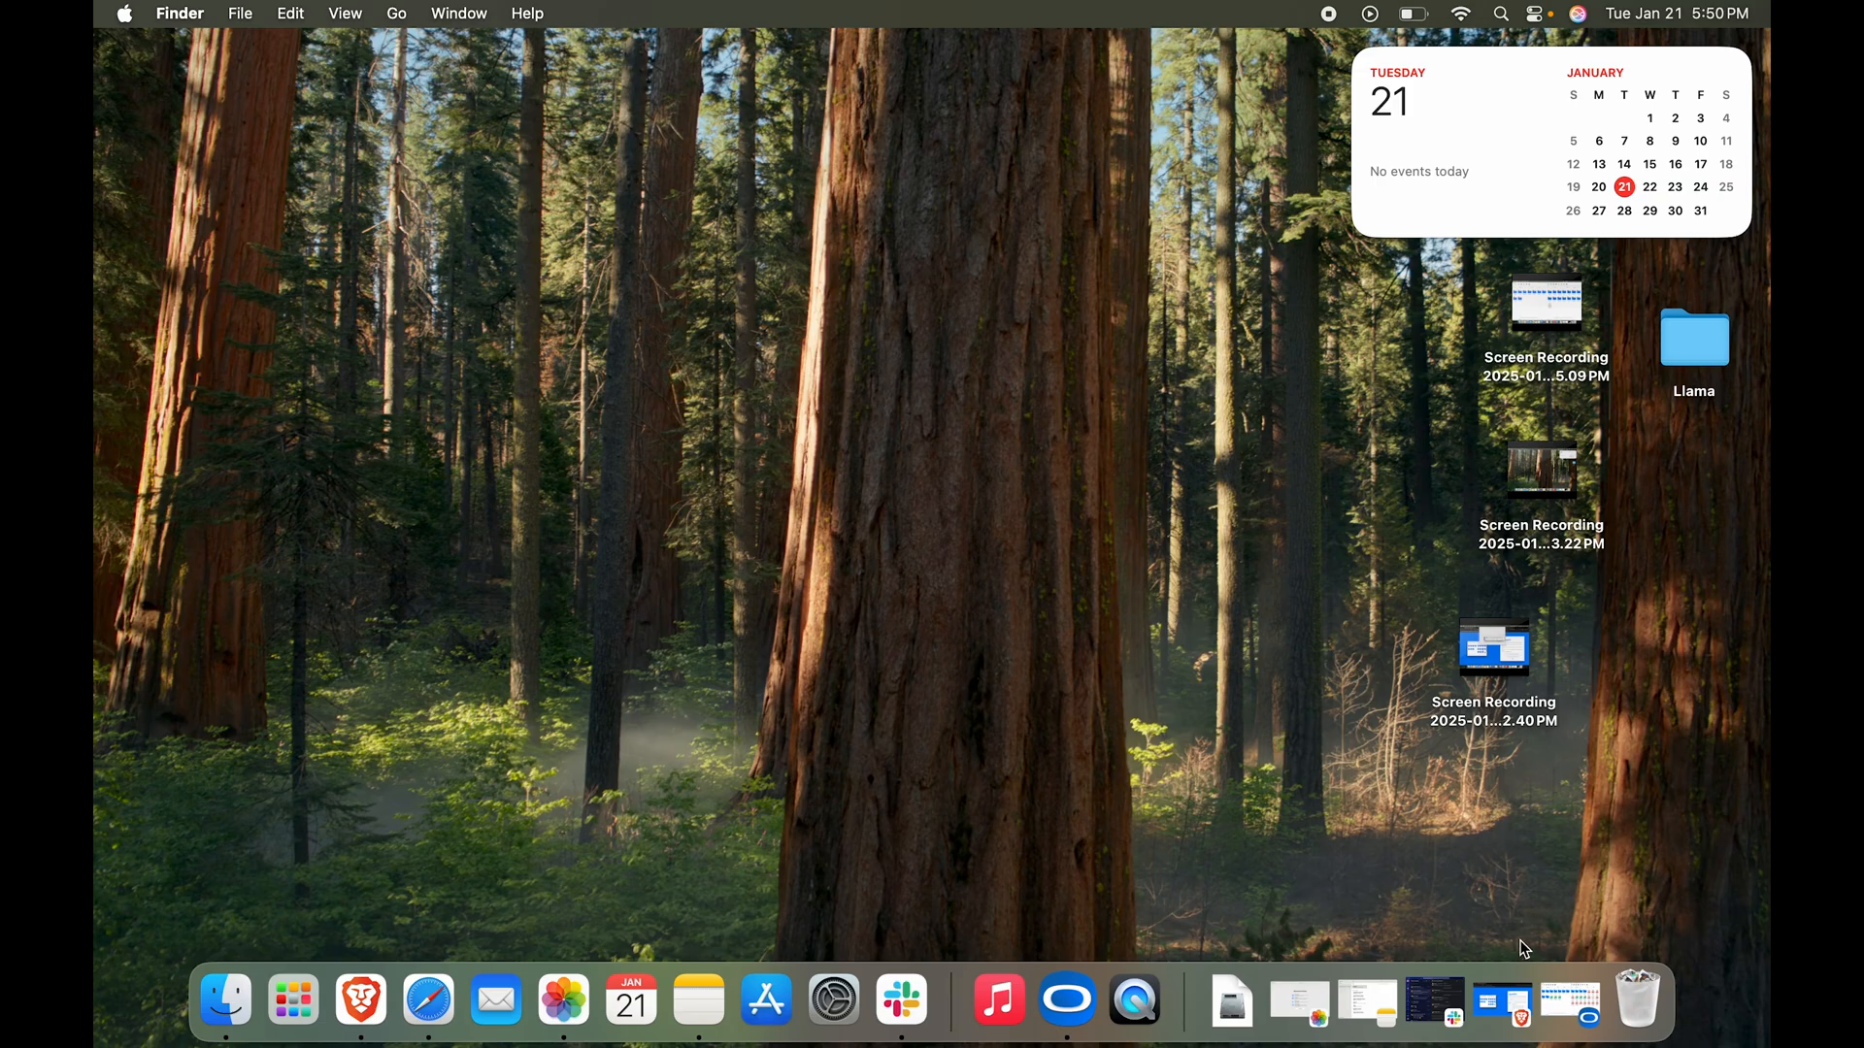
Bring Brave back and load the Send Anywhere file-transfer site from the search results
{"action": "left_click", "coordinate": [392, 1000]}
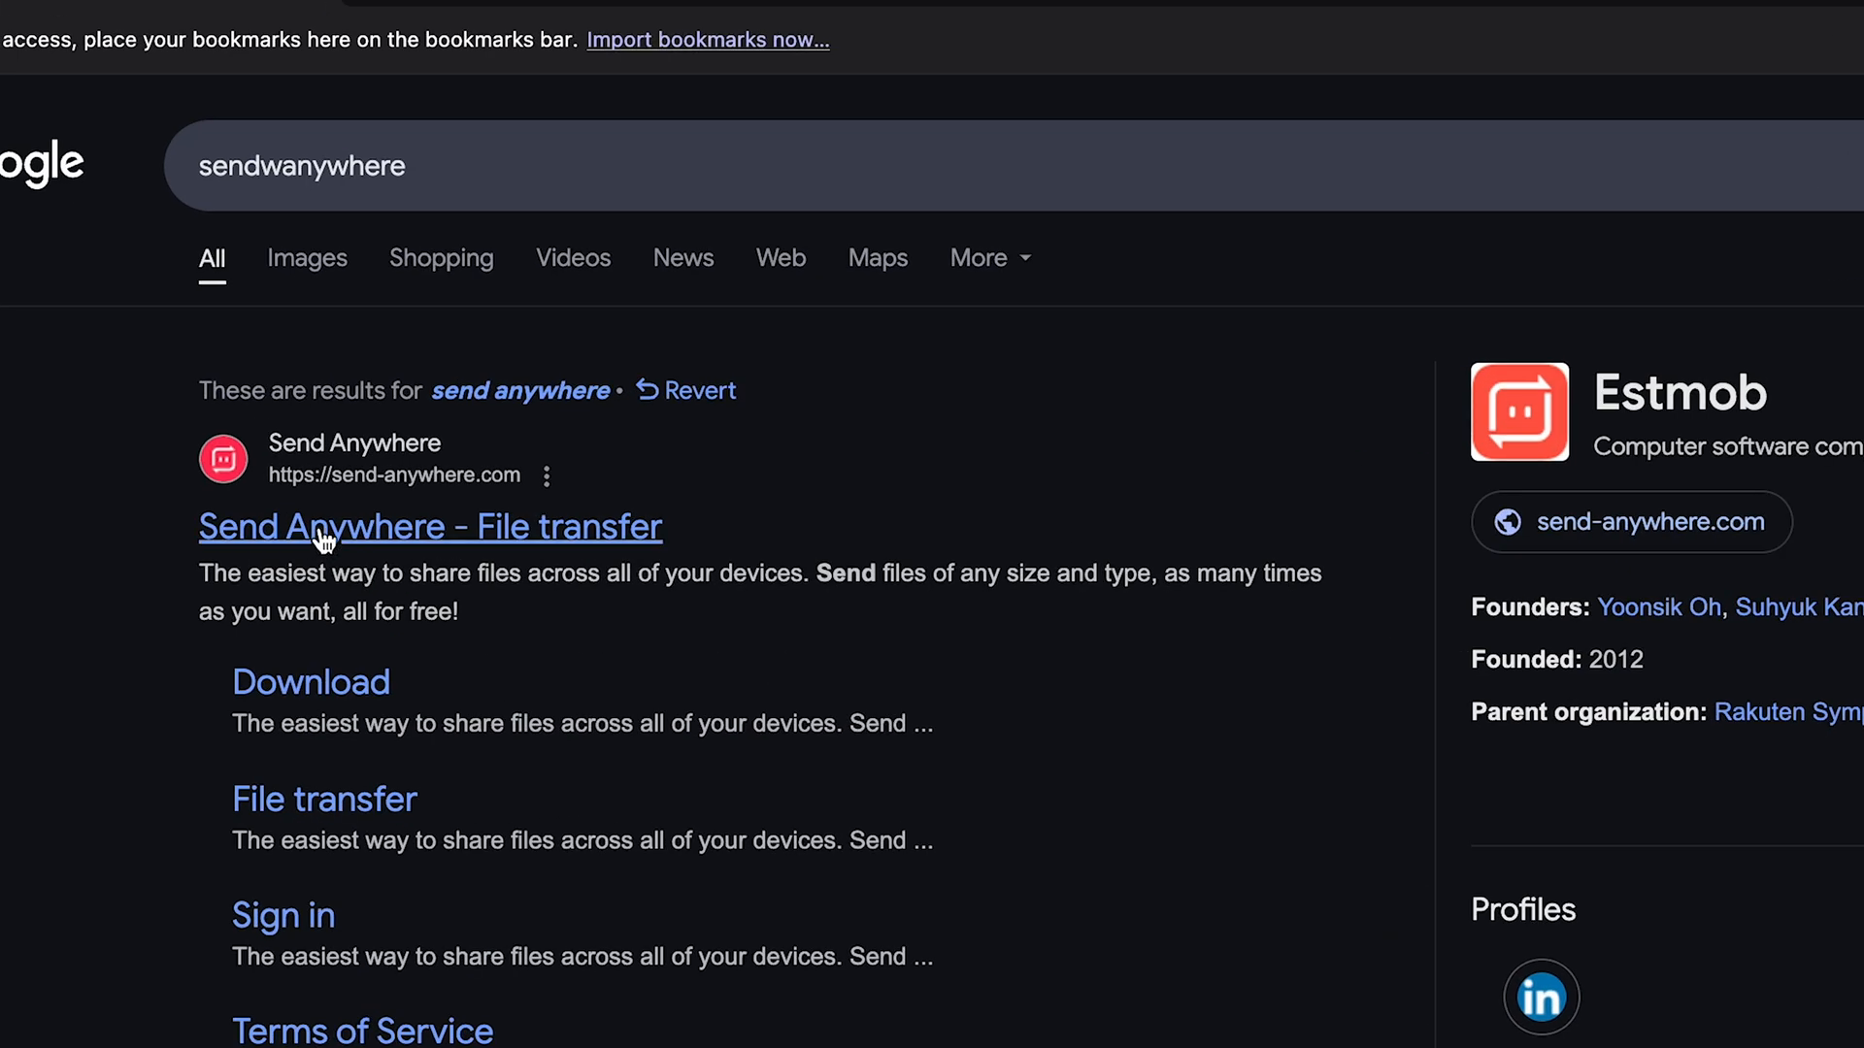
{"action": "left_click", "coordinate": [429, 526]}
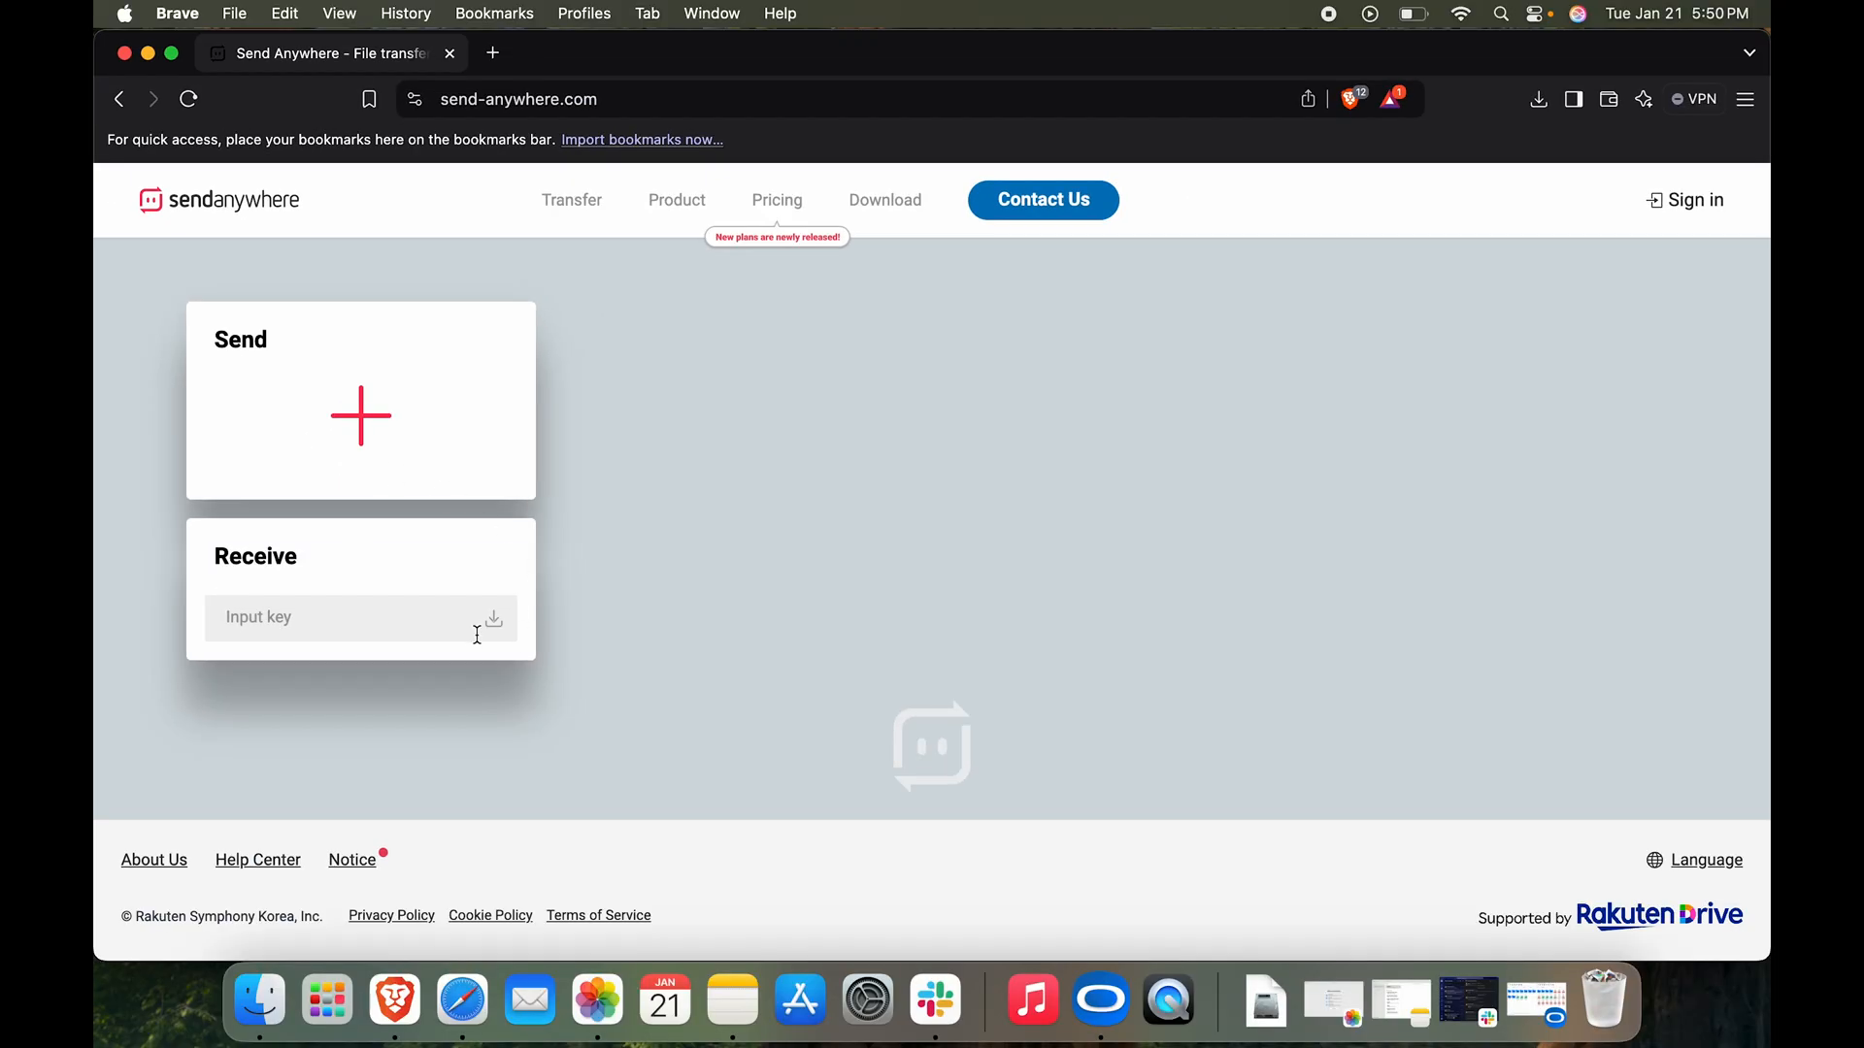
{"action": "mouse_move", "coordinate": [415, 411]}
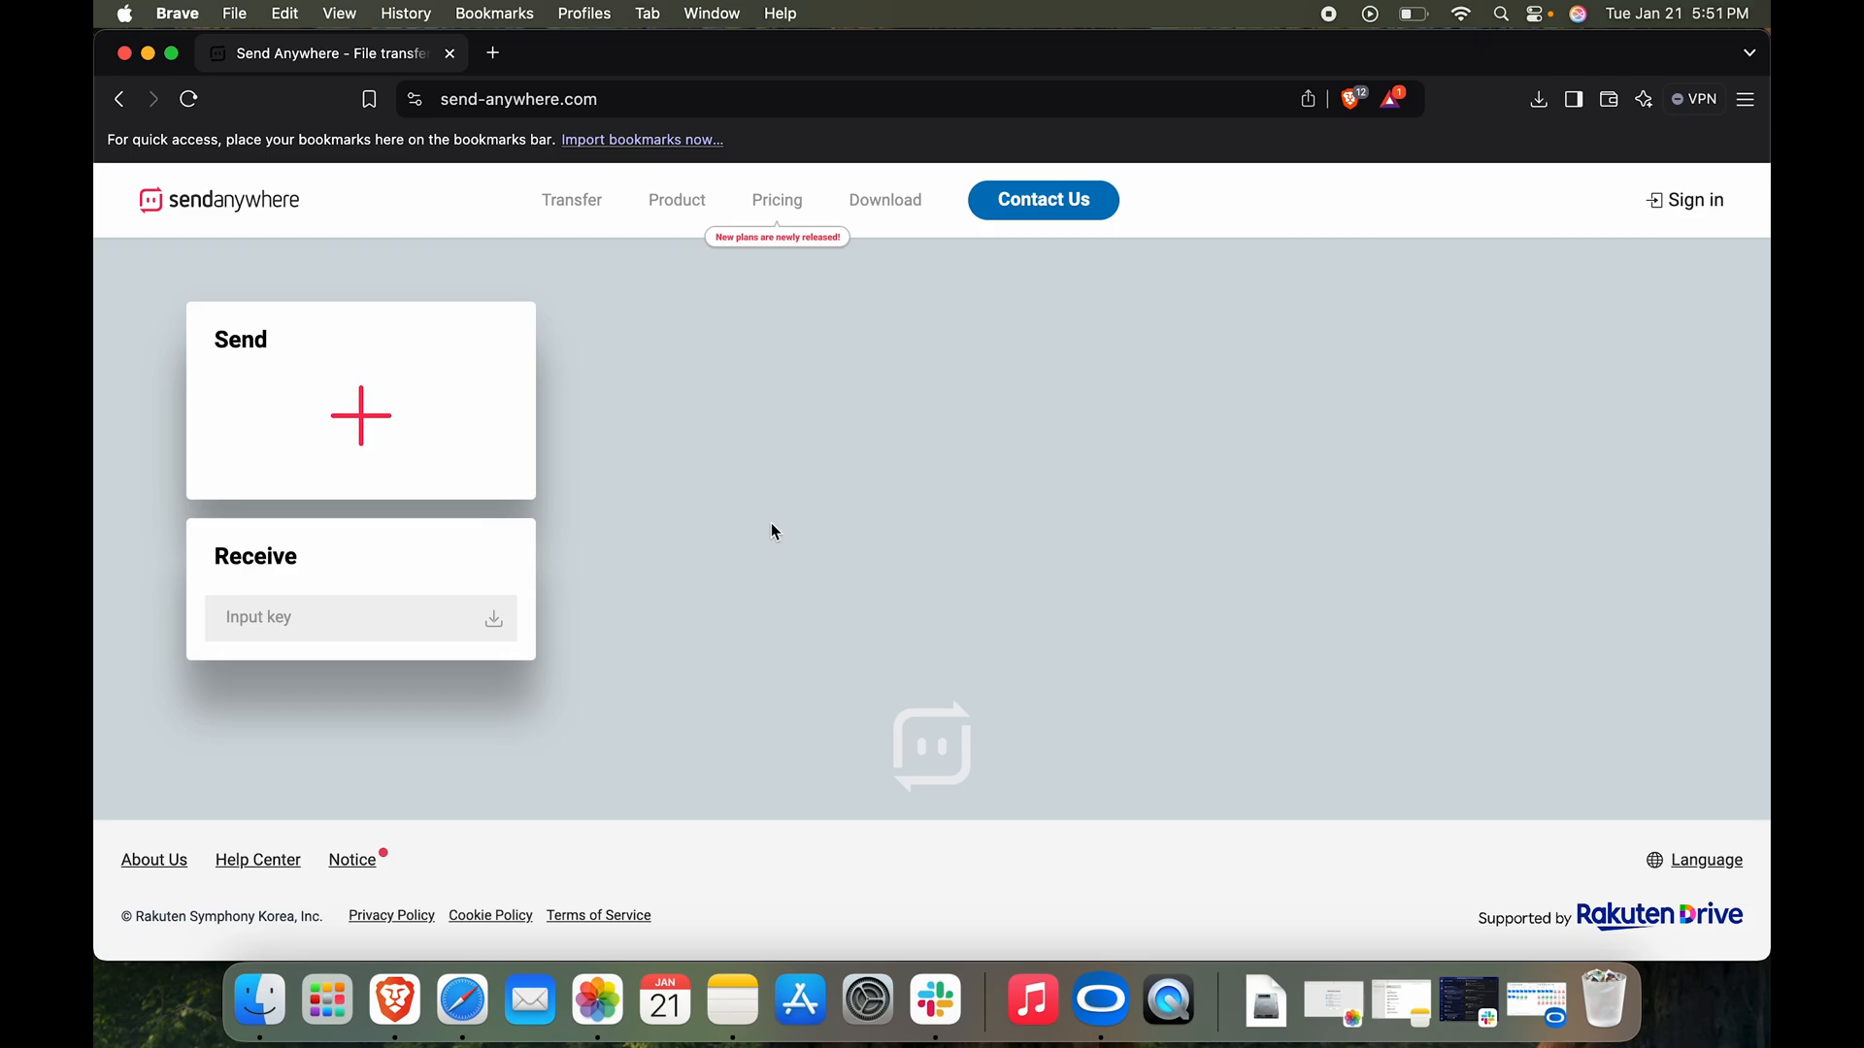
{"action": "mouse_move", "coordinate": [302, 575]}
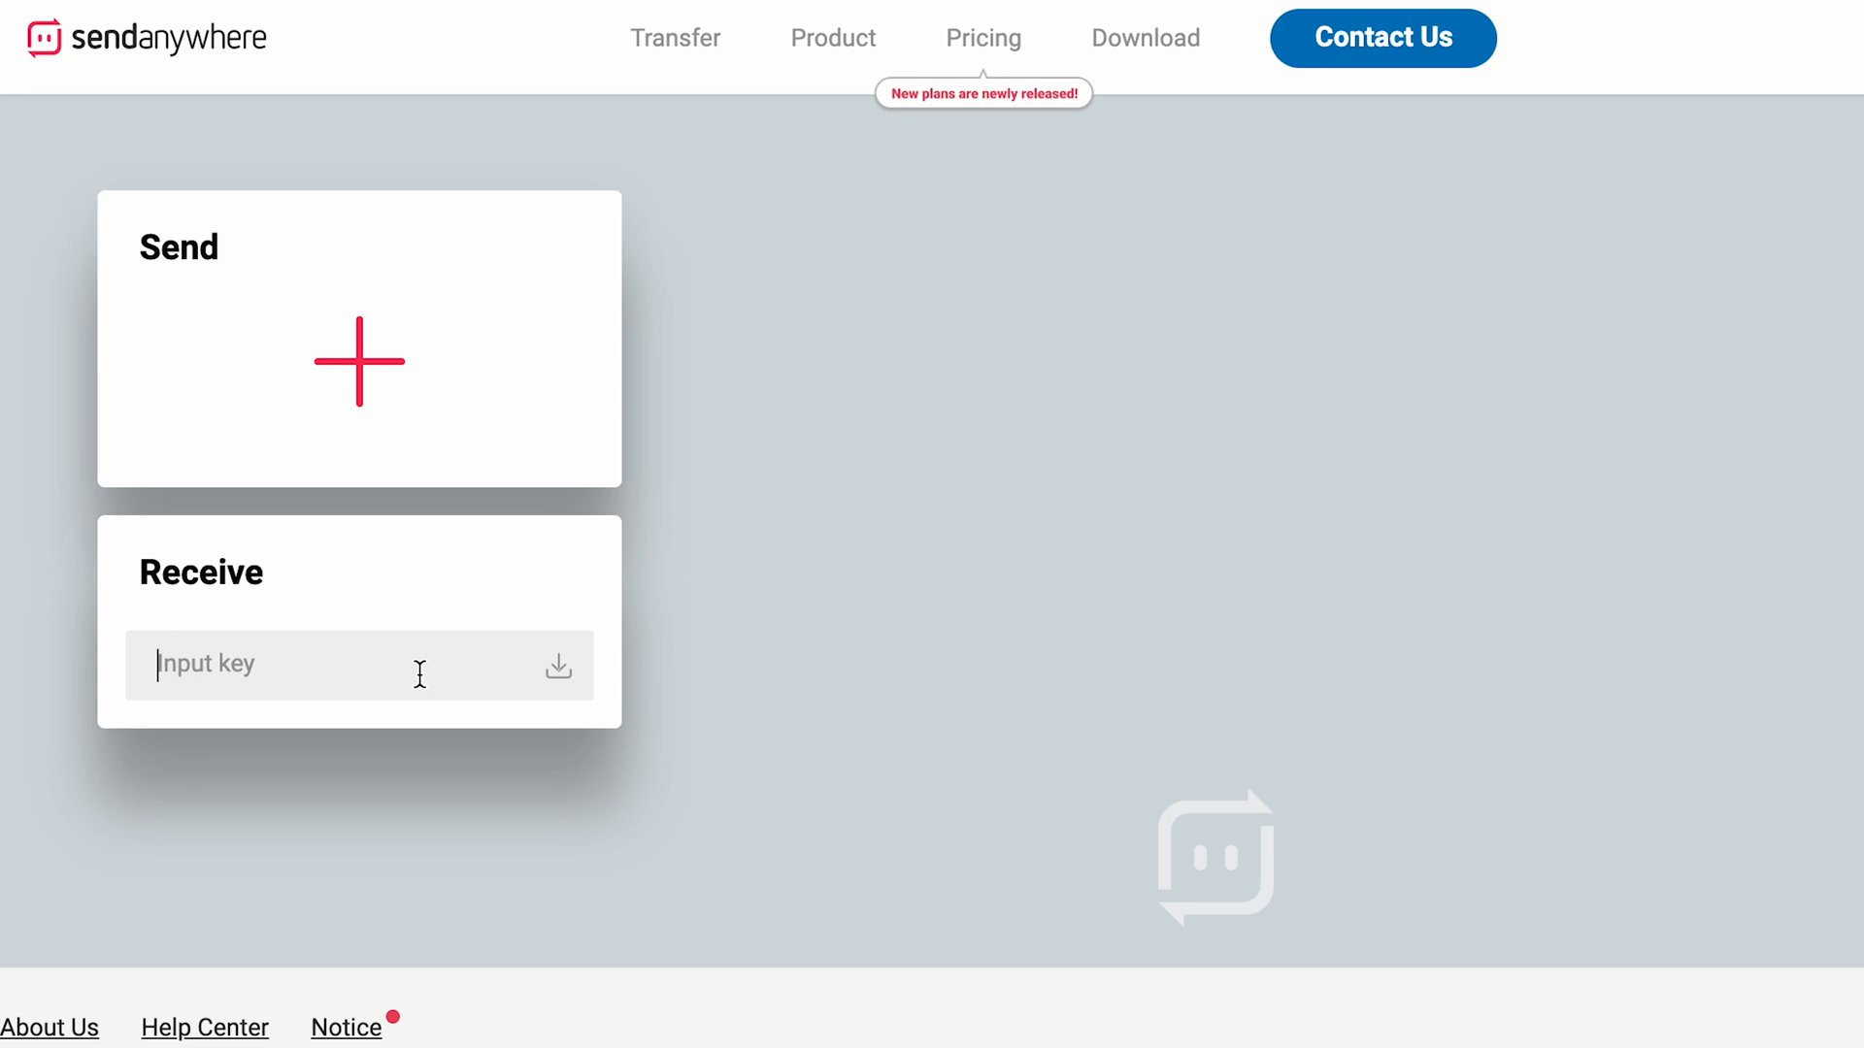
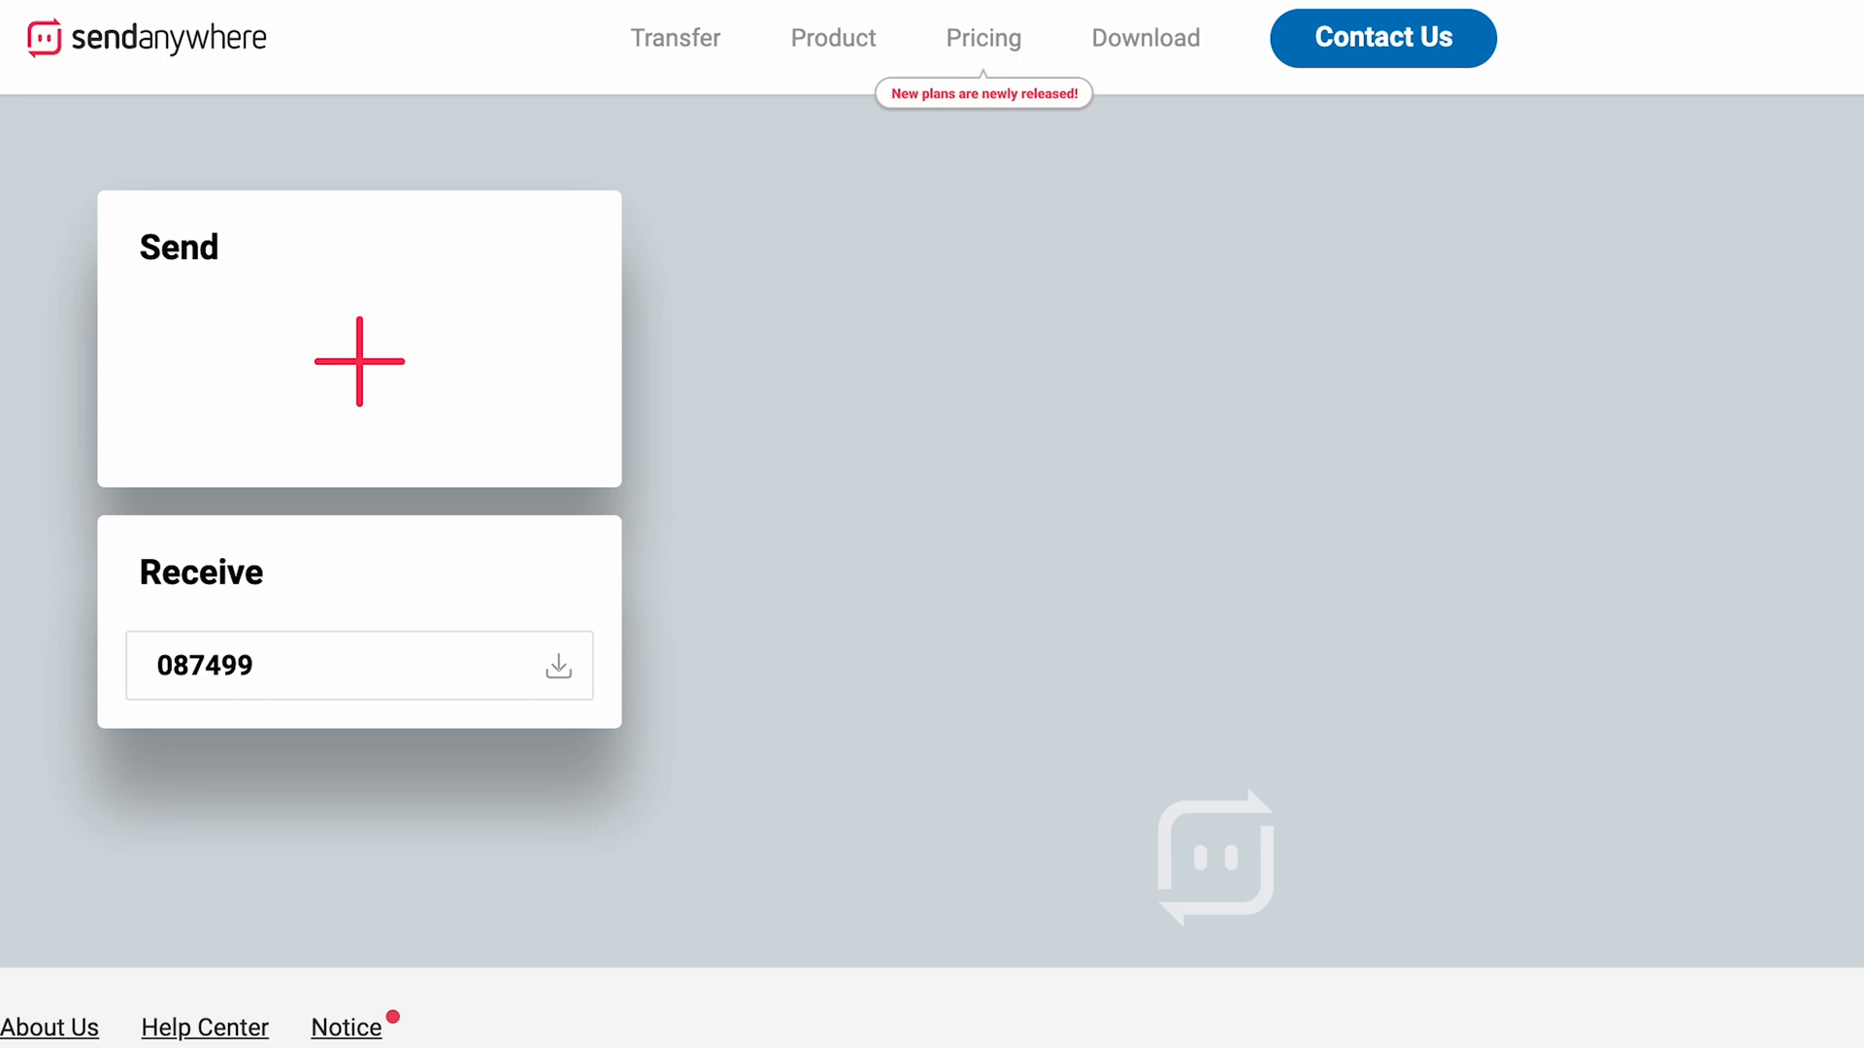
{"action": "mouse_move", "coordinate": [557, 666]}
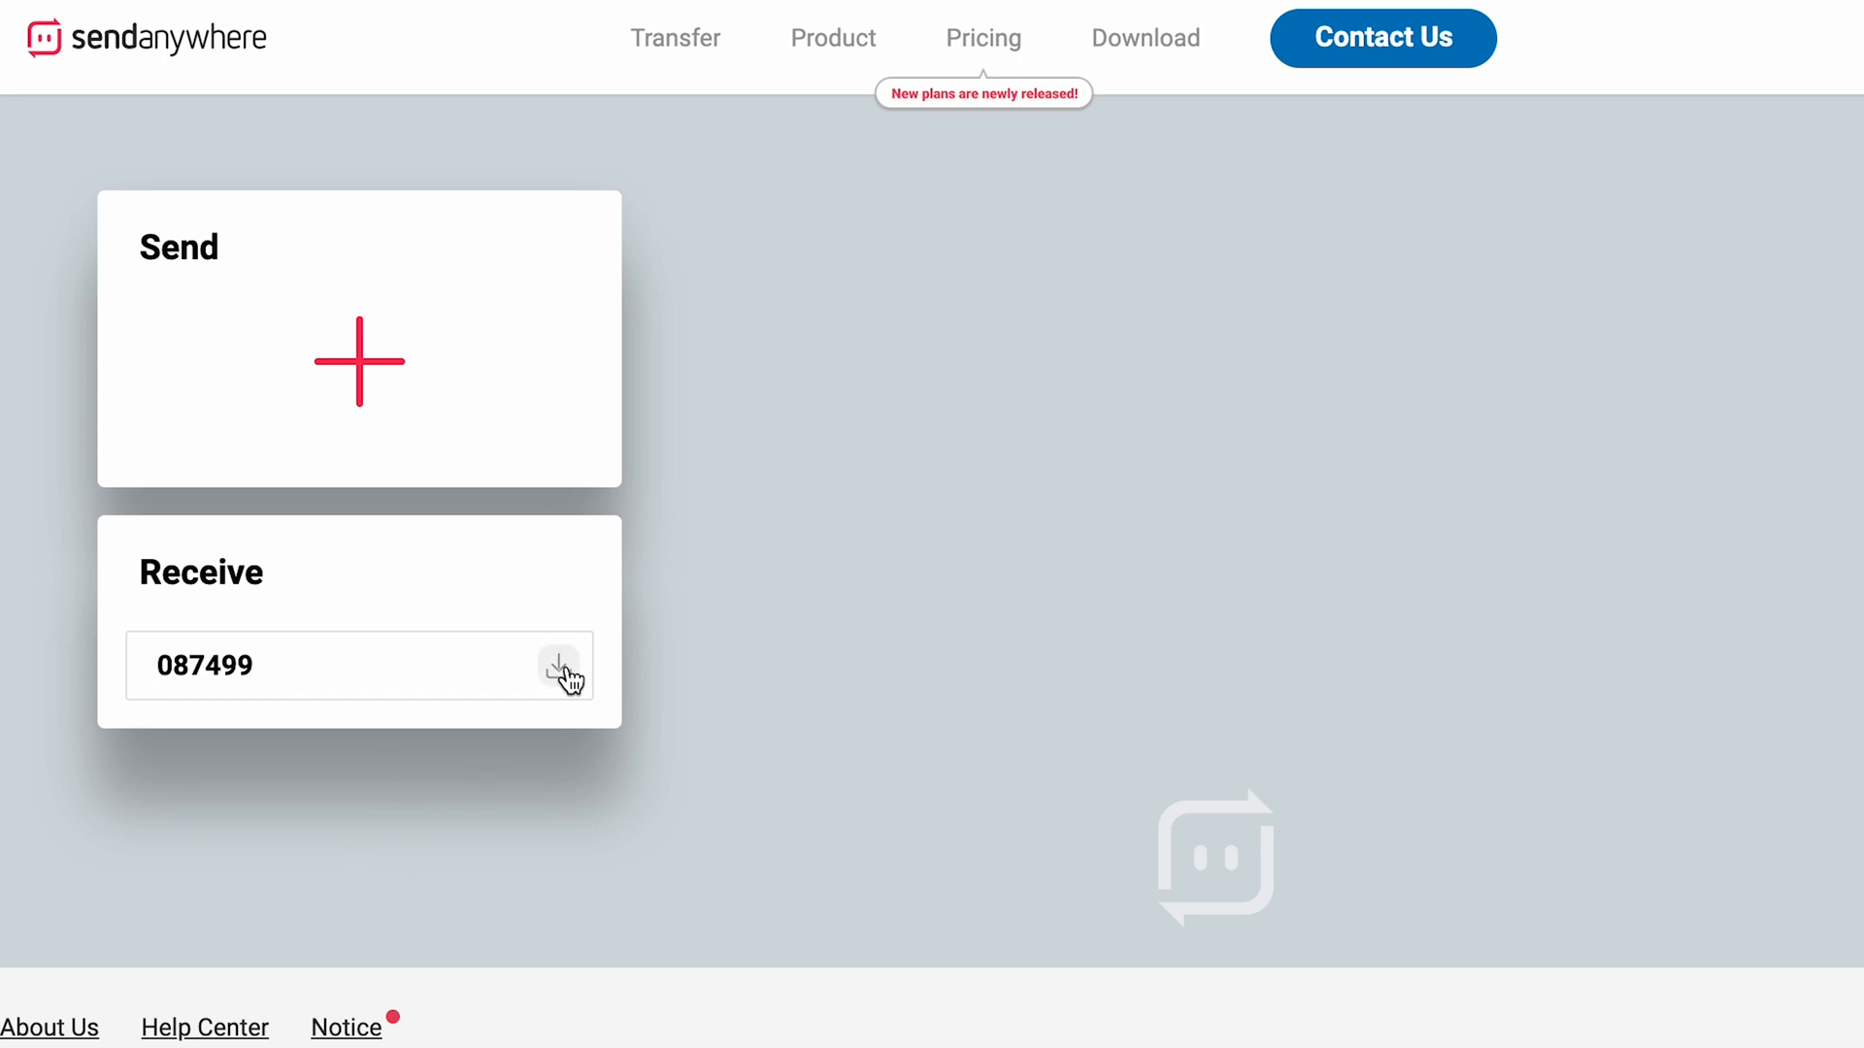
{"action": "left_click", "coordinate": [559, 665]}
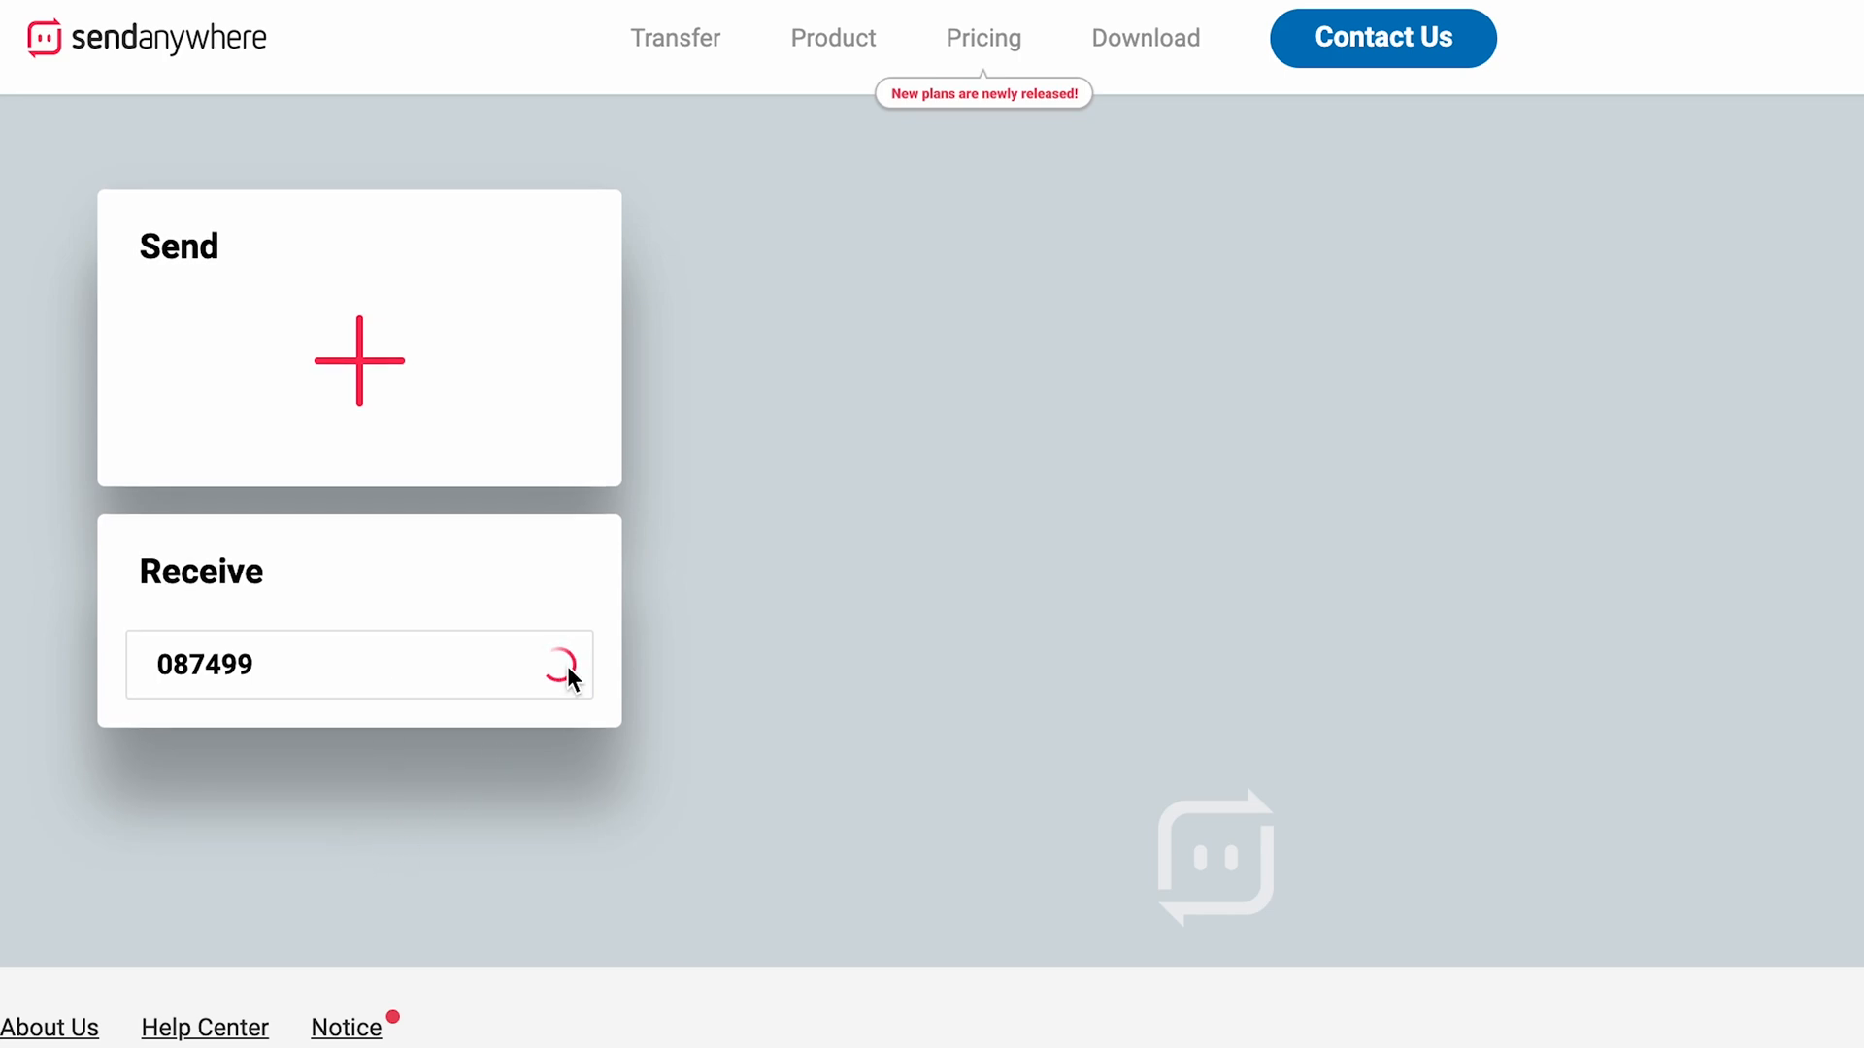
{"action": "left_click", "coordinate": [565, 664]}
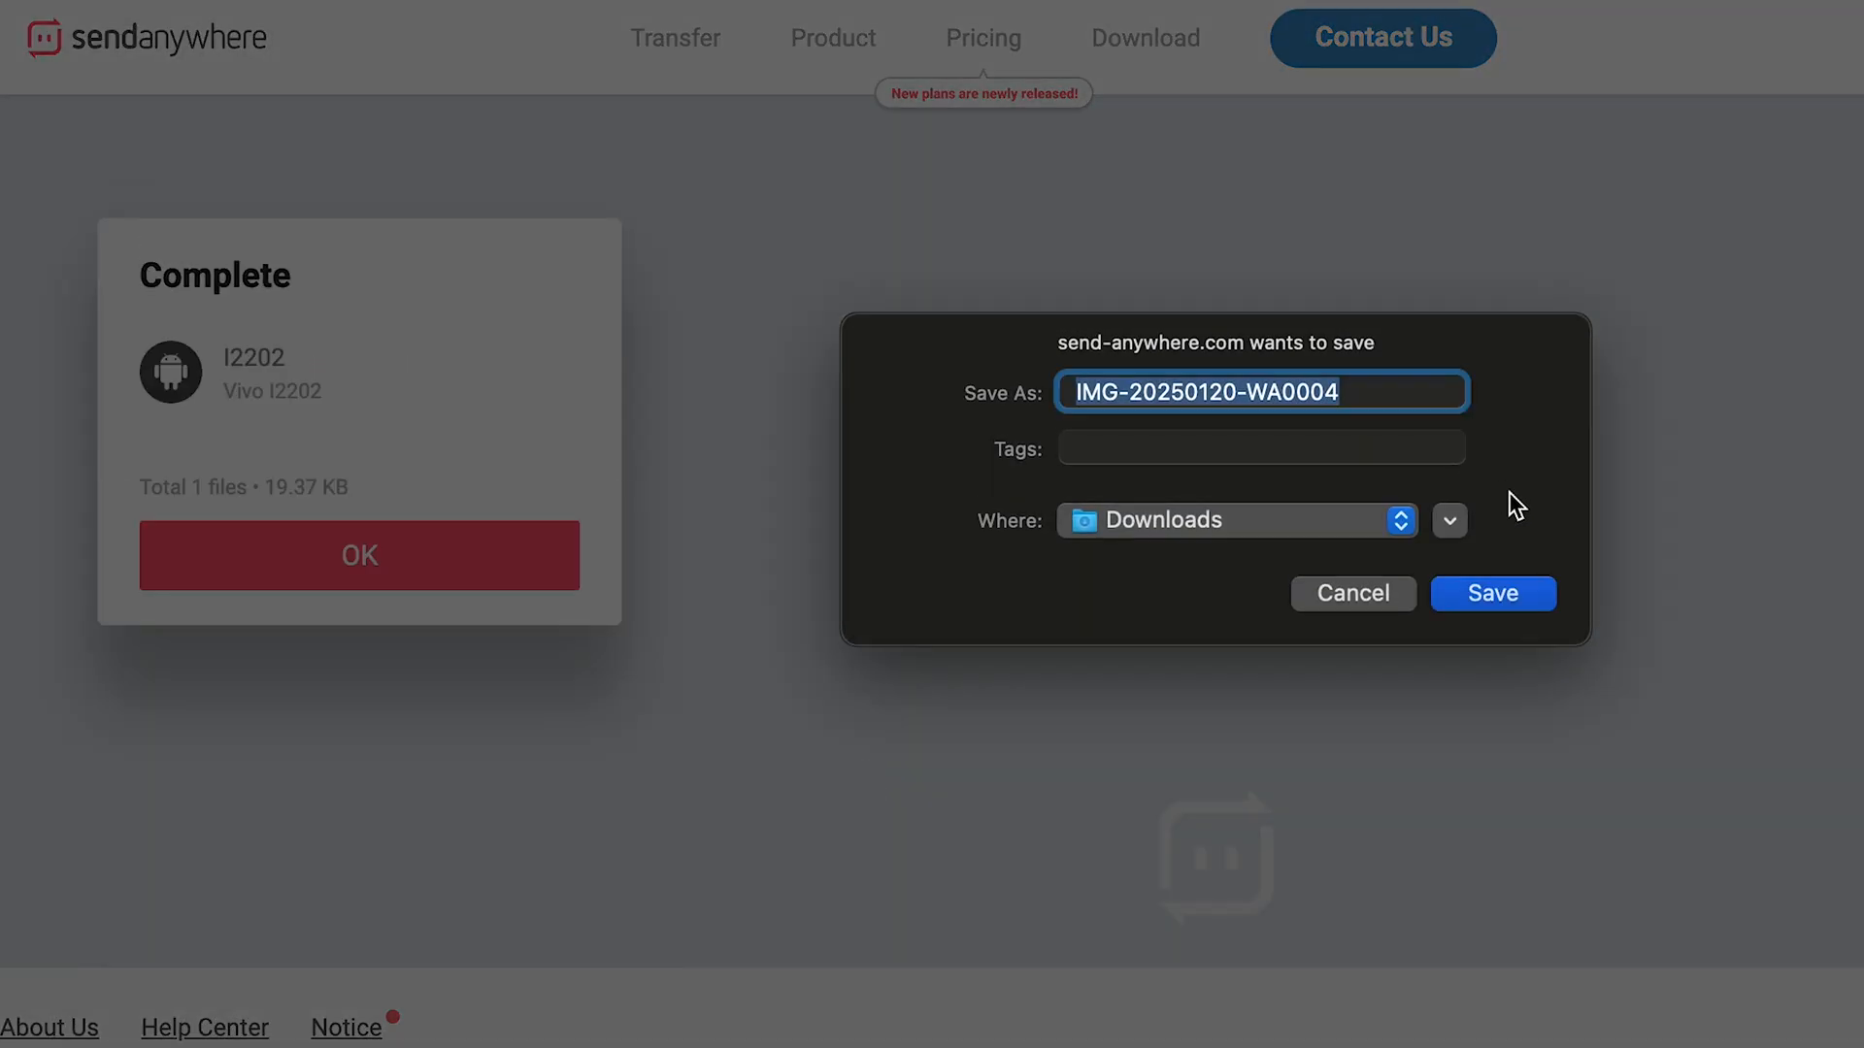
{"action": "left_click", "coordinate": [1491, 594]}
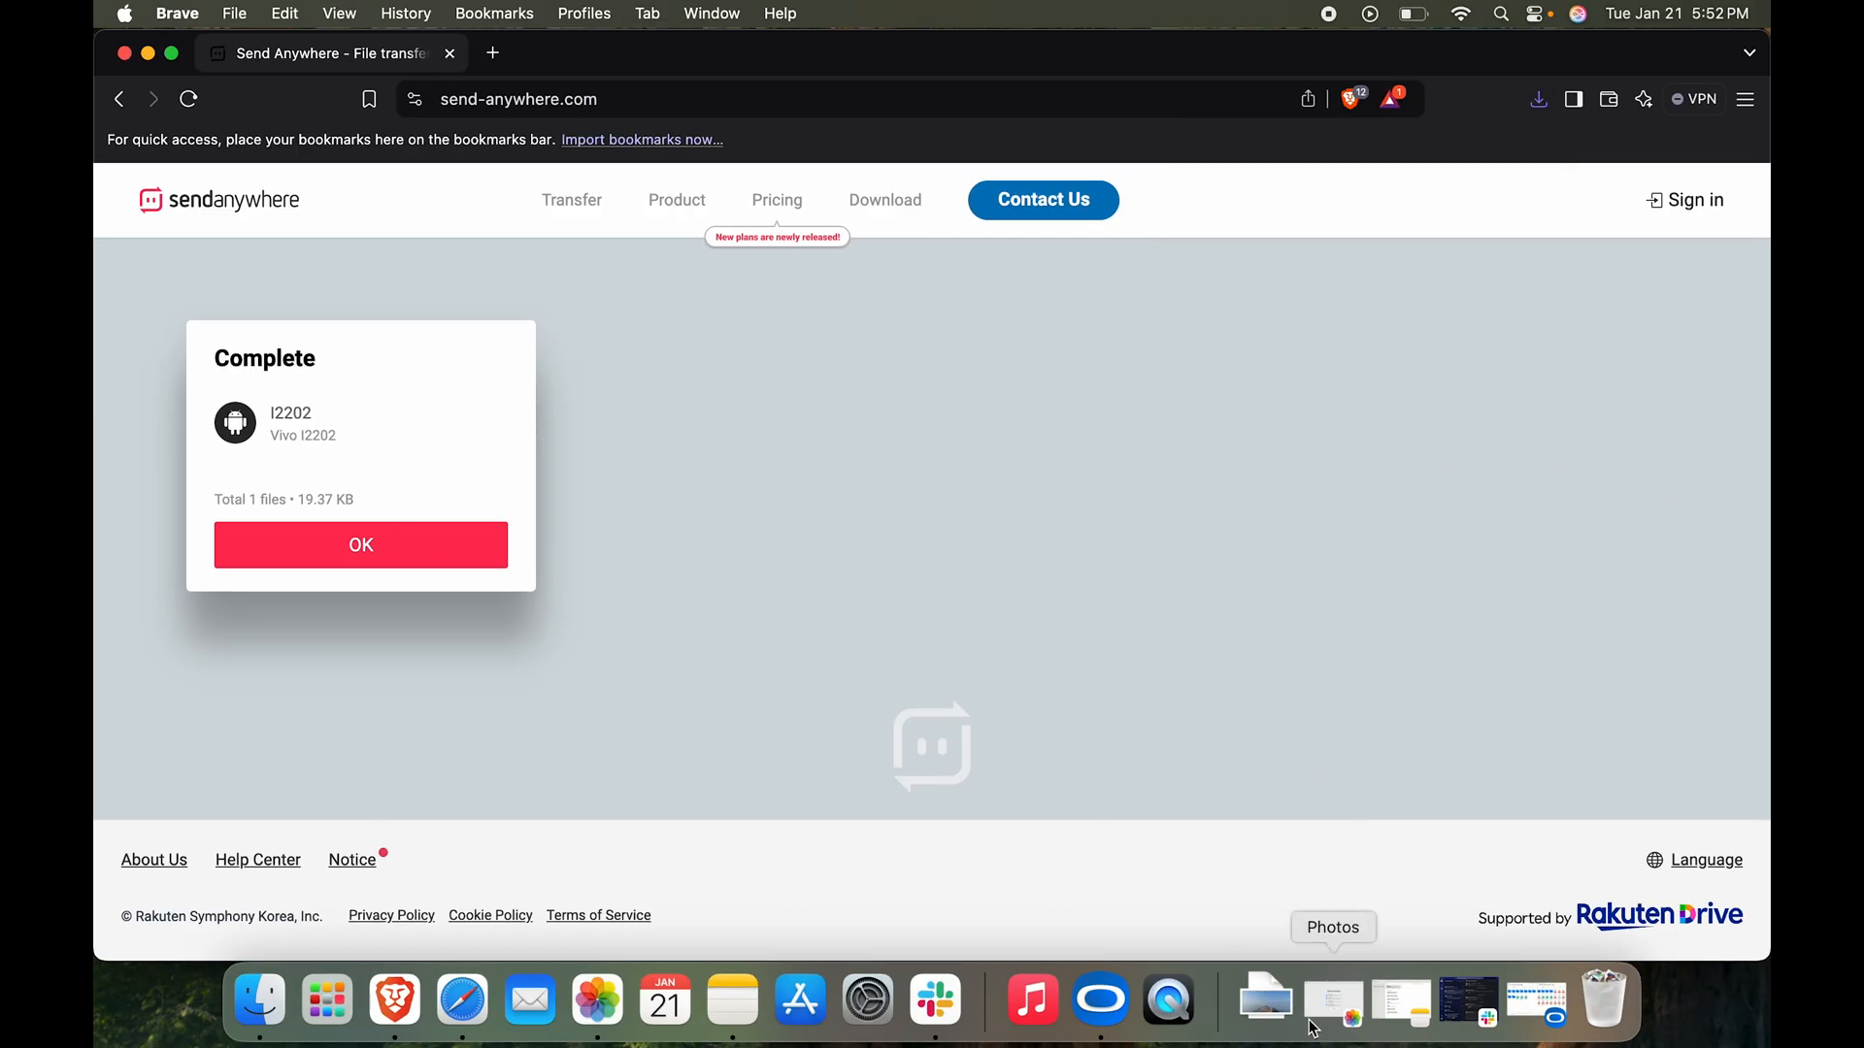
{"action": "mouse_move", "coordinate": [497, 442]}
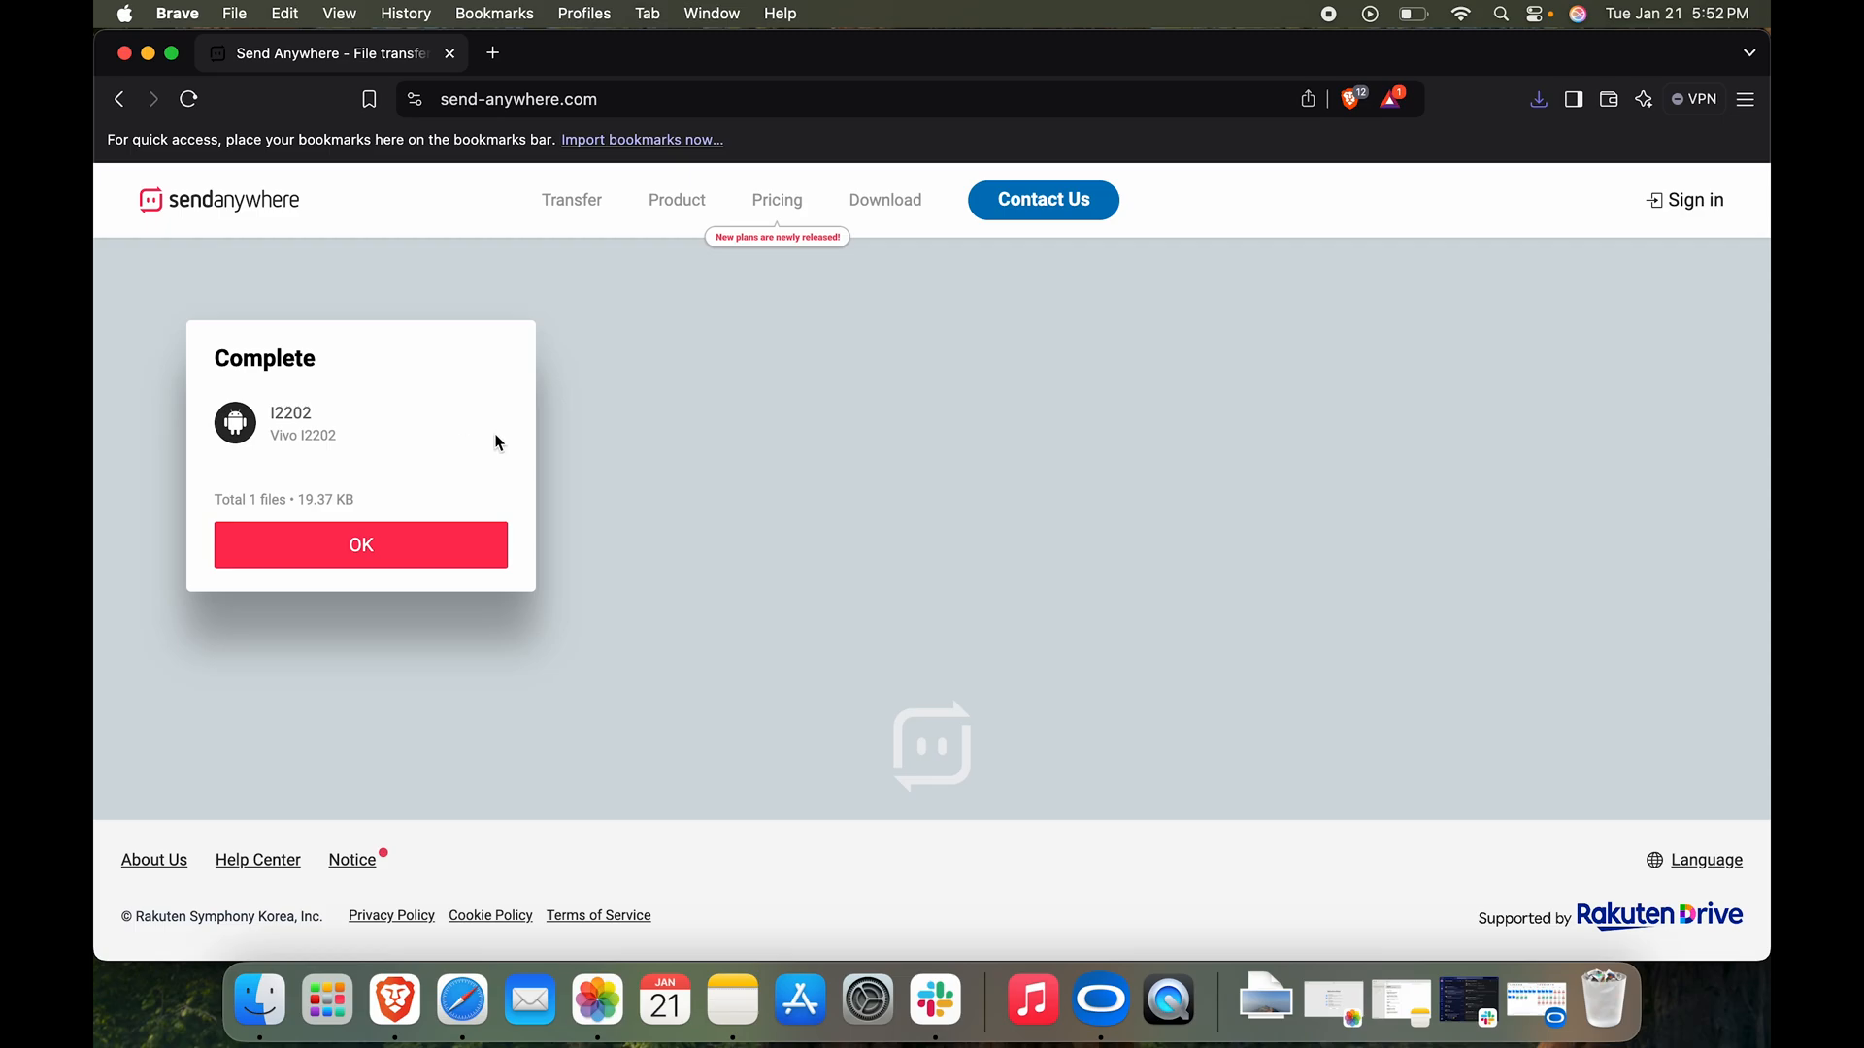
{"action": "mouse_move", "coordinate": [633, 745]}
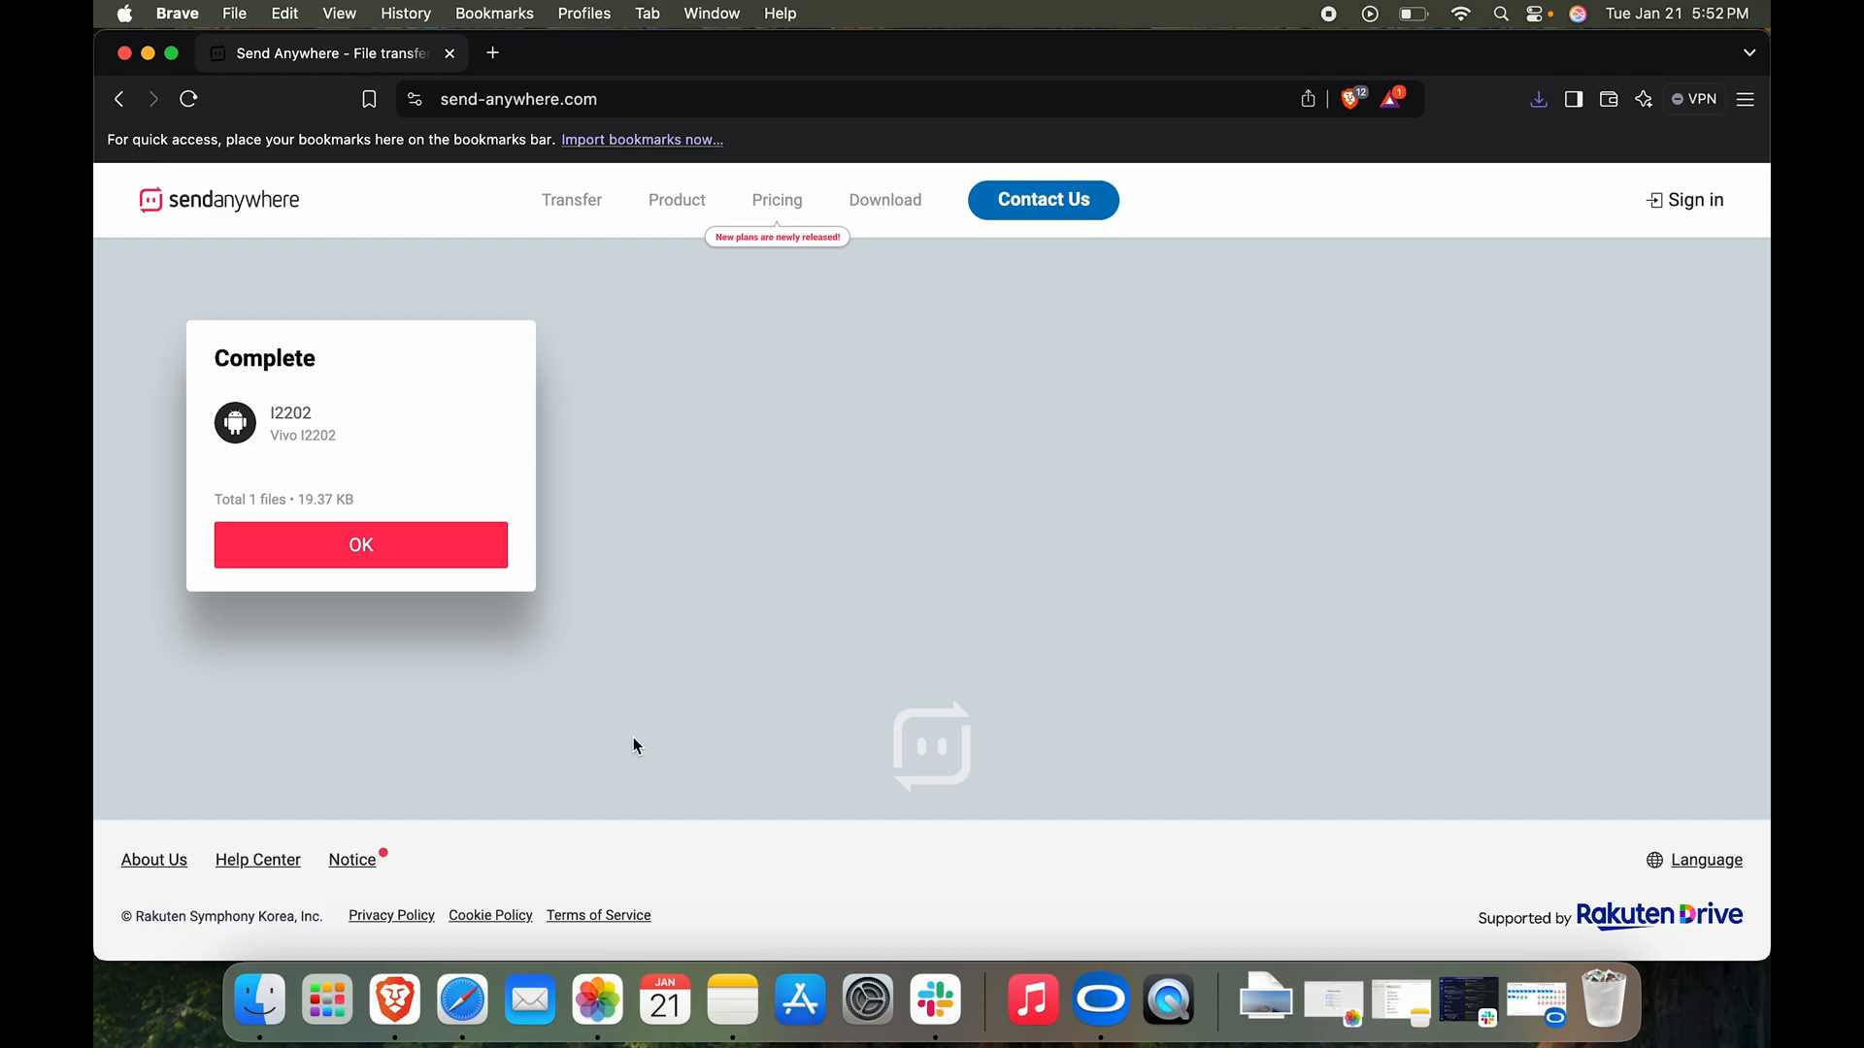
{"action": "mouse_move", "coordinate": [1525, 200]}
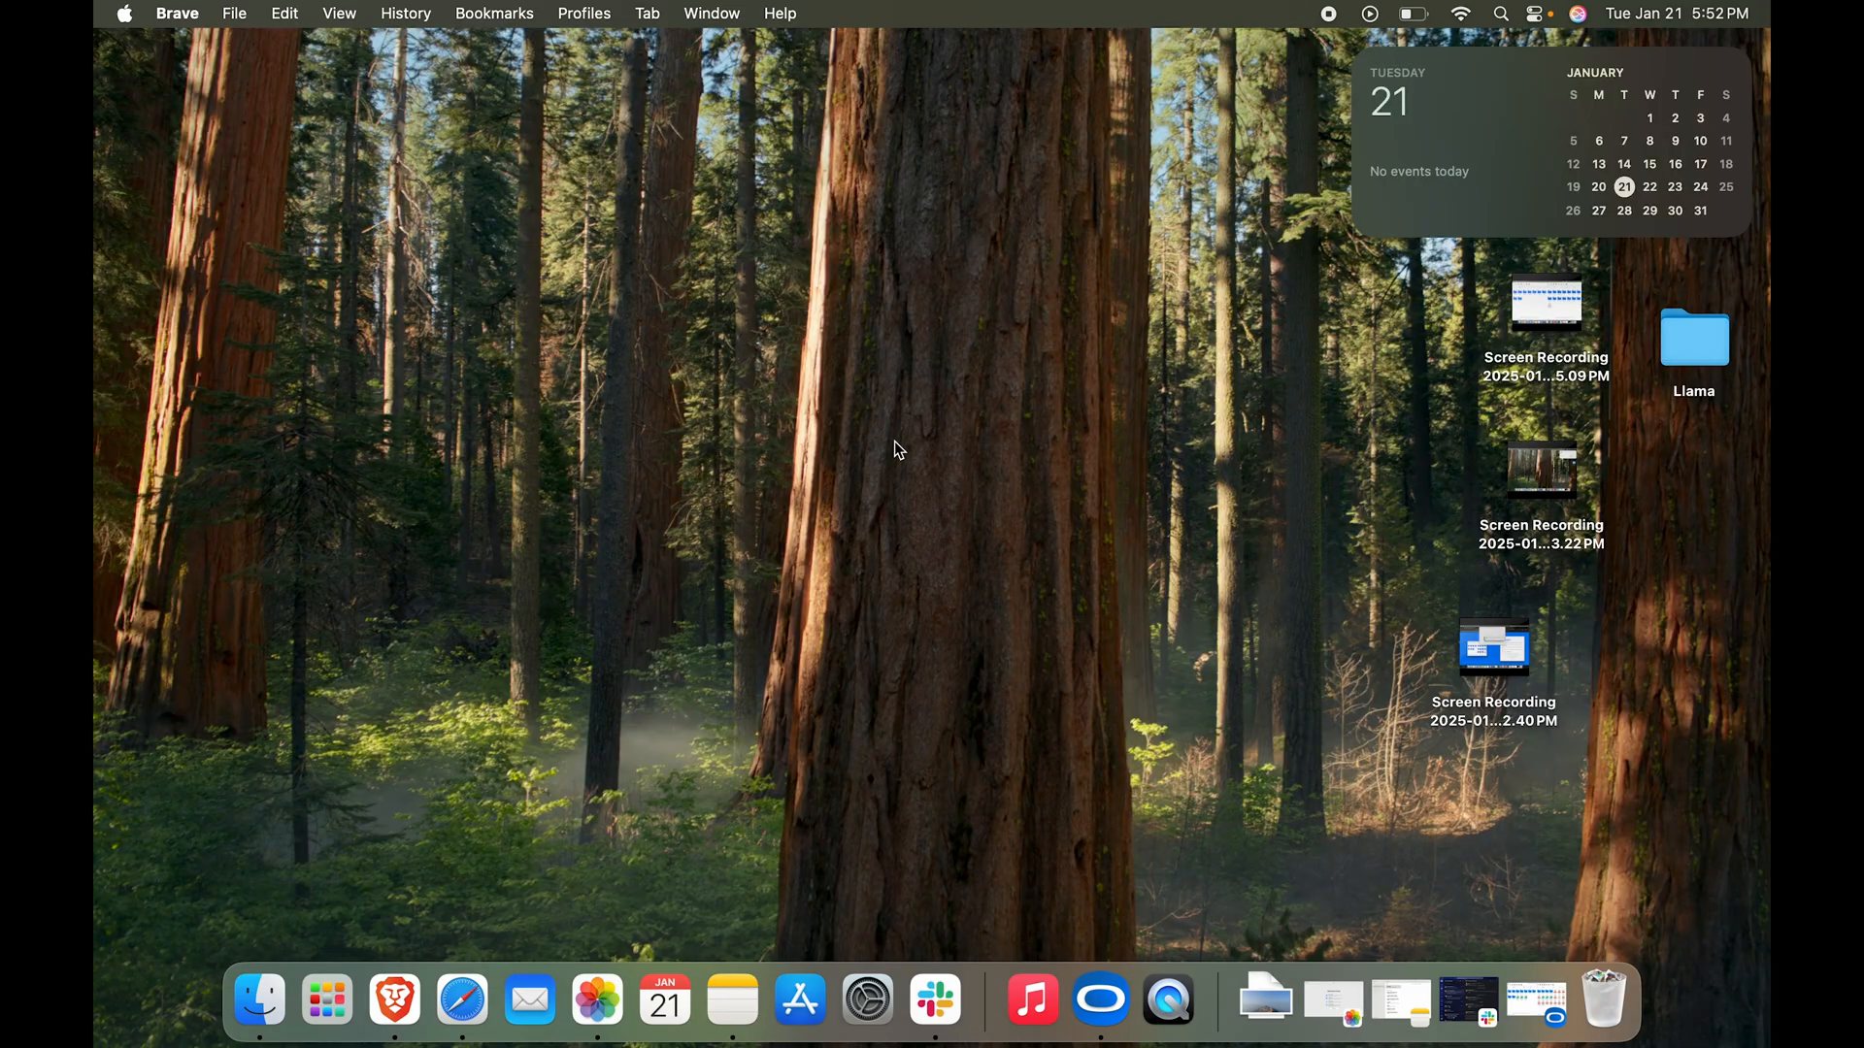
Clear the browser window away to leave only the Mac desktop showing
{"action": "left_click", "coordinate": [895, 446]}
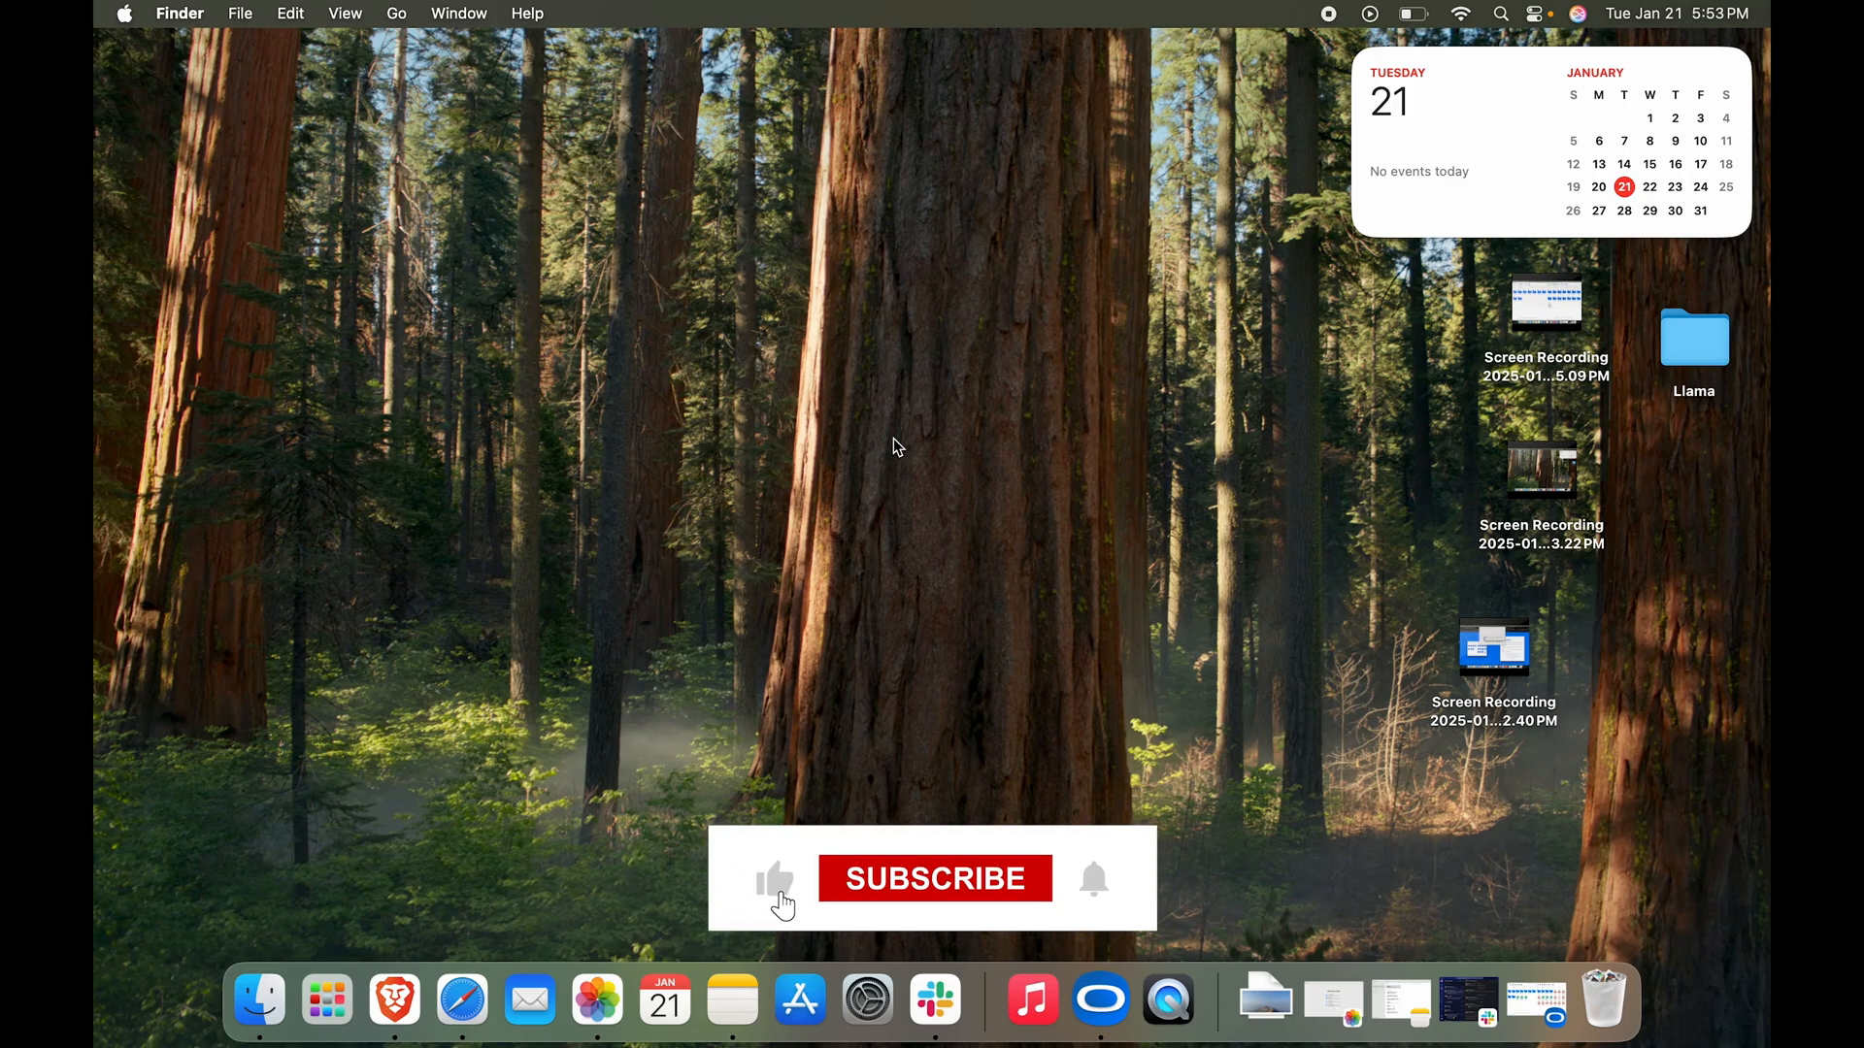
{"action": "left_click", "coordinate": [933, 878]}
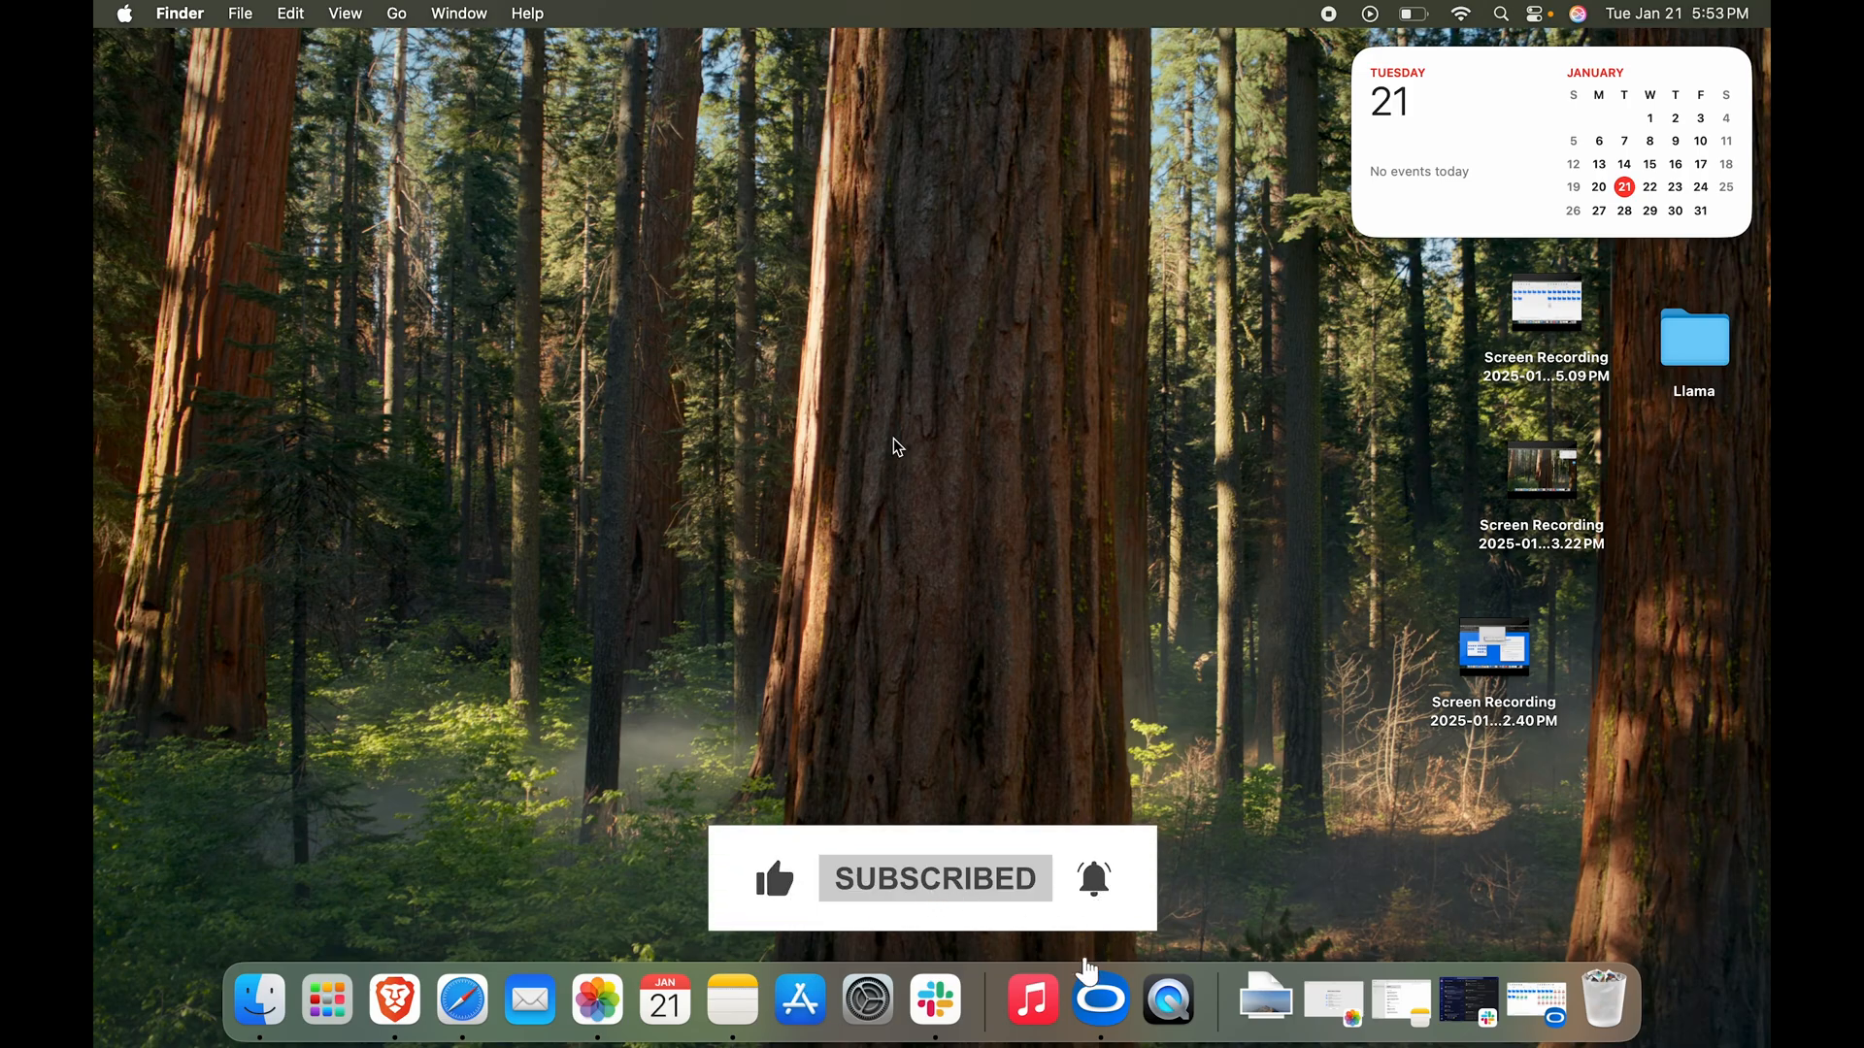